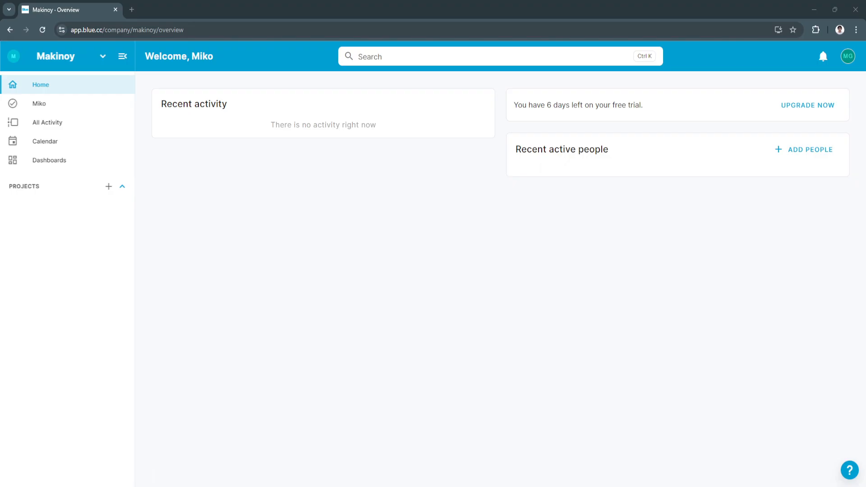
mouse_move(833, 330)
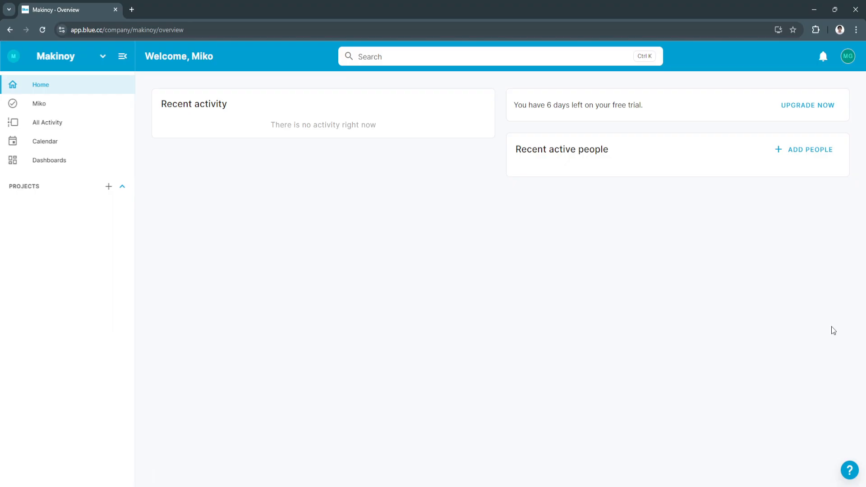
mouse_move(157, 125)
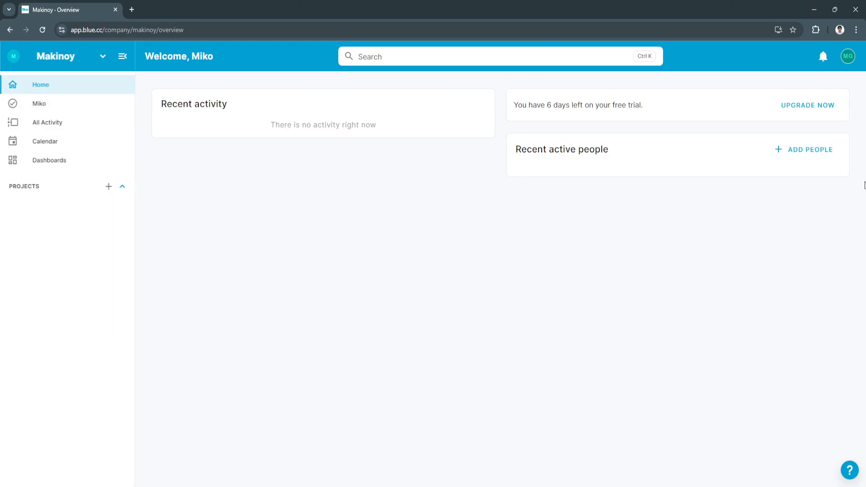
mouse_move(744, 101)
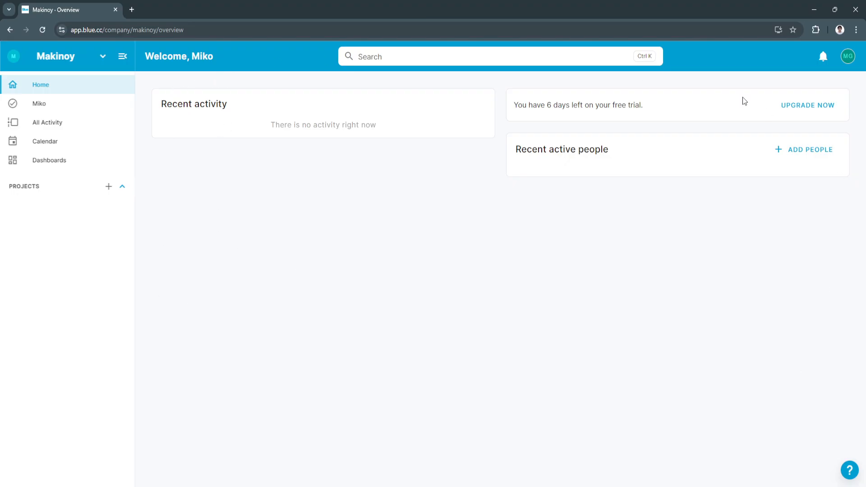
mouse_move(48, 84)
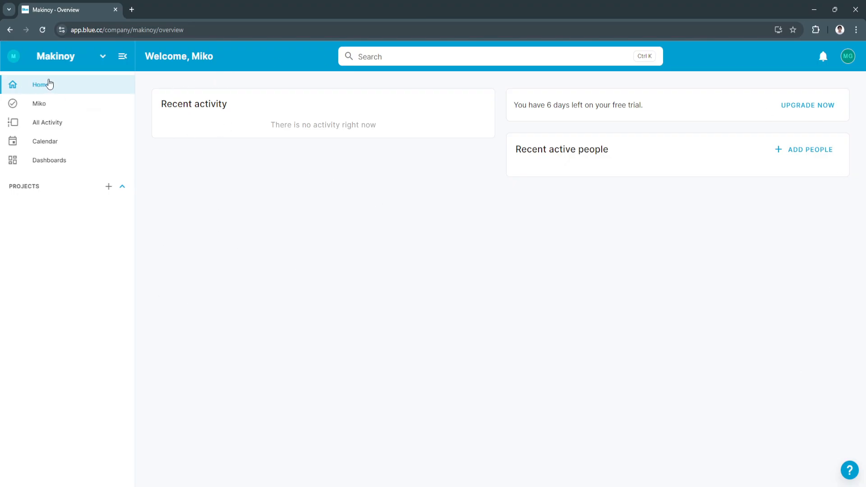
mouse_move(213, 137)
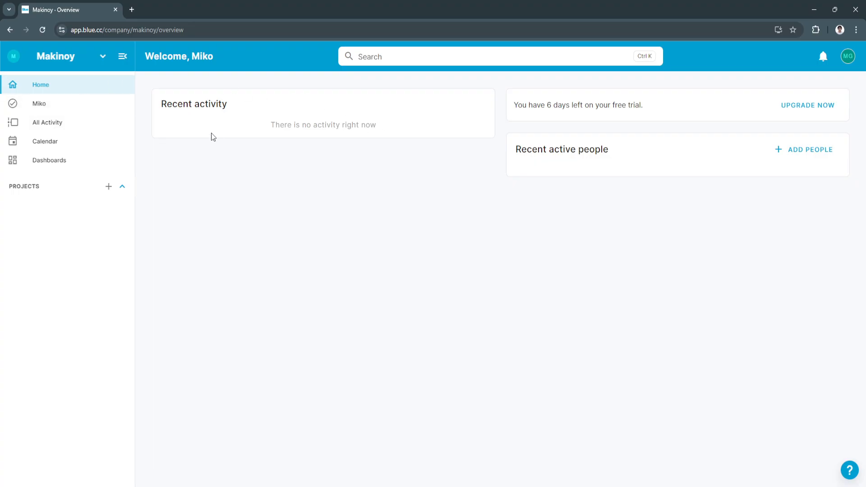
mouse_move(333, 114)
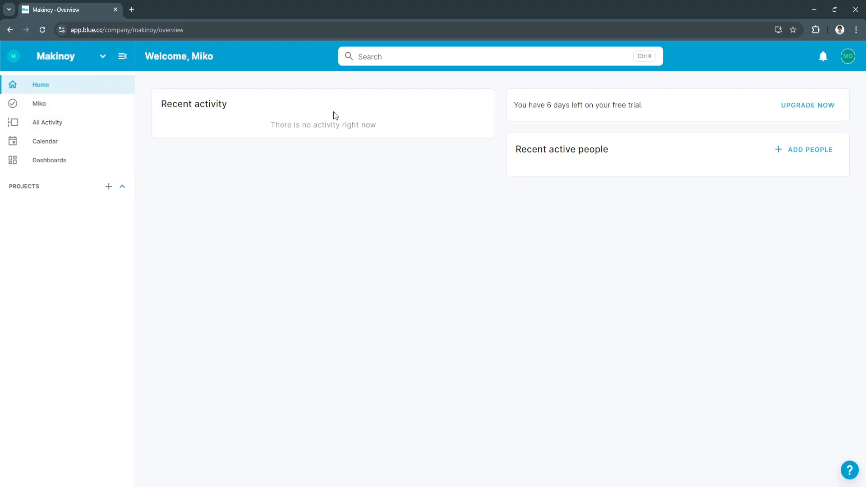
mouse_move(511, 155)
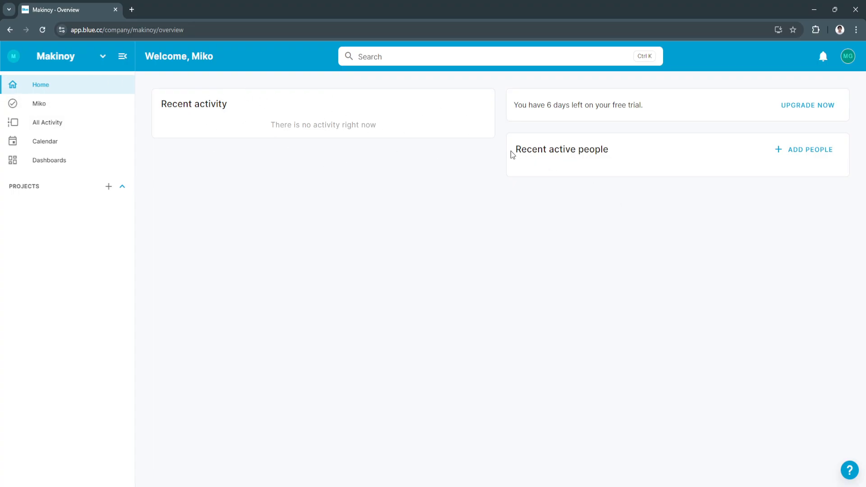
mouse_move(657, 160)
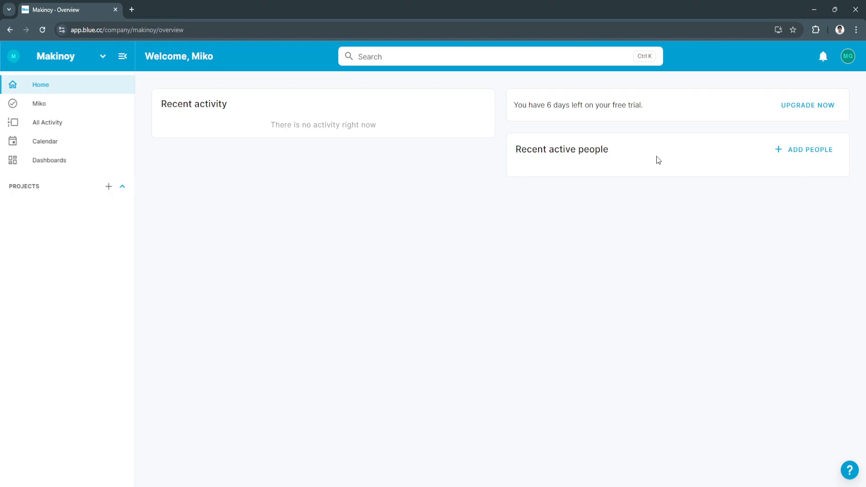
mouse_move(372, 129)
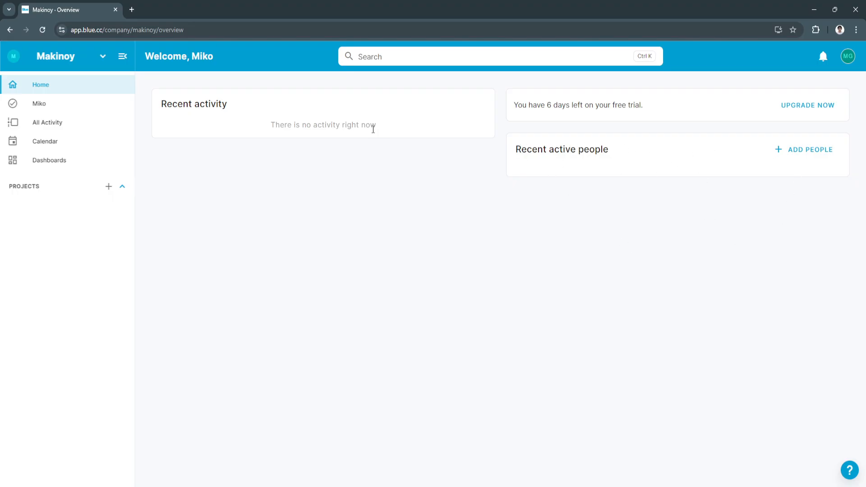
mouse_move(216, 154)
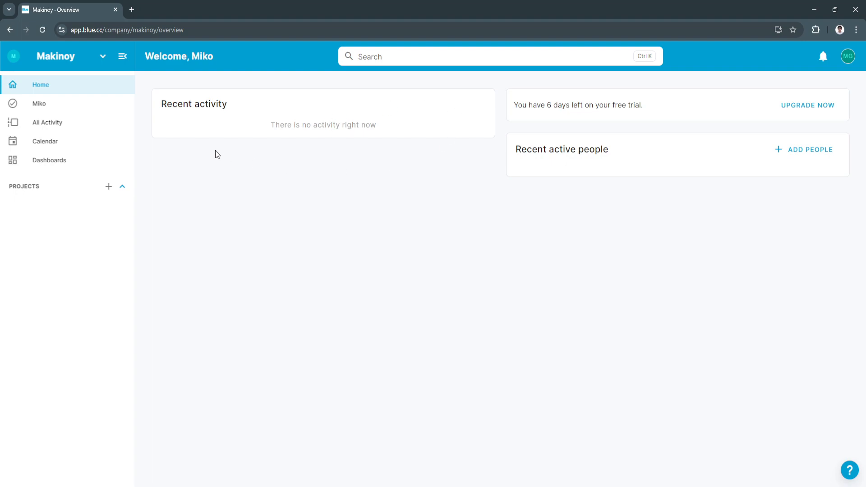
mouse_move(687, 202)
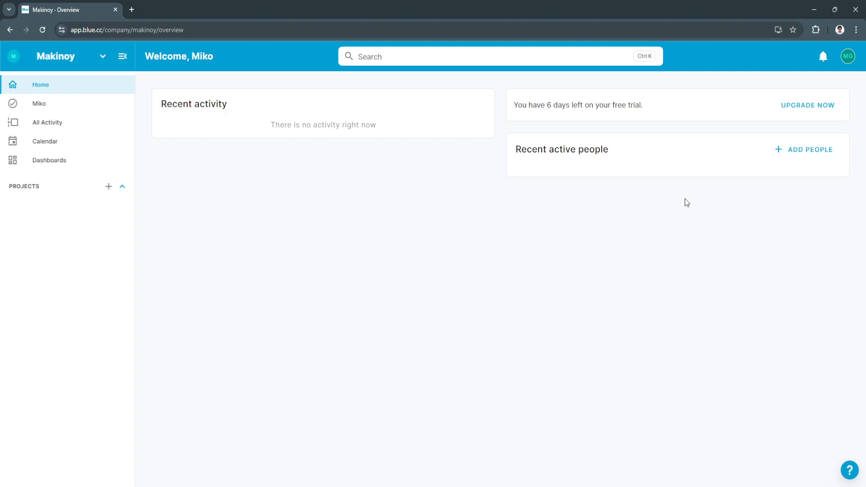
mouse_move(70, 102)
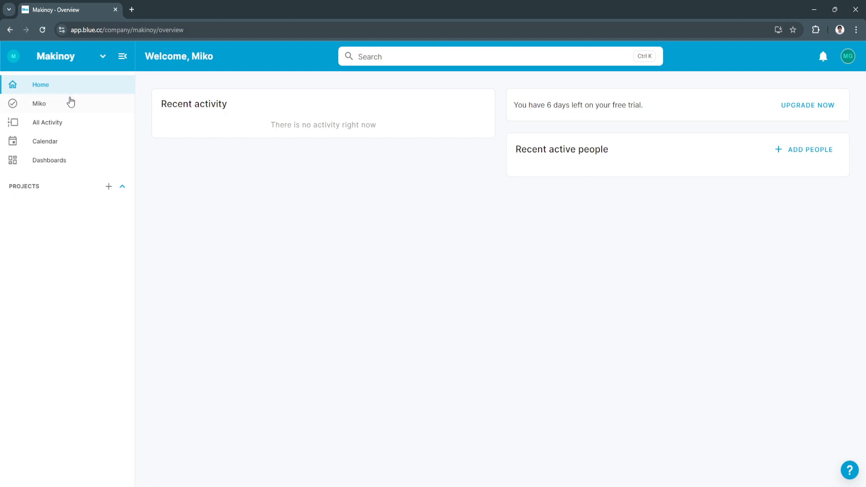
mouse_move(472, 311)
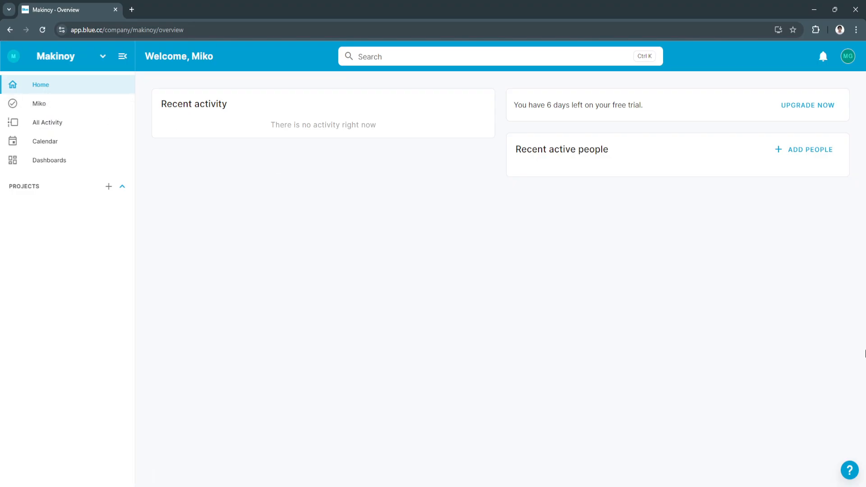
mouse_move(86, 115)
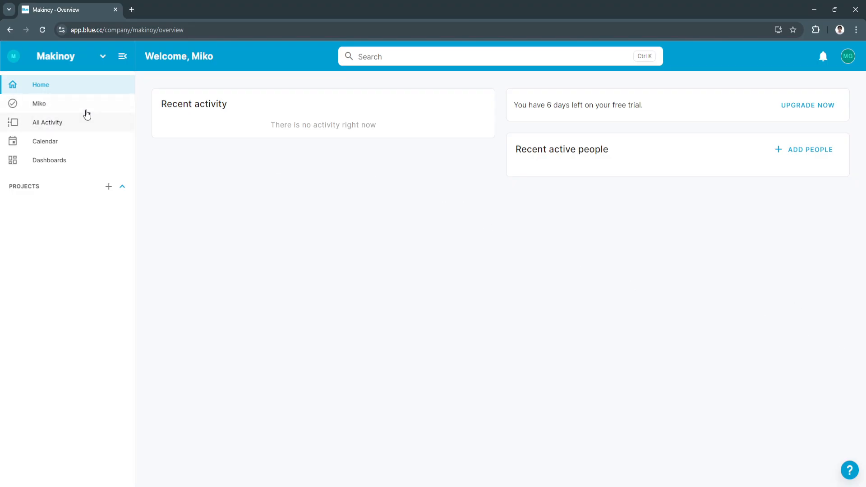
Open Miko's empty assigned-records page, view the calendar sync link and dismiss it.
click(39, 103)
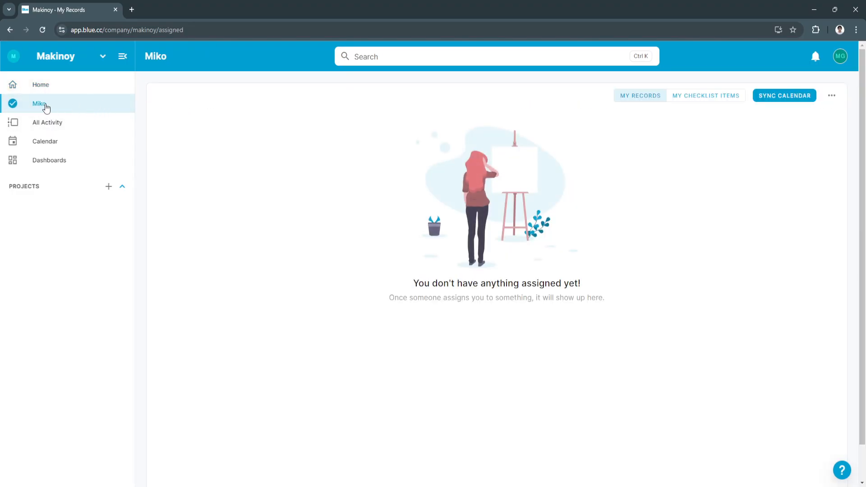
mouse_move(578, 124)
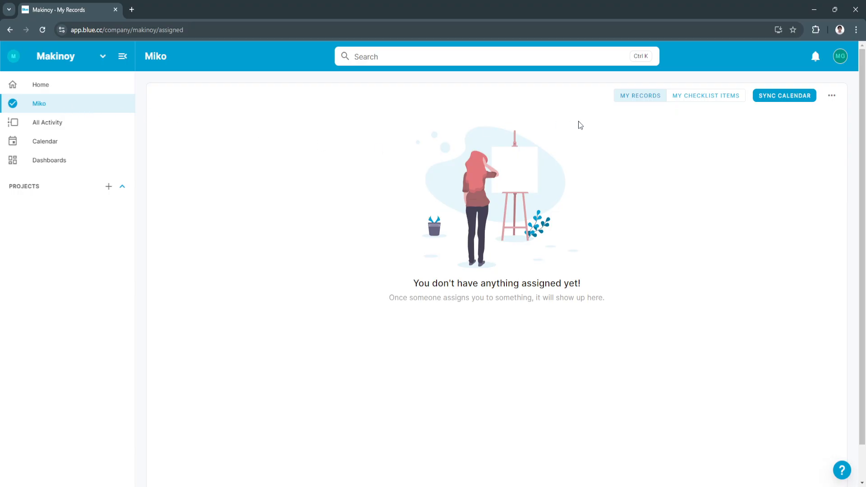
mouse_move(626, 102)
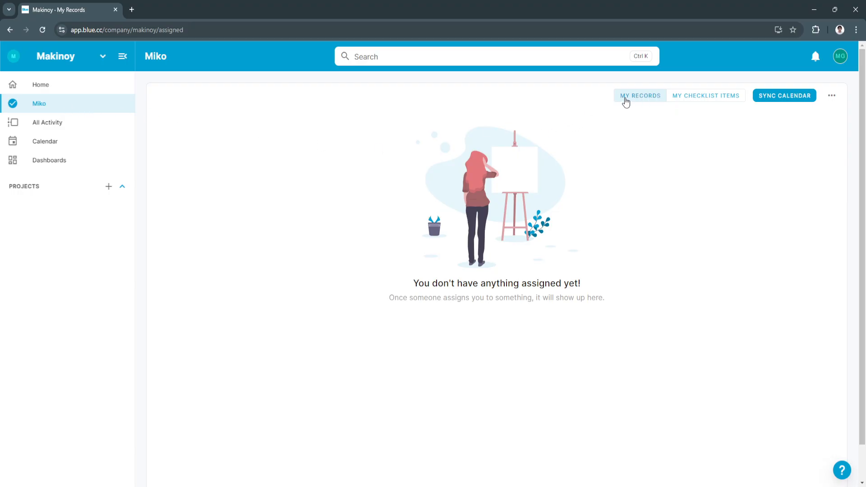
mouse_move(784, 95)
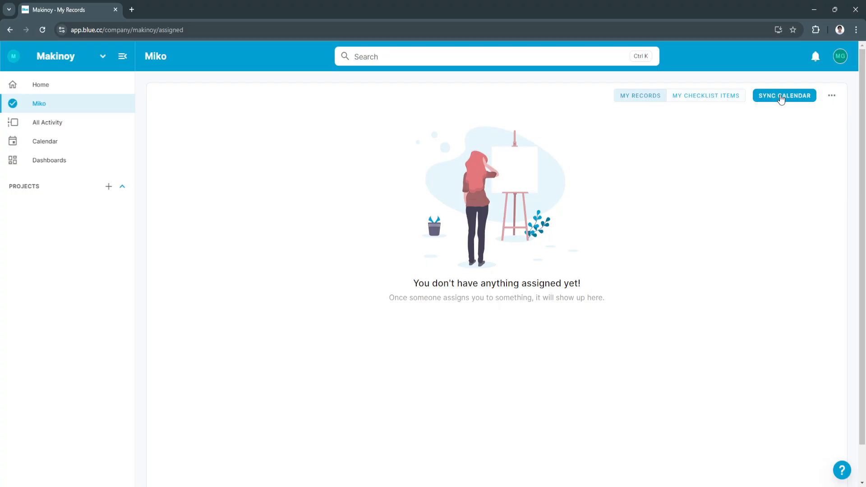
click(830, 94)
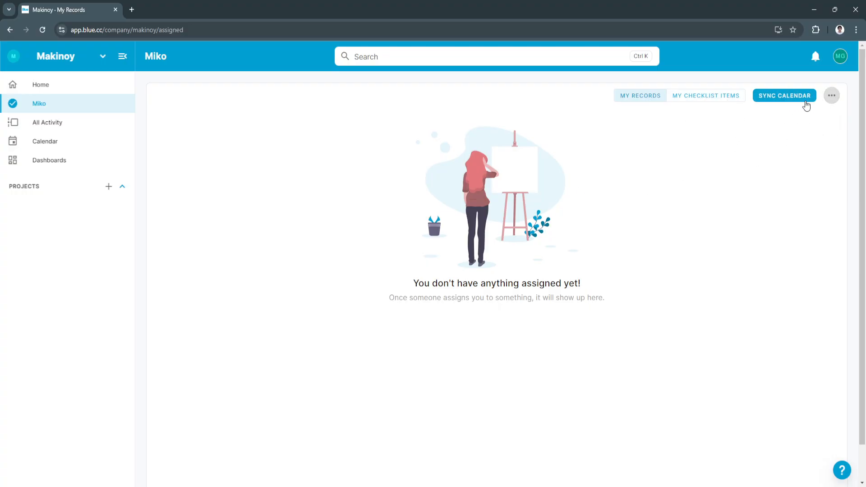
mouse_move(771, 104)
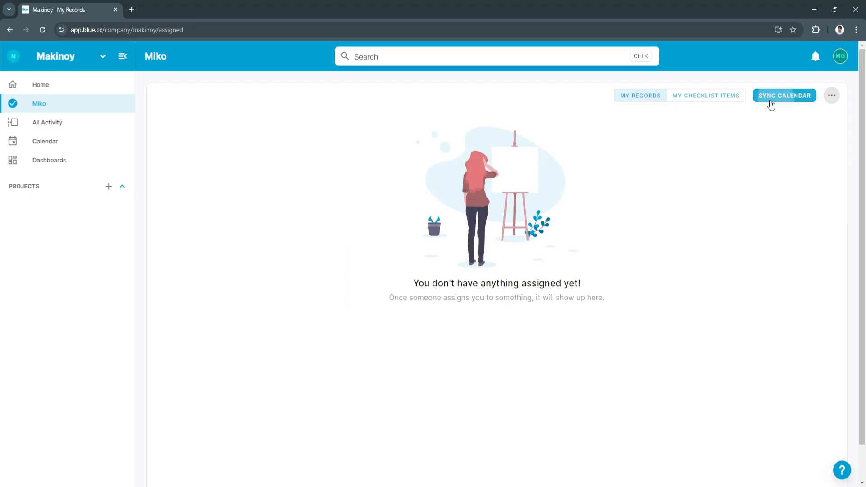
click(784, 95)
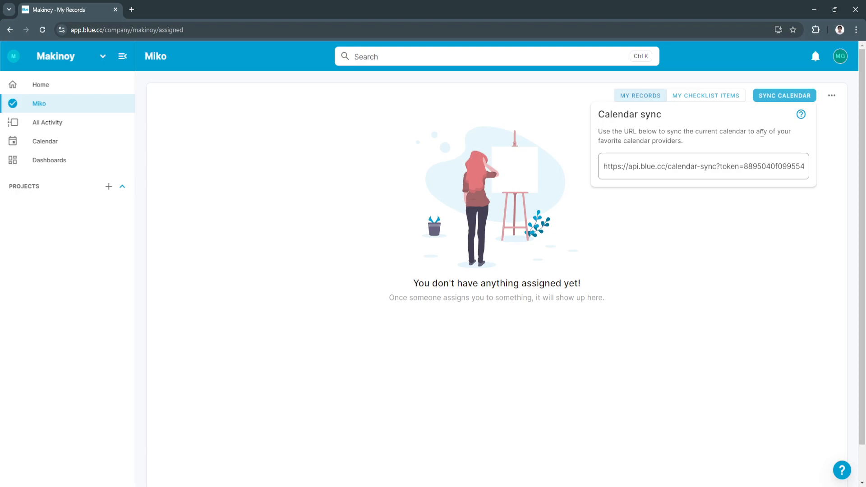
mouse_move(653, 141)
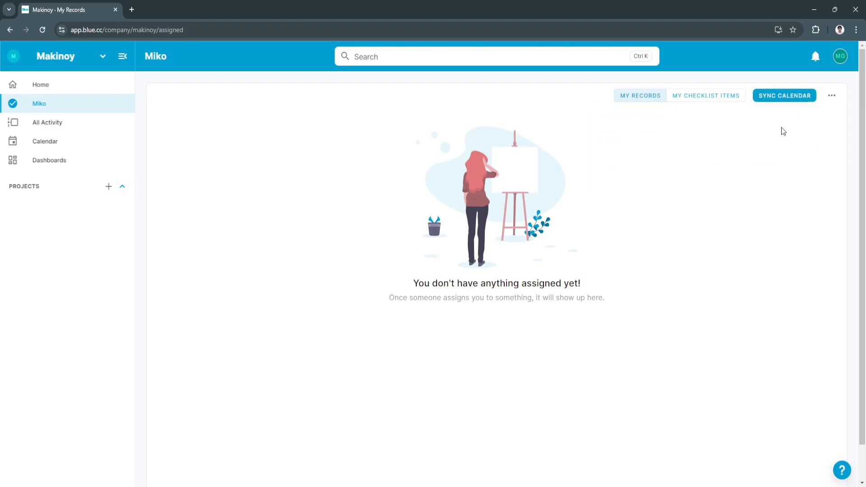
click(783, 94)
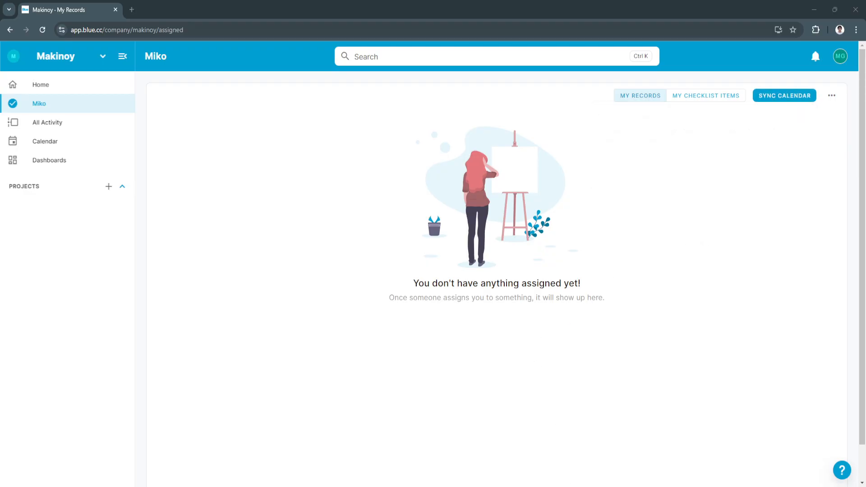
Open the empty All Activity feed and show its People, Tags and Date filters.
click(48, 121)
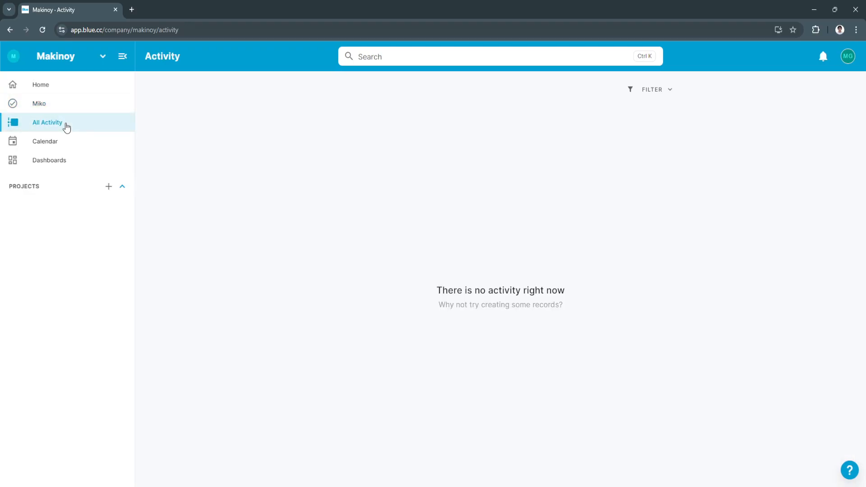
mouse_move(472, 305)
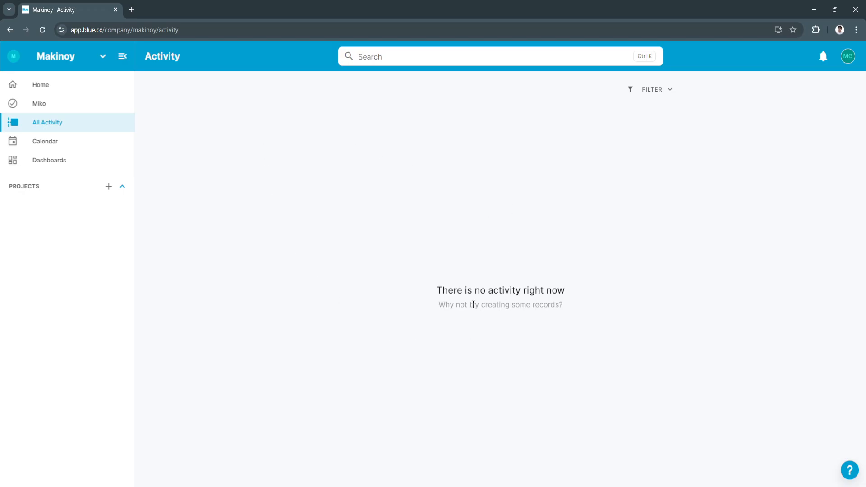
mouse_move(478, 191)
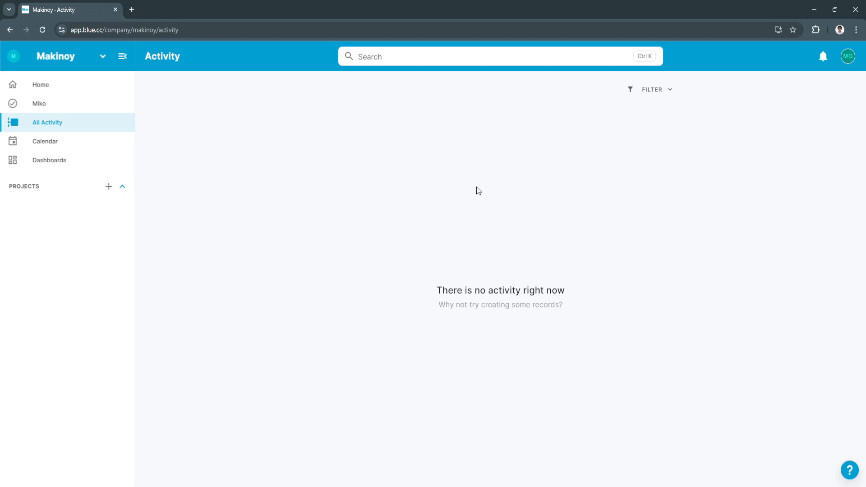
mouse_move(569, 229)
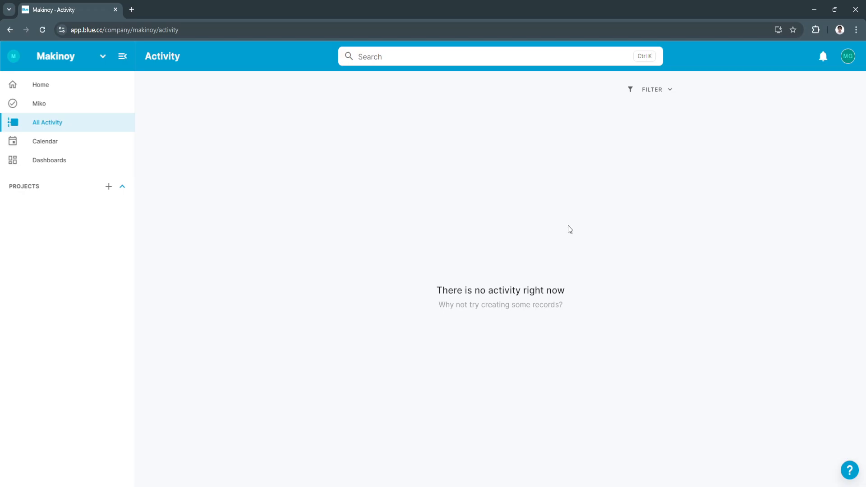
mouse_move(503, 140)
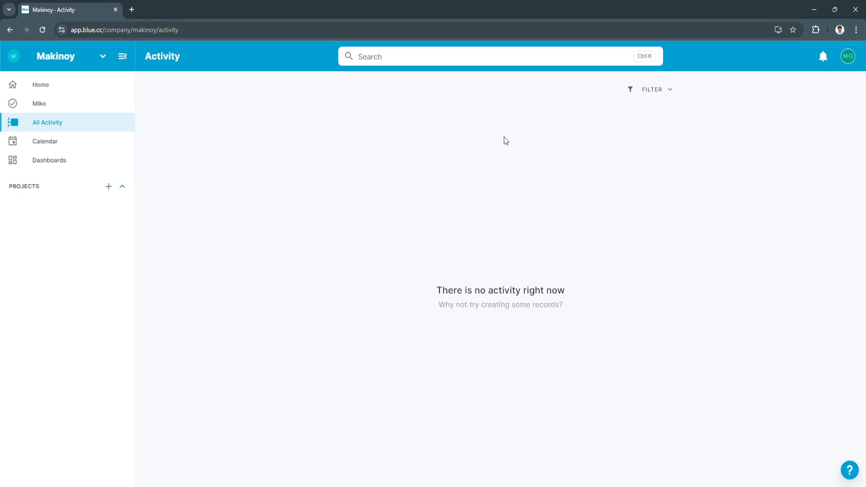
click(650, 90)
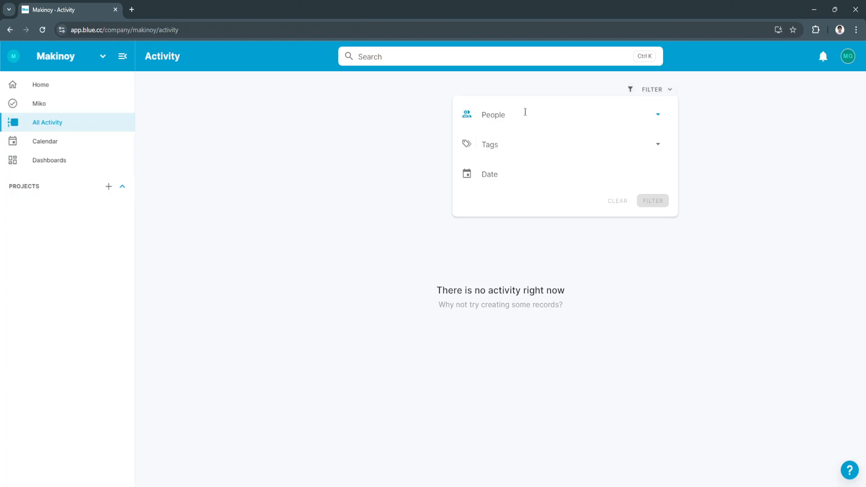
mouse_move(481, 147)
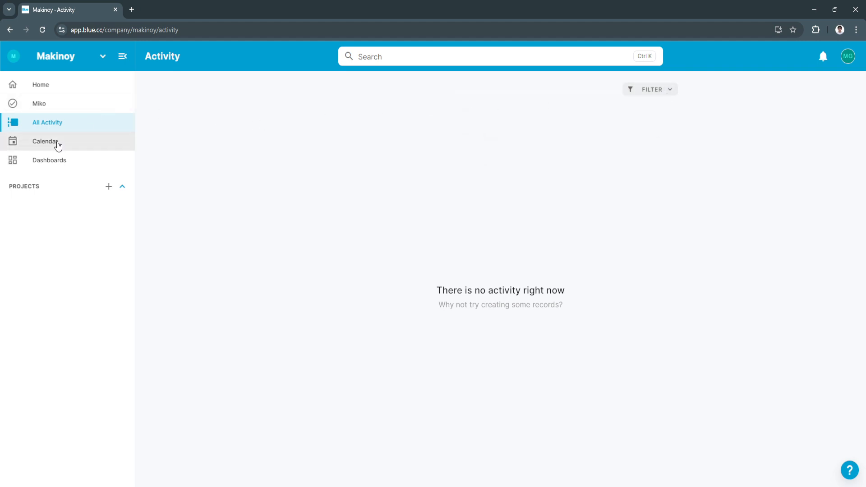
Open the company calendar, view its sync link, toggle Weekends off and back on.
click(45, 142)
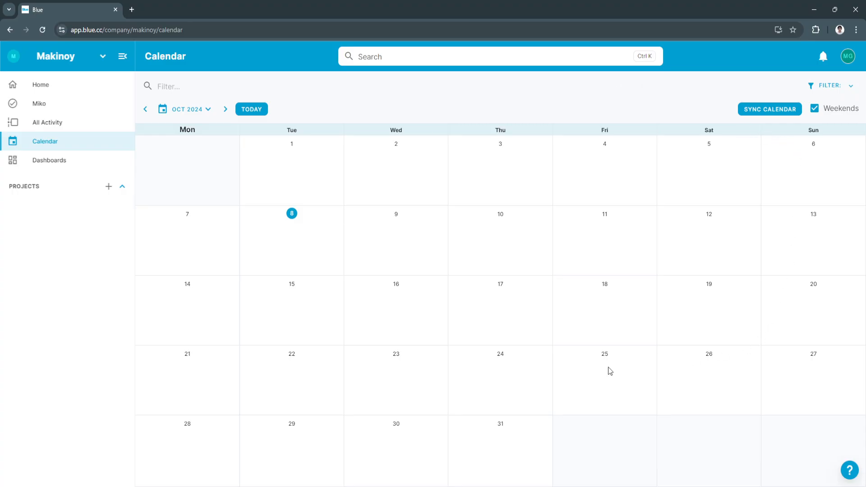
mouse_move(369, 211)
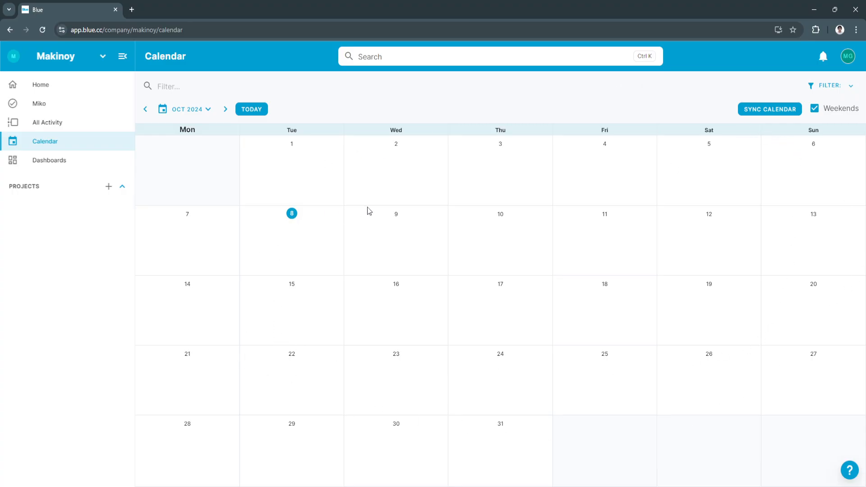
mouse_move(317, 125)
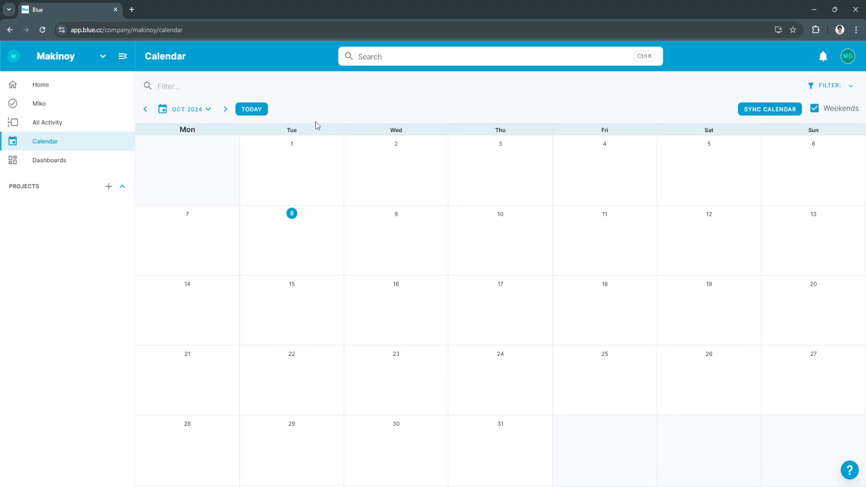
mouse_move(399, 167)
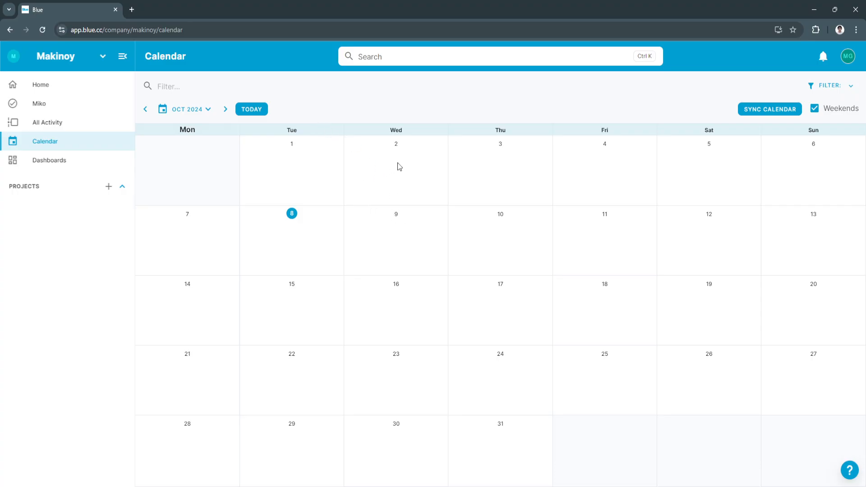
mouse_move(407, 228)
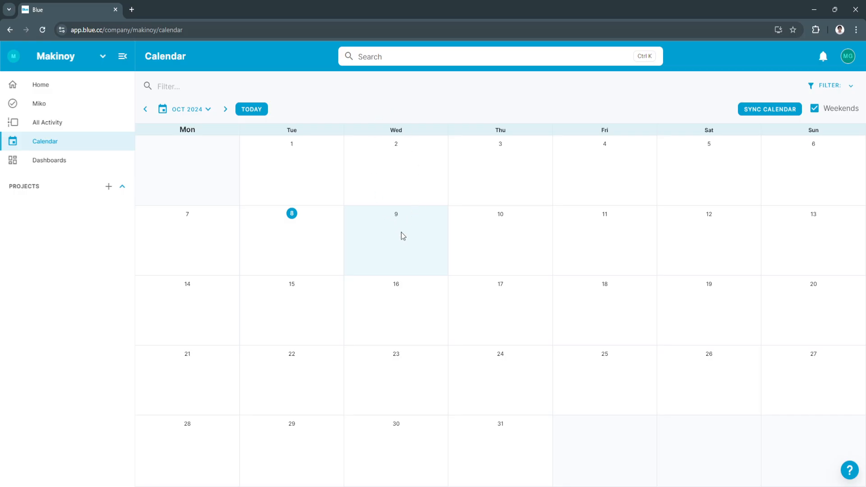
mouse_move(392, 236)
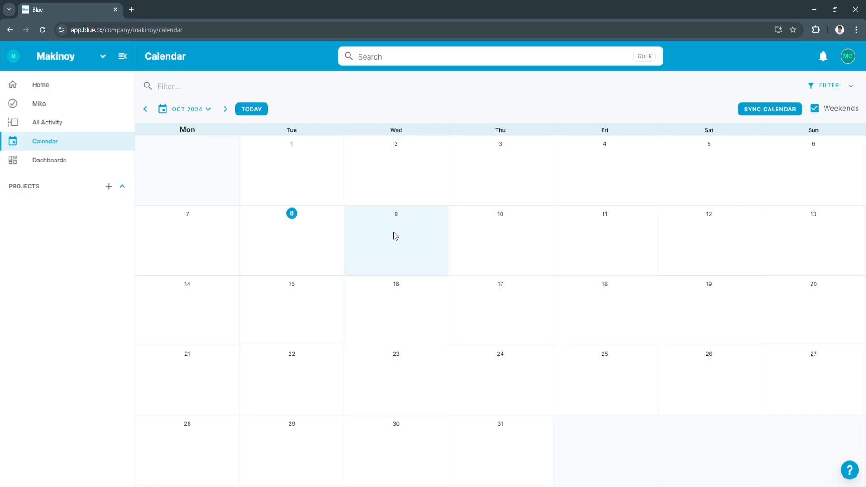
mouse_move(348, 235)
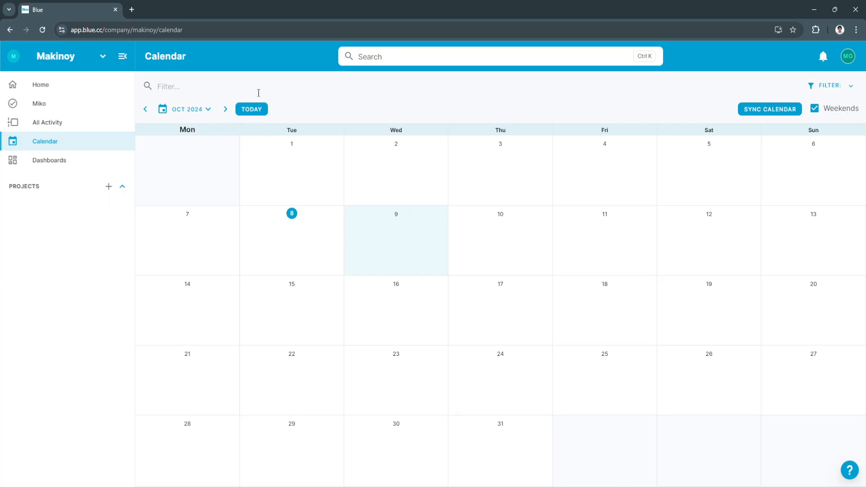
mouse_move(412, 237)
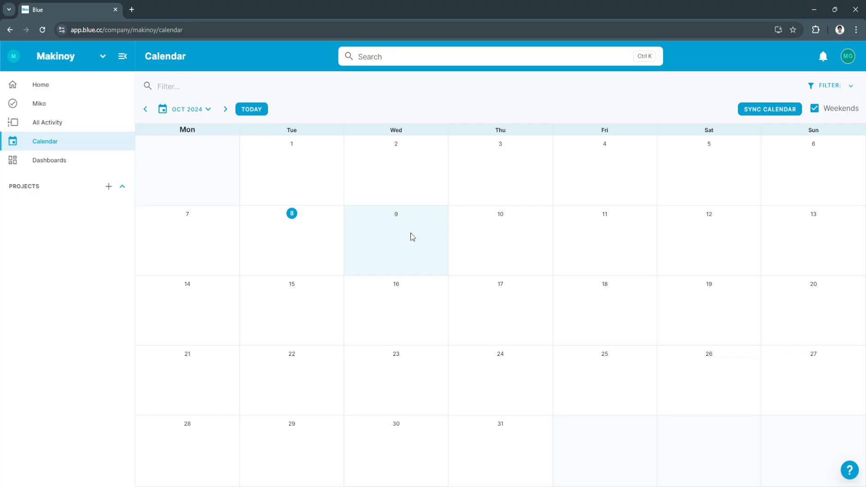
click(768, 109)
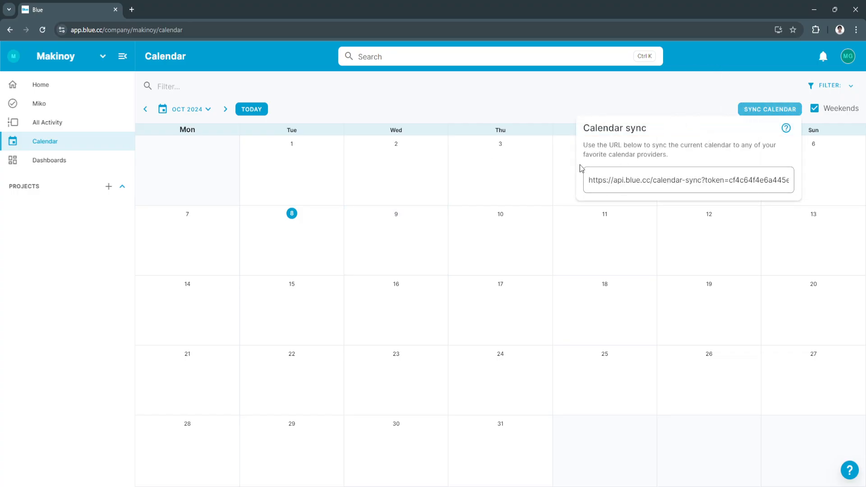
mouse_move(668, 185)
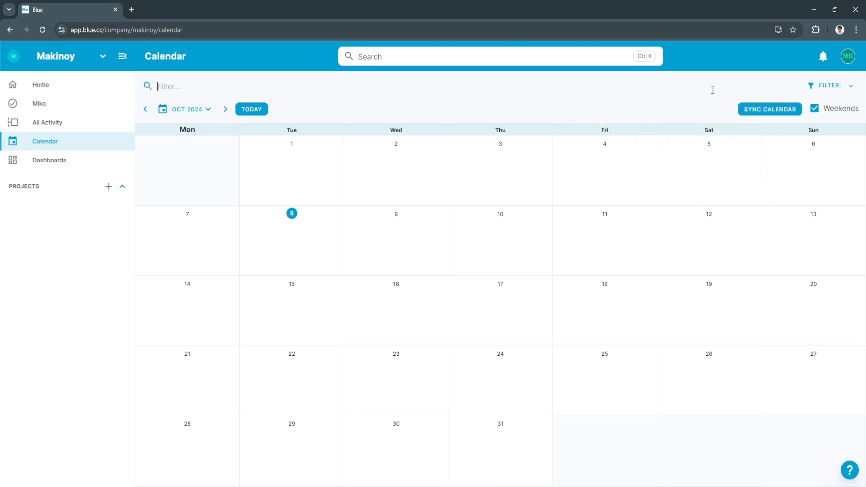
click(814, 108)
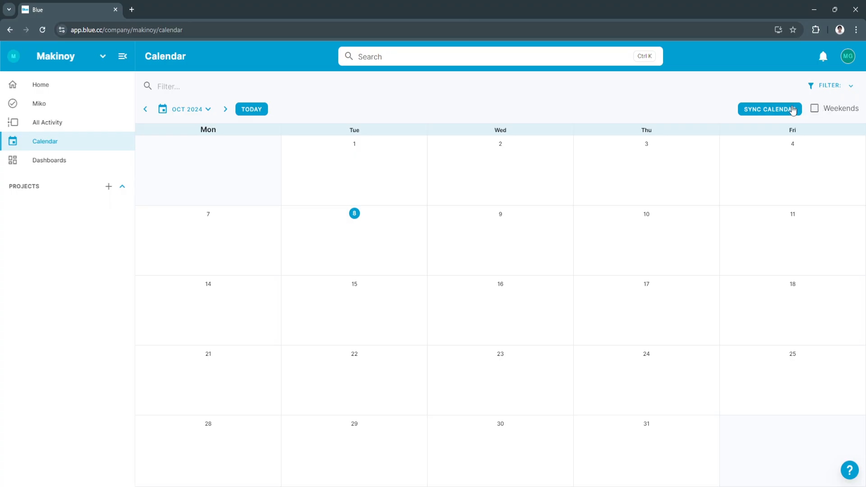
click(813, 108)
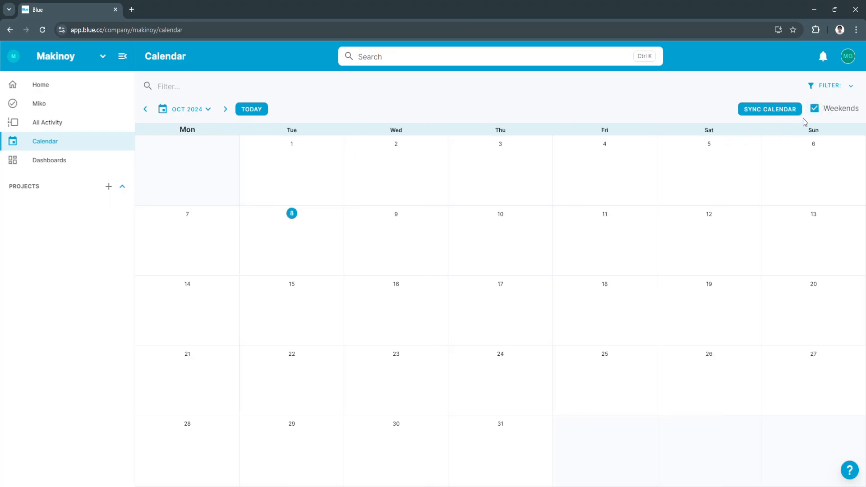
mouse_move(754, 279)
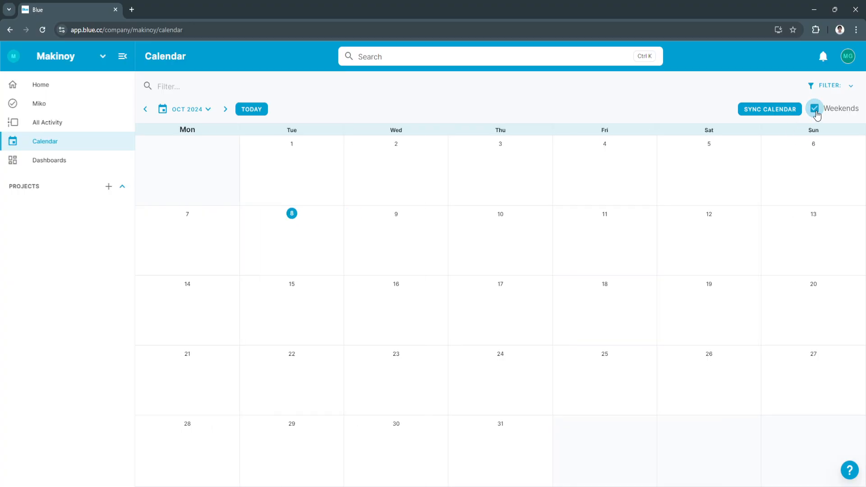
click(48, 160)
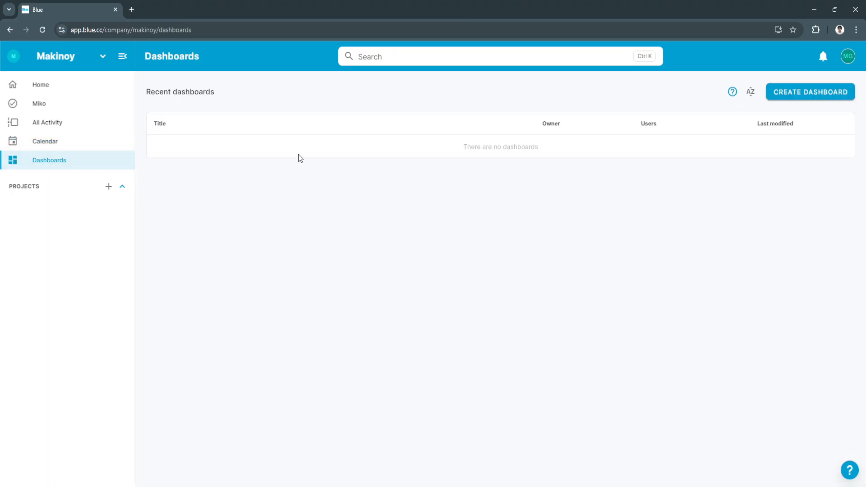
Review the empty Recent dashboards table with its title and owner columns.
double_click(180, 92)
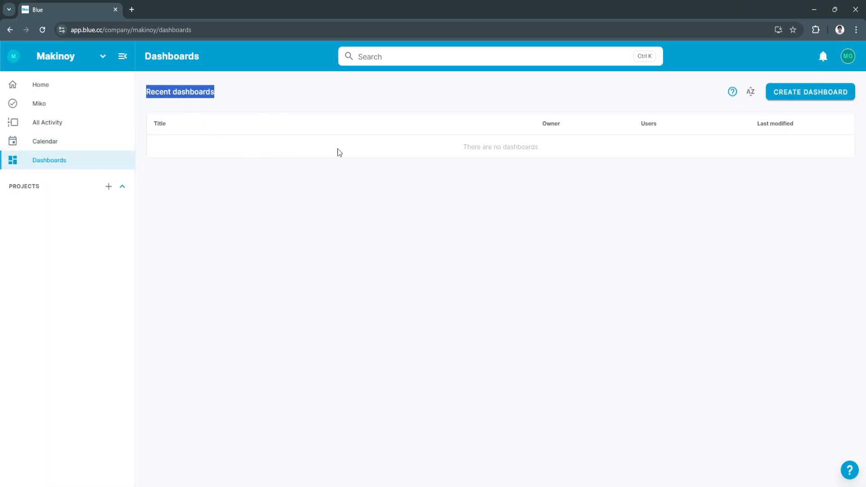
click(183, 129)
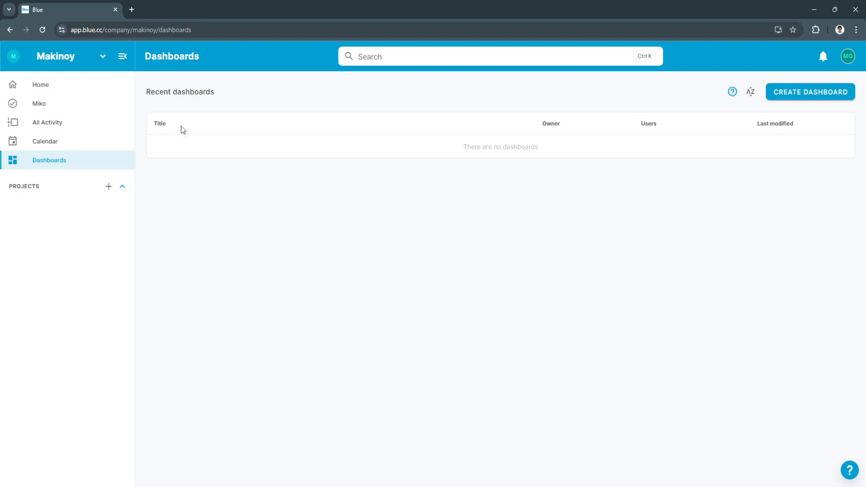
mouse_move(629, 127)
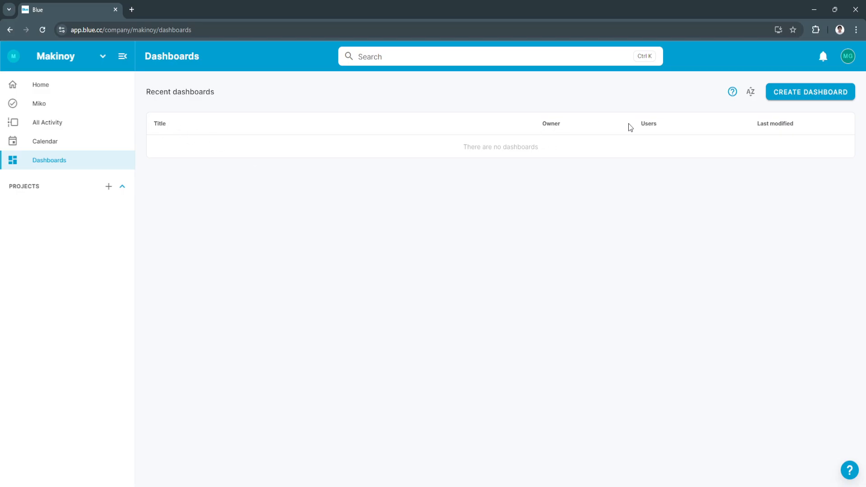
mouse_move(702, 204)
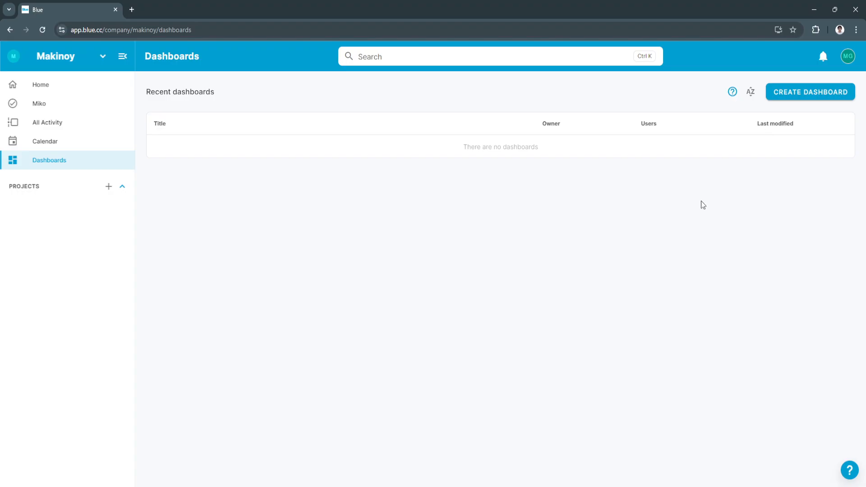
mouse_move(774, 196)
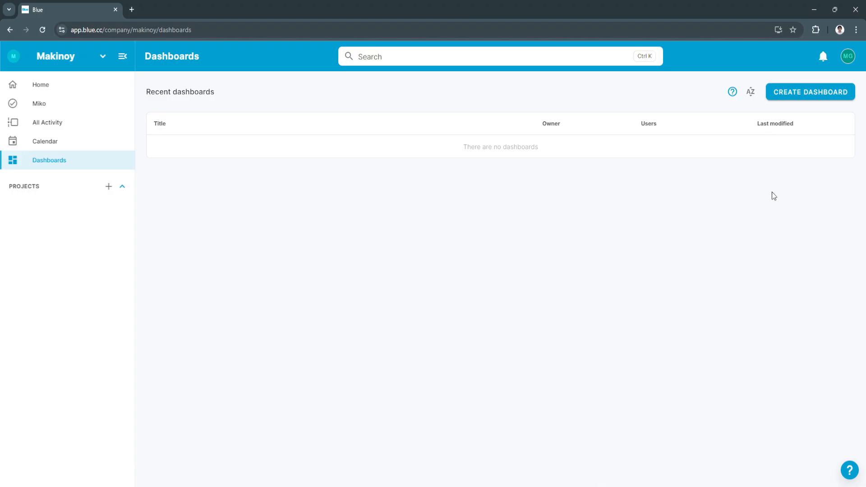
mouse_move(810, 92)
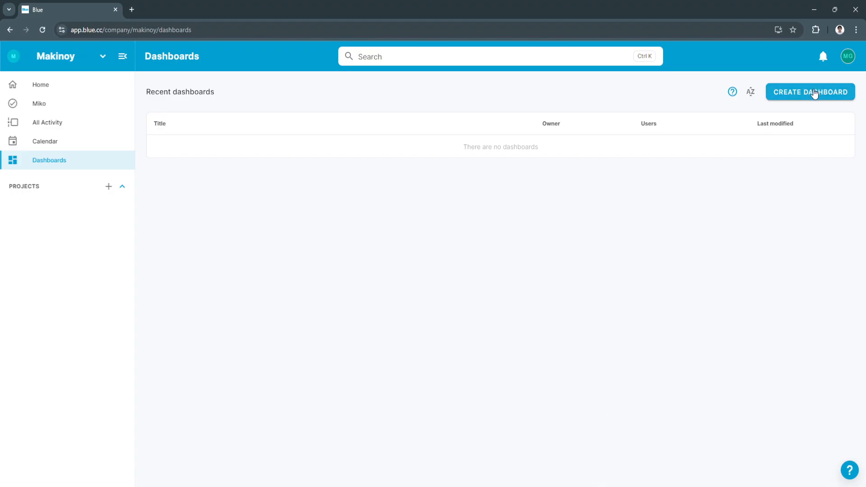
Create a dashboard named TEST and check its projects filter, which lists none.
click(810, 92)
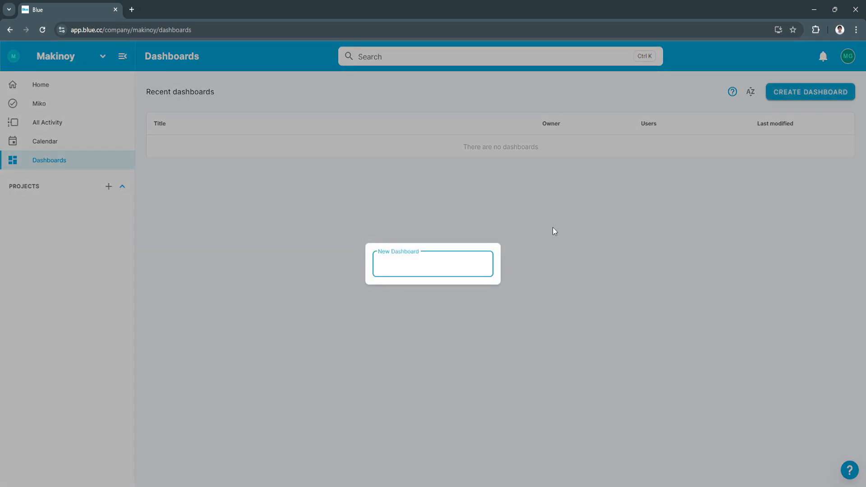
text(TEST)
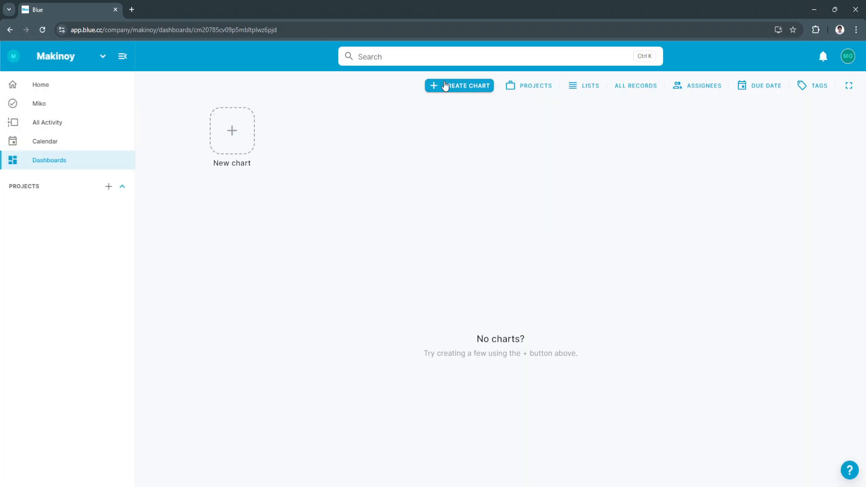
mouse_move(333, 69)
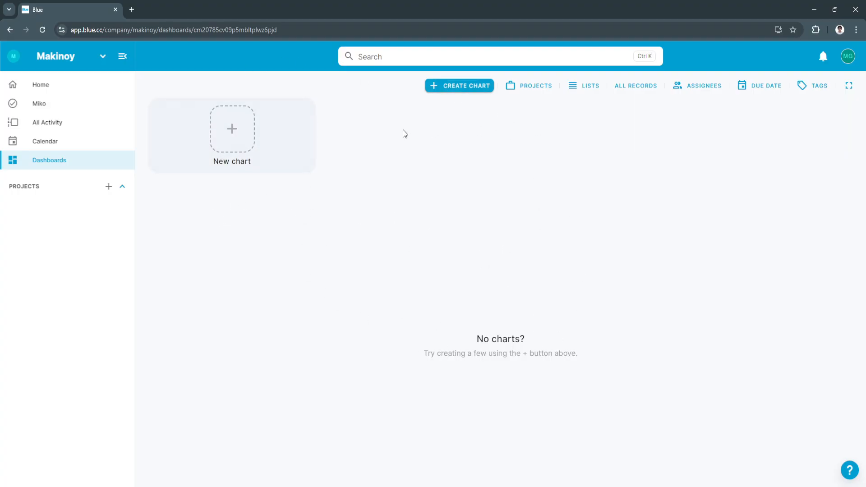
mouse_move(318, 141)
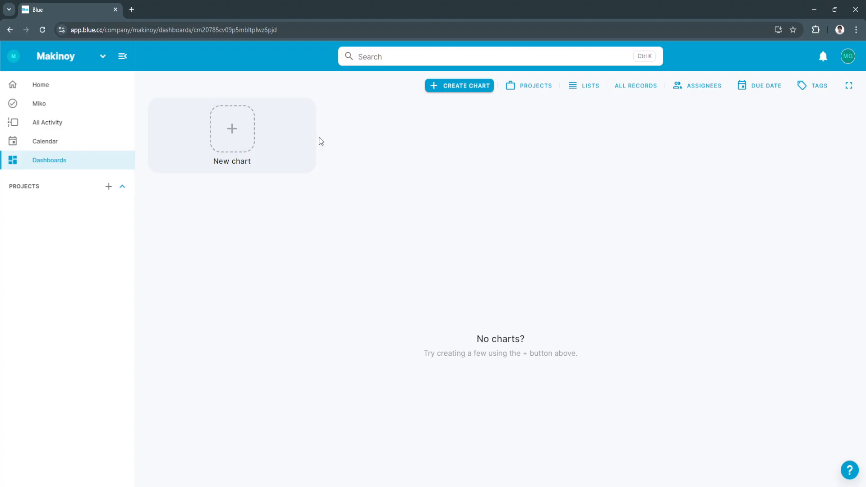
click(534, 85)
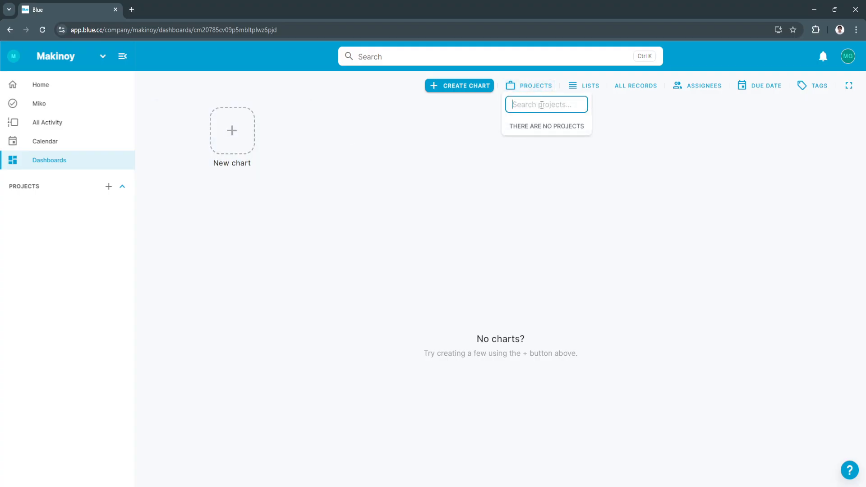
click(647, 99)
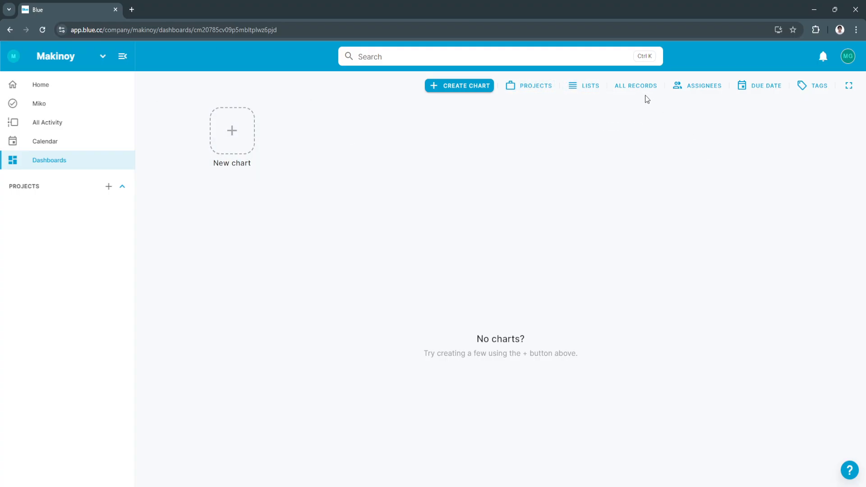
mouse_move(703, 86)
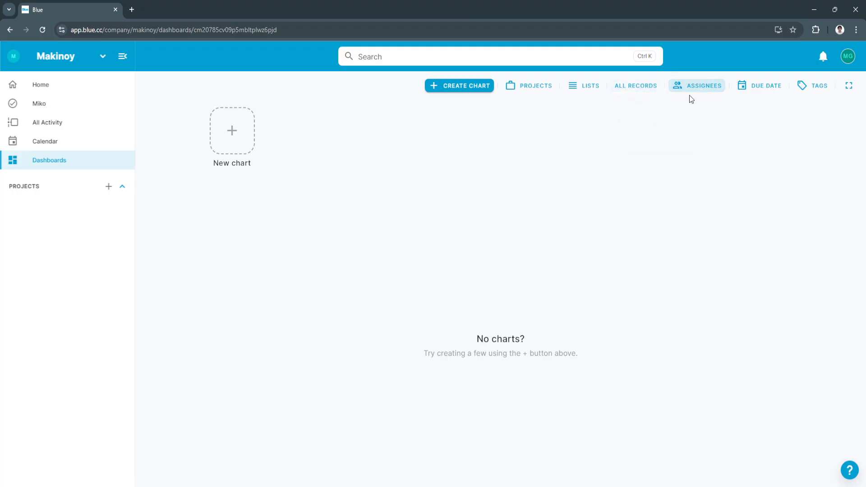
mouse_move(765, 89)
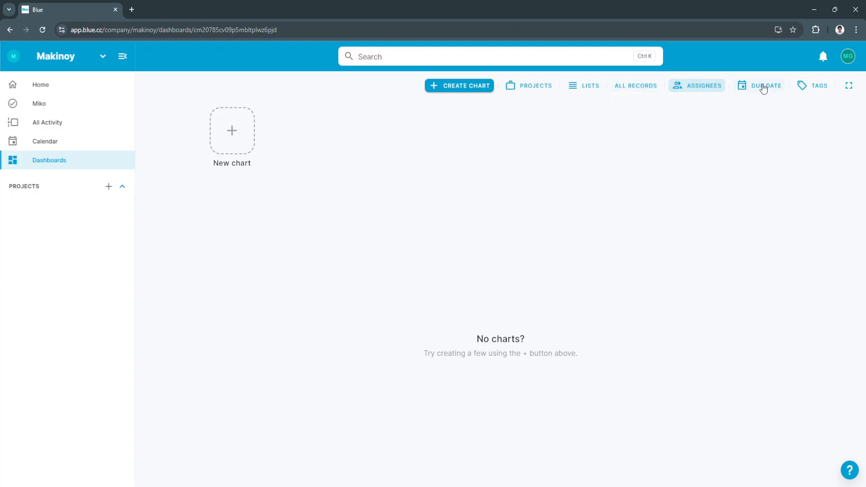
mouse_move(488, 299)
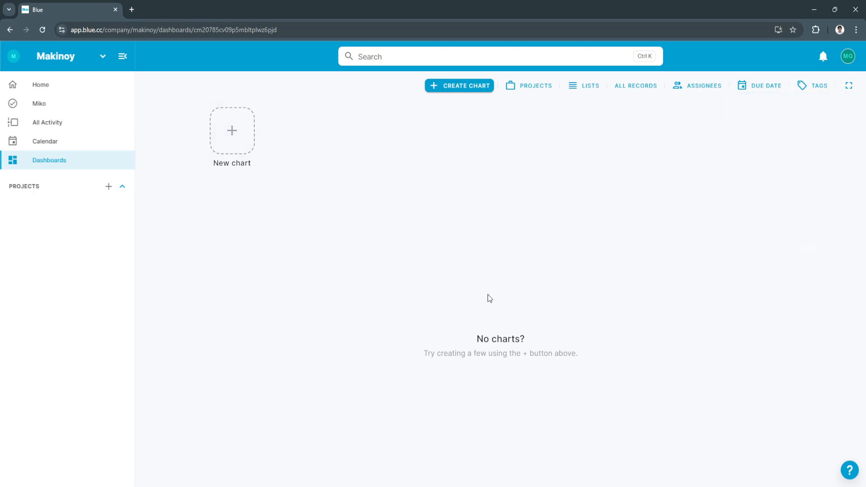
mouse_move(820, 93)
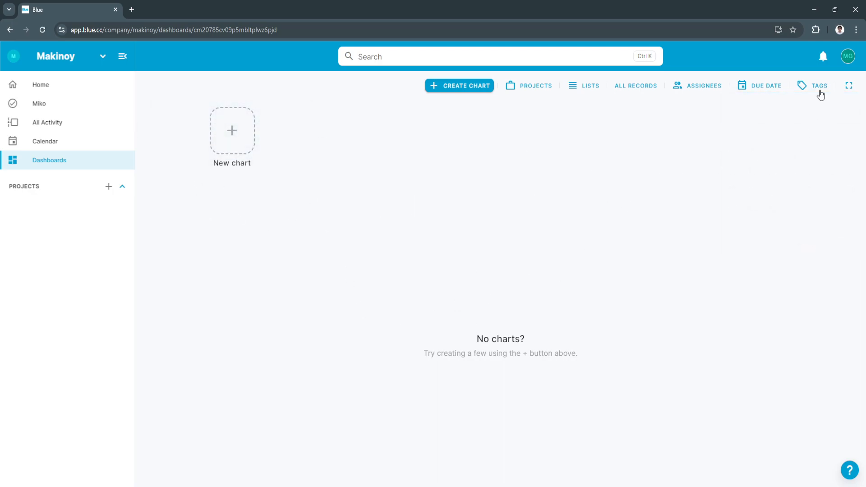
Show the TEST dashboard in fullscreen, then return to the normal view.
click(848, 86)
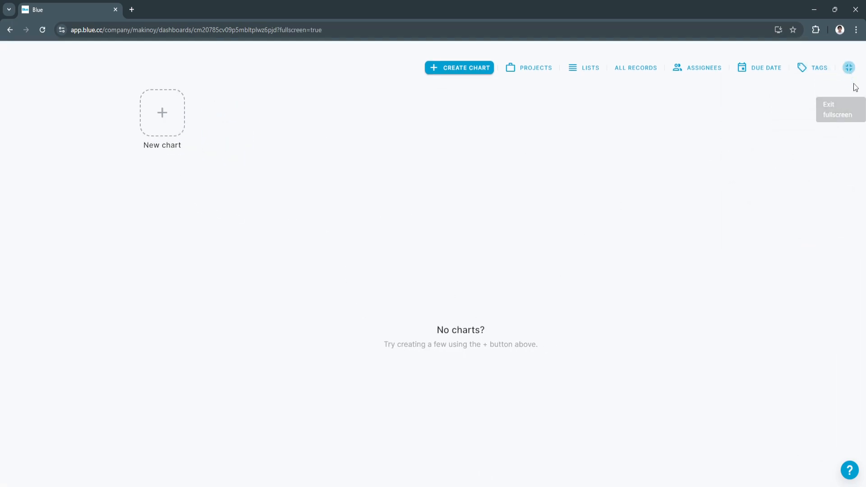
click(847, 67)
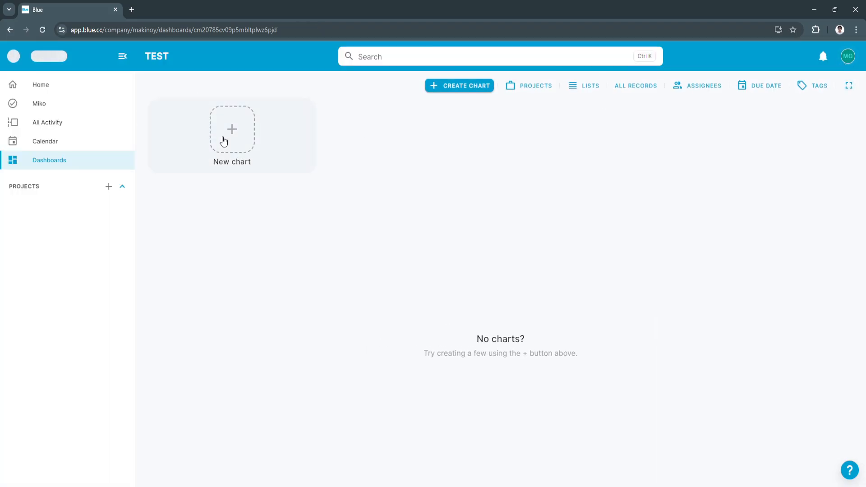
Collapse and re-expand the sidebar PROJECTS section, then show its add project/folder options.
click(122, 187)
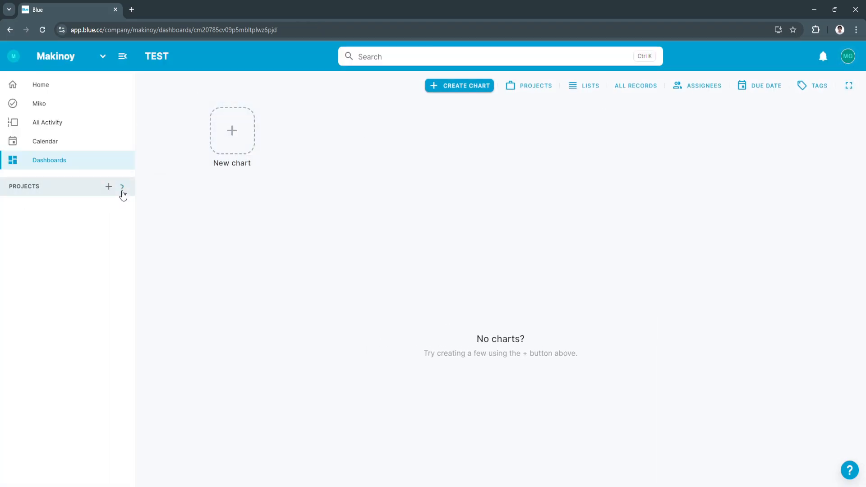
click(122, 188)
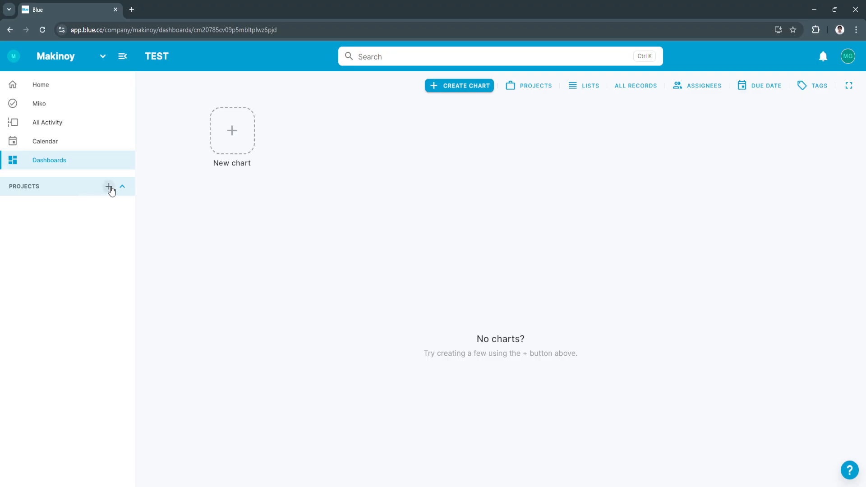
click(110, 187)
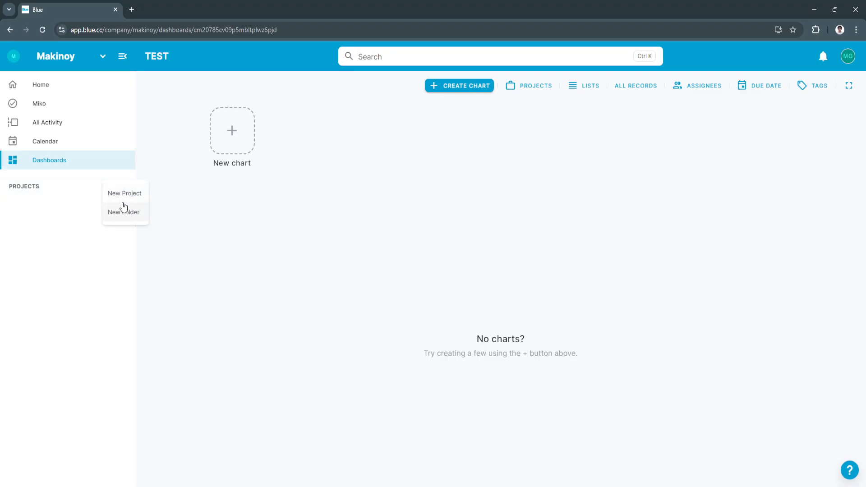
mouse_move(116, 215)
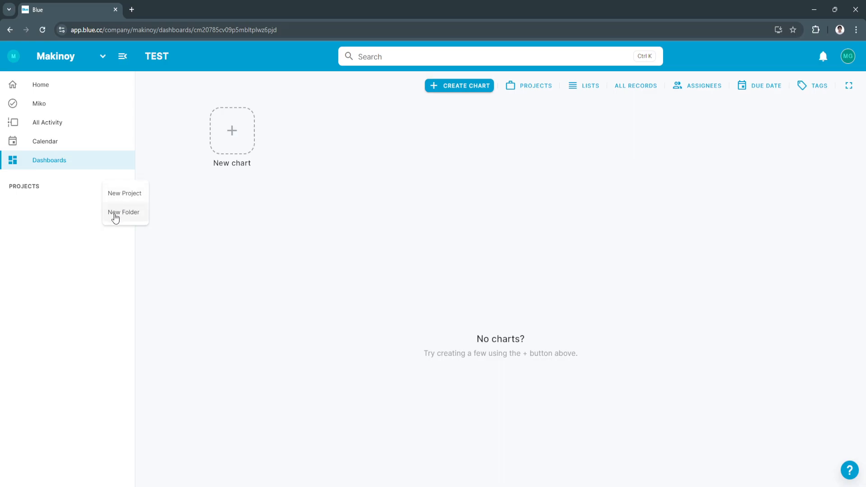
mouse_move(114, 214)
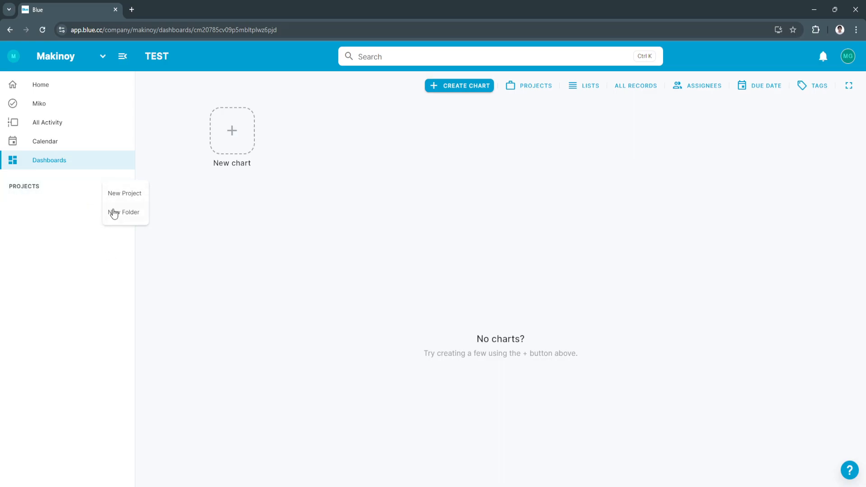
mouse_move(94, 215)
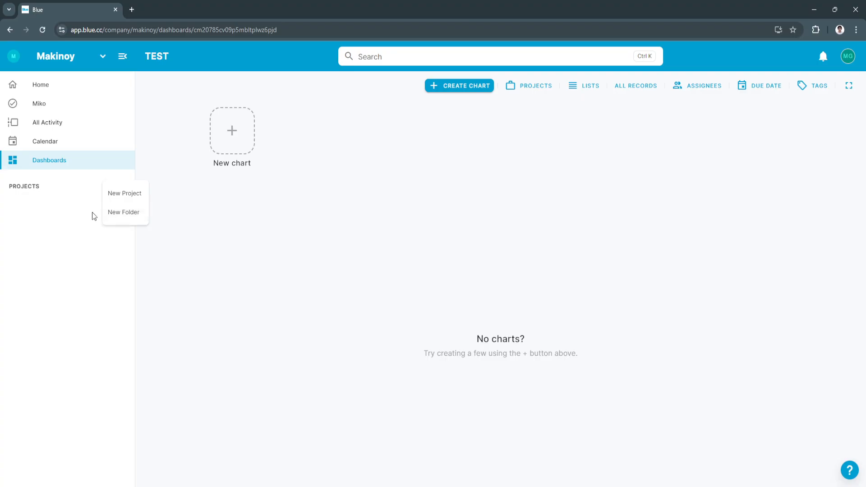
mouse_move(121, 198)
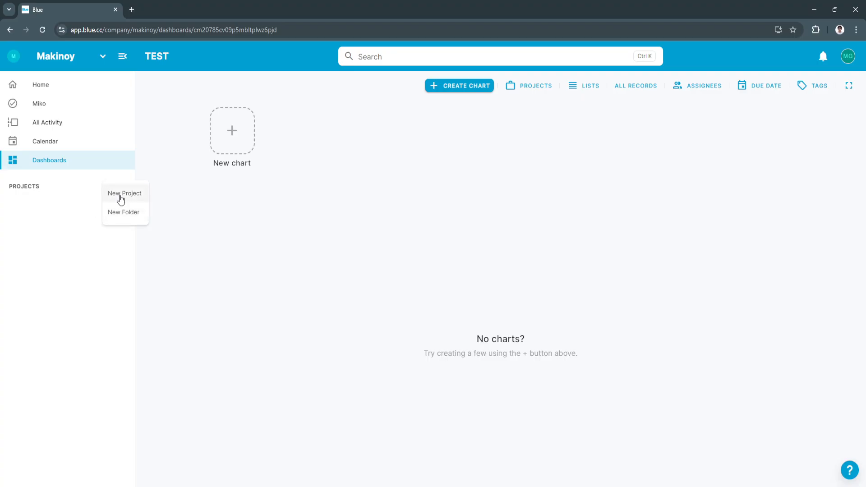
Choose New Project to reach the Create a new project page.
click(124, 193)
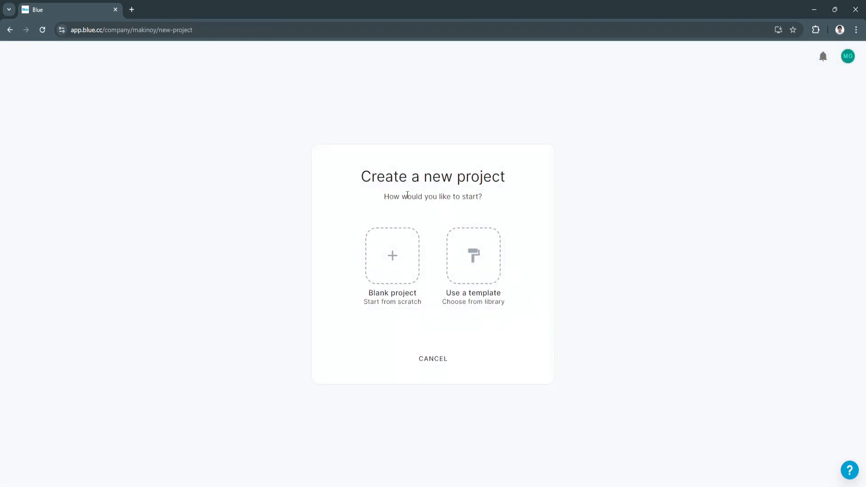
mouse_move(524, 201)
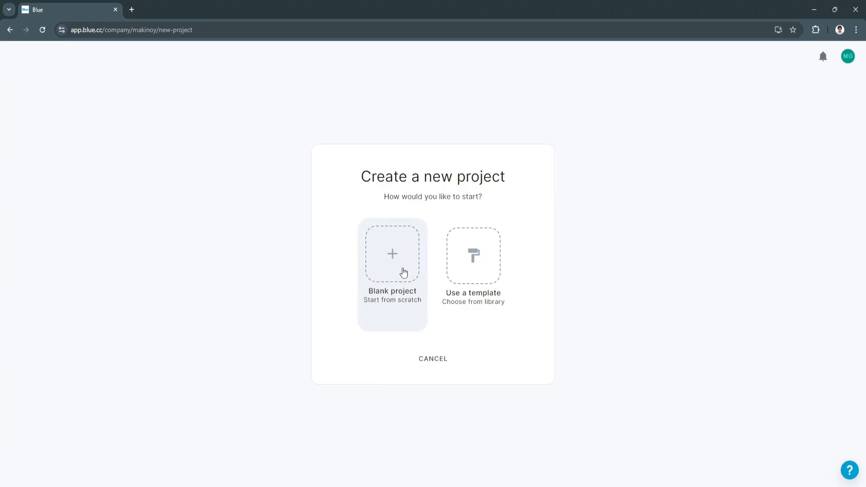
mouse_move(412, 314)
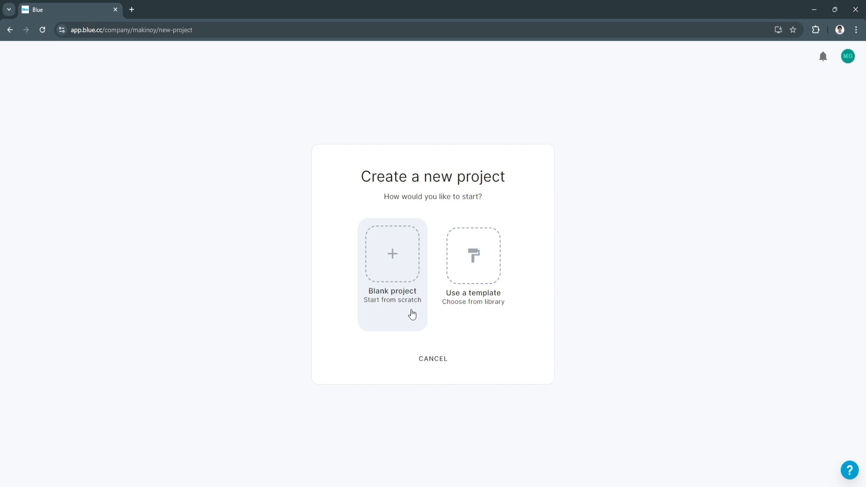
mouse_move(473, 254)
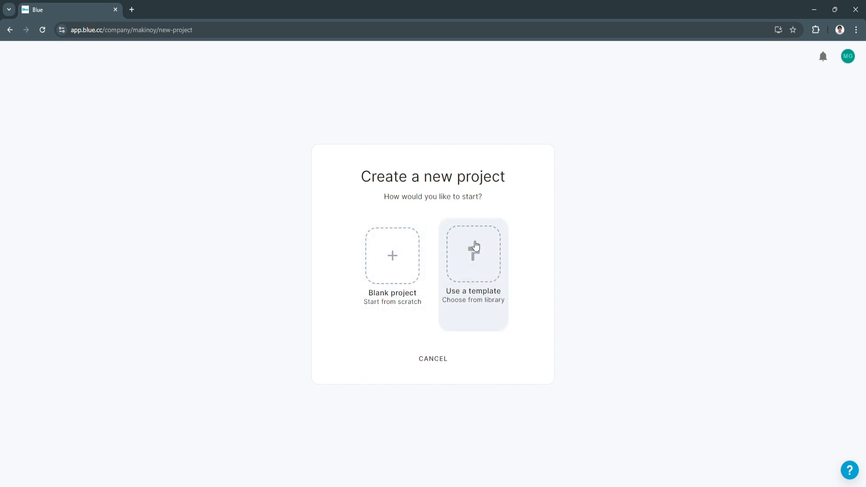
mouse_move(511, 340)
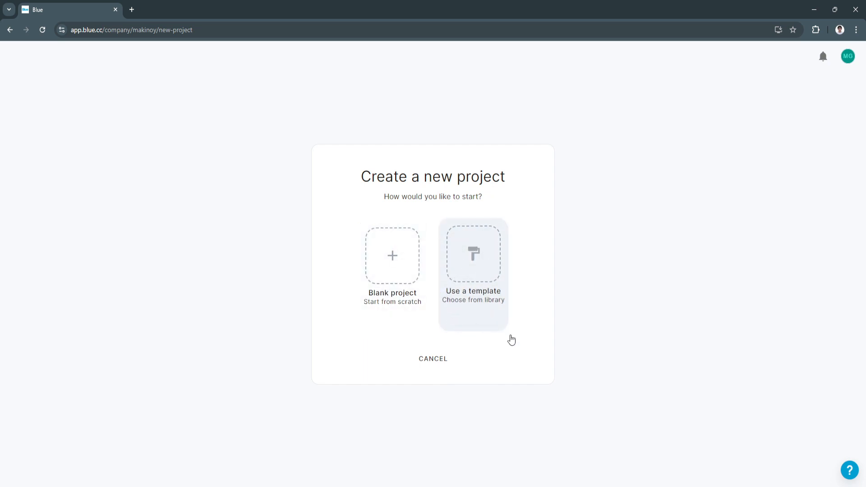
mouse_move(468, 328)
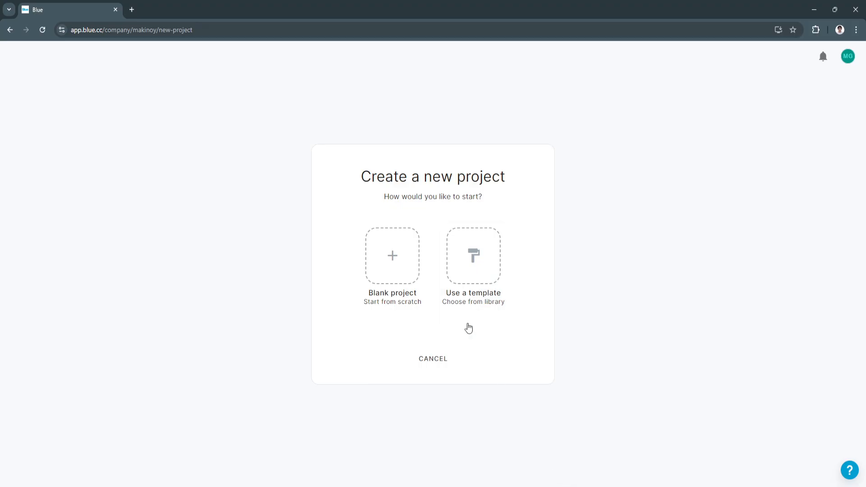
mouse_move(458, 265)
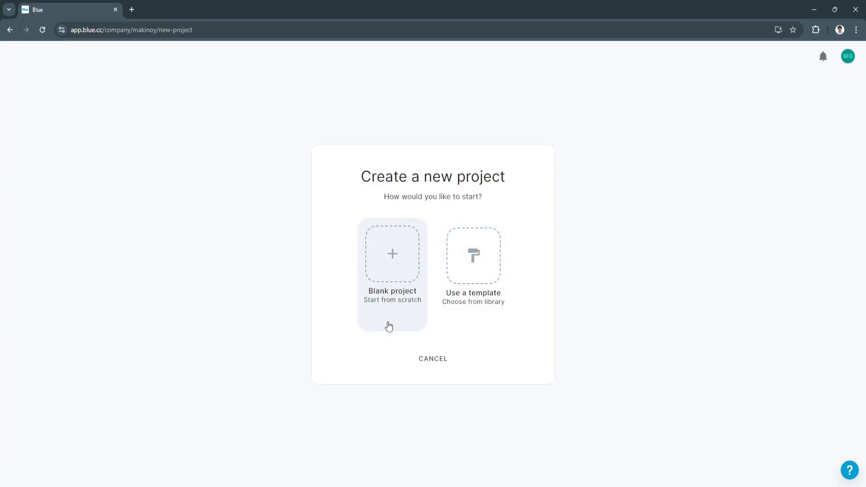
mouse_move(387, 292)
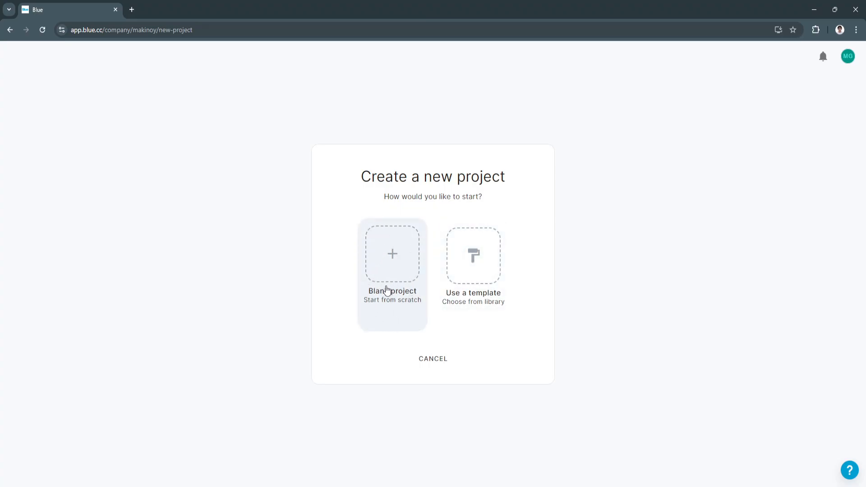
click(473, 255)
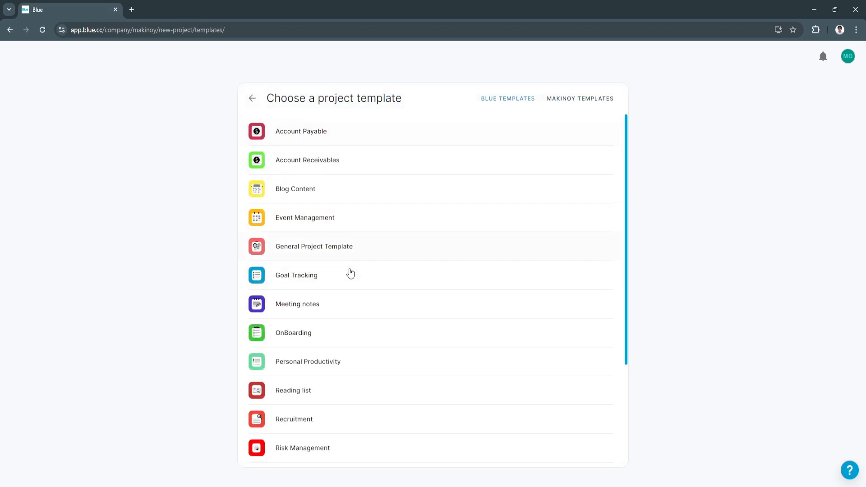
scroll(up, 3)
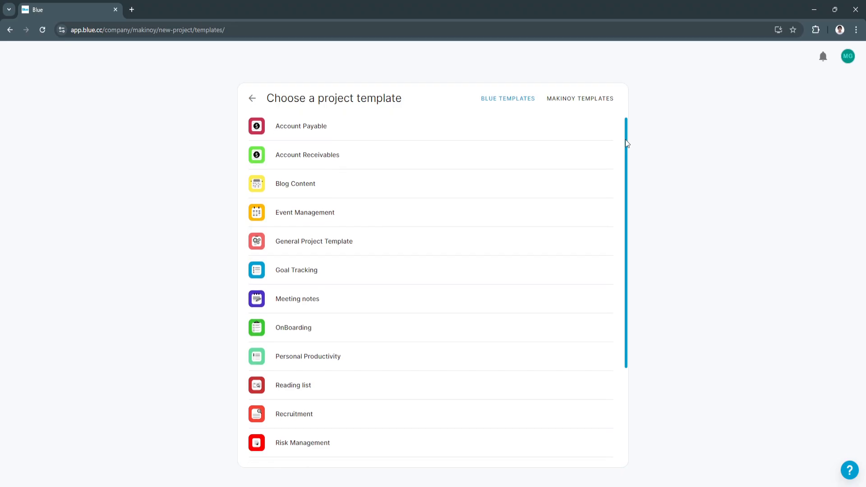
scroll(down, 3)
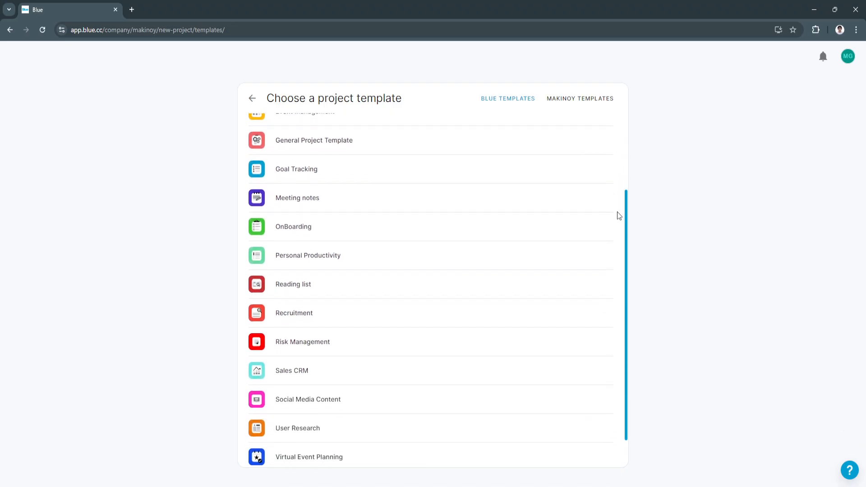
scroll(down, 3)
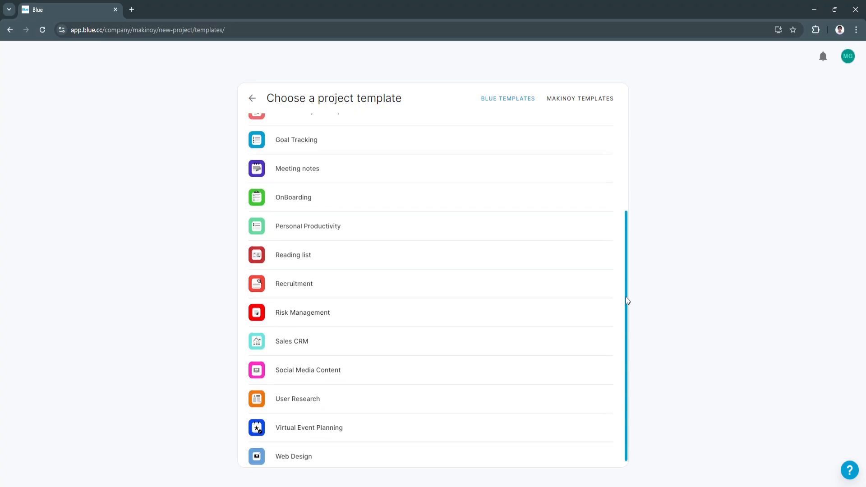
scroll(up, 3)
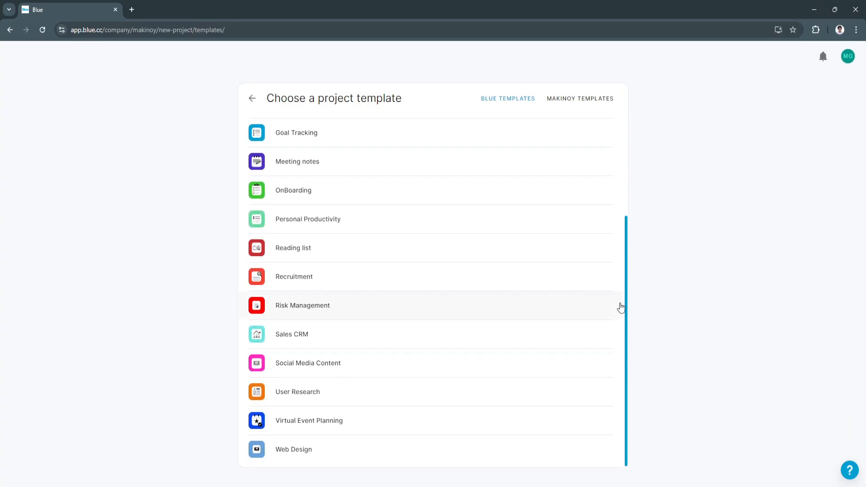
click(294, 276)
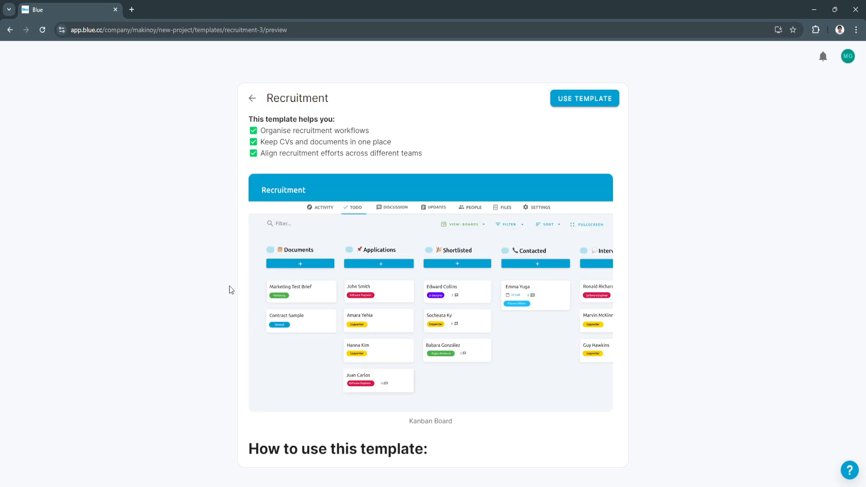
scroll(down, 3)
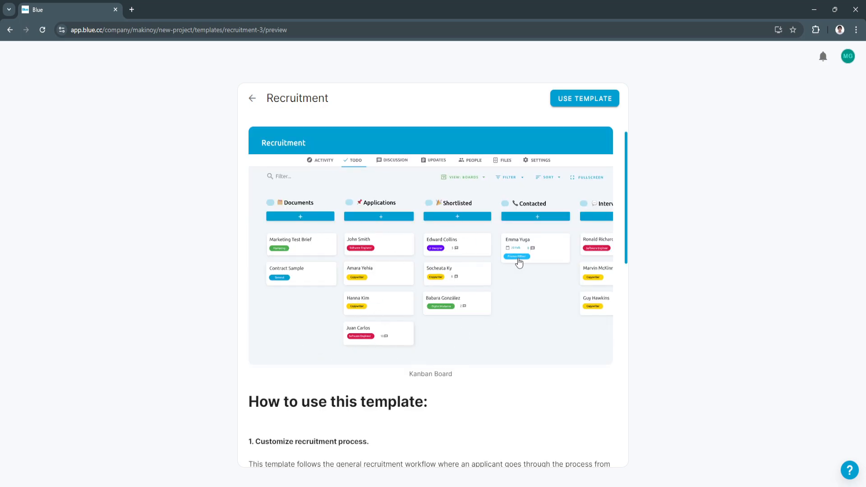
scroll(down, 3)
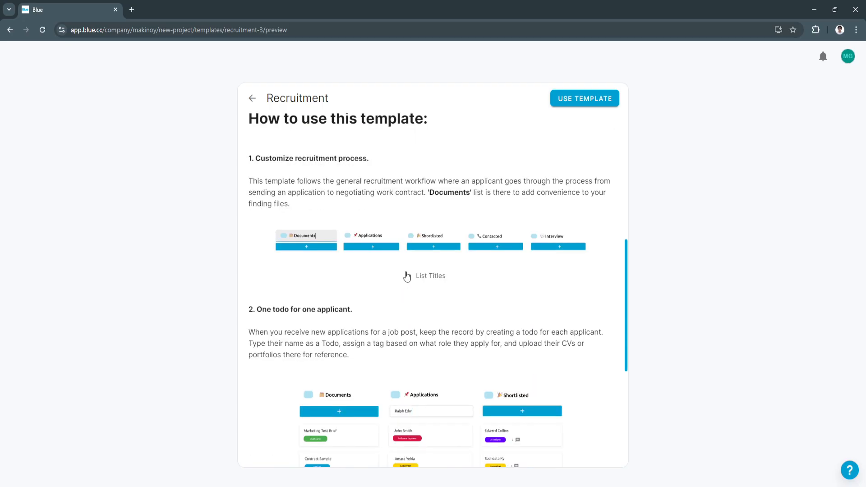
scroll(up, 3)
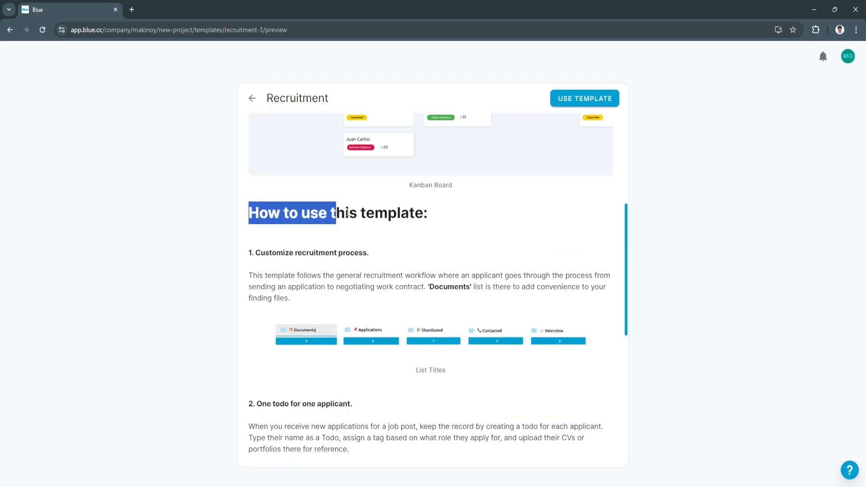
scroll(down, 3)
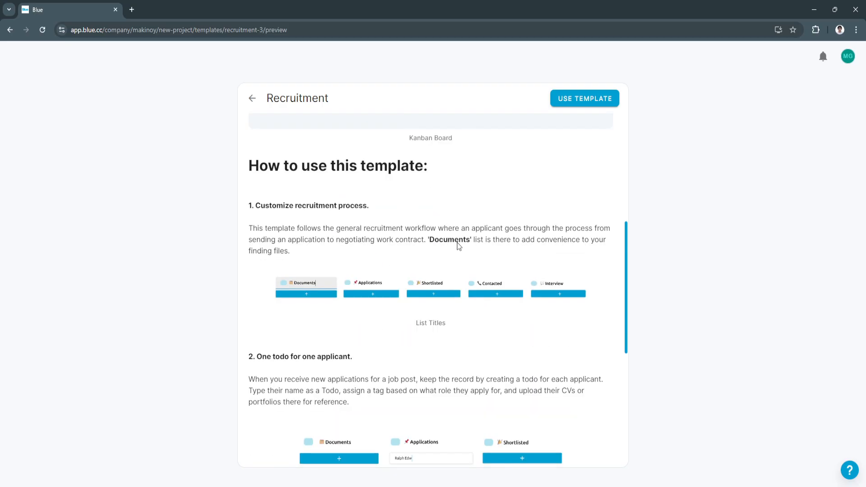
scroll(down, 3)
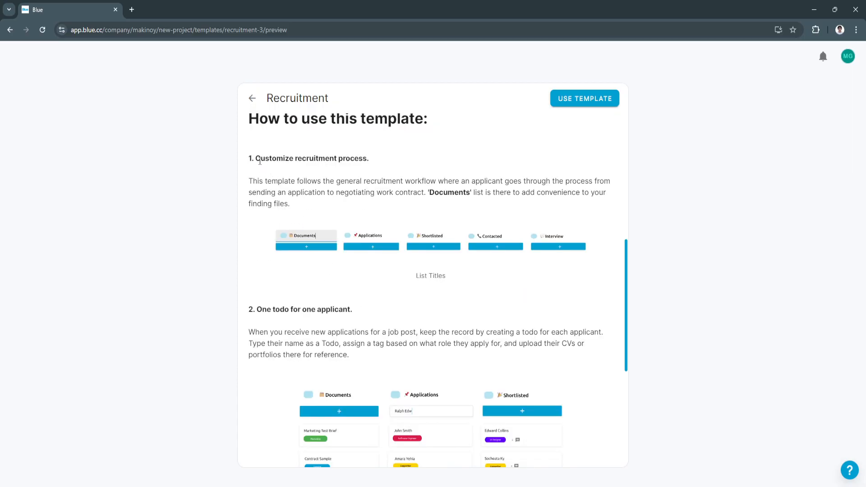
mouse_move(372, 279)
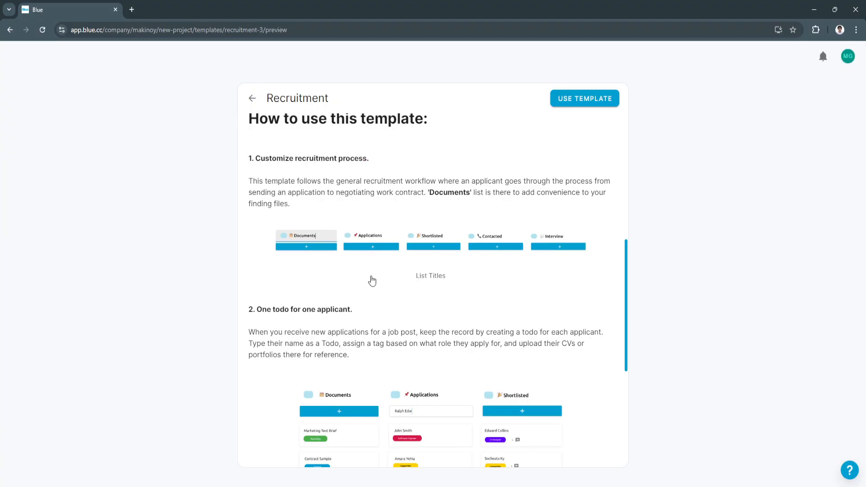
scroll(down, 3)
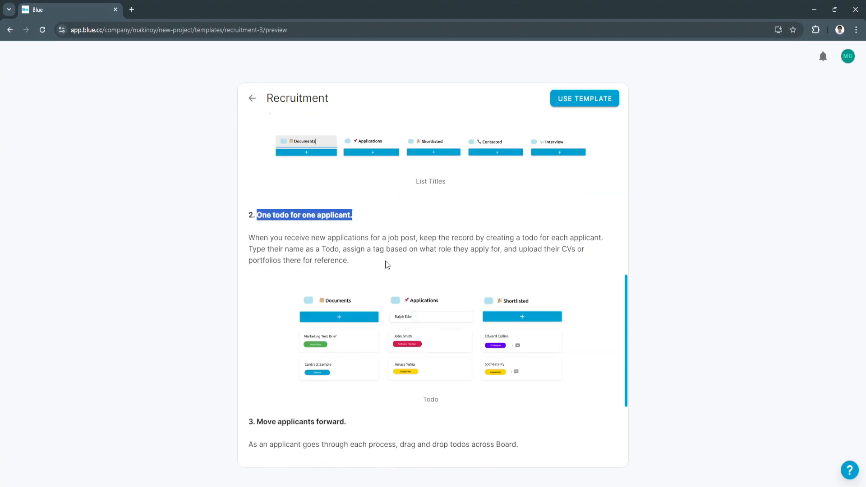
scroll(down, 3)
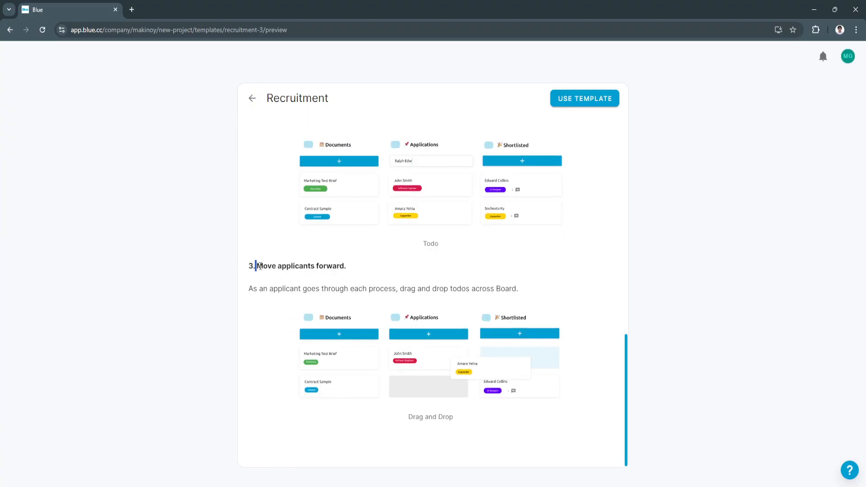
mouse_move(432, 427)
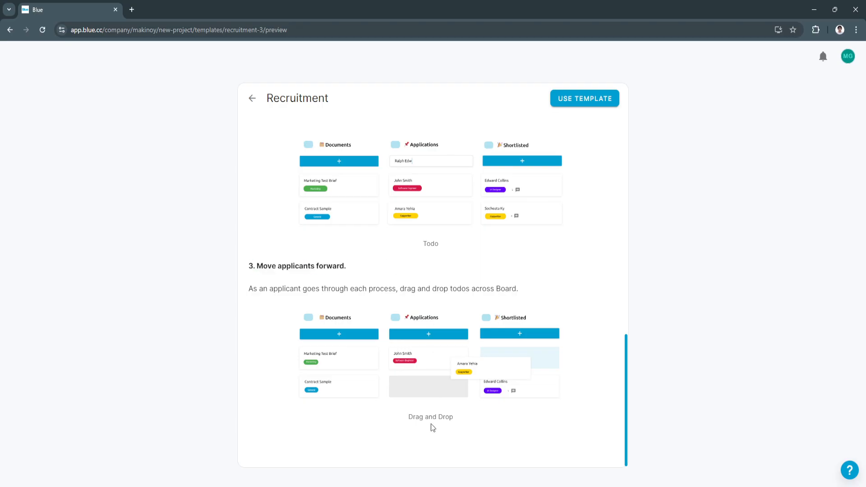
mouse_move(424, 420)
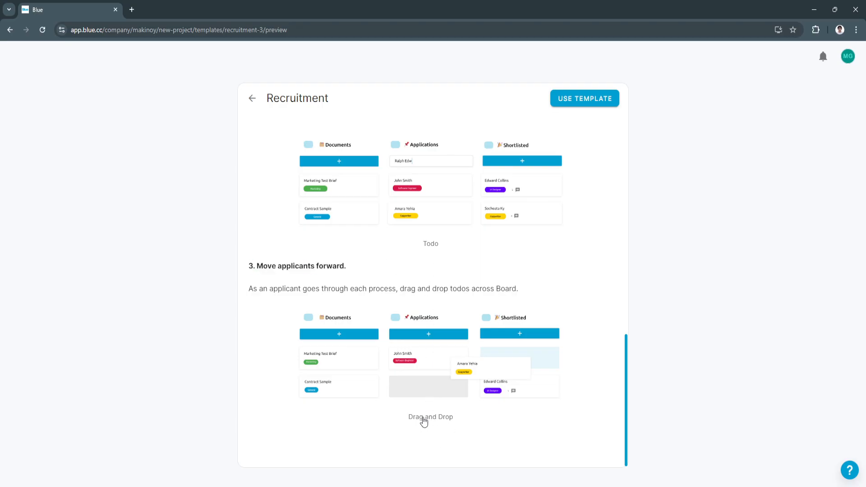
scroll(up, 3)
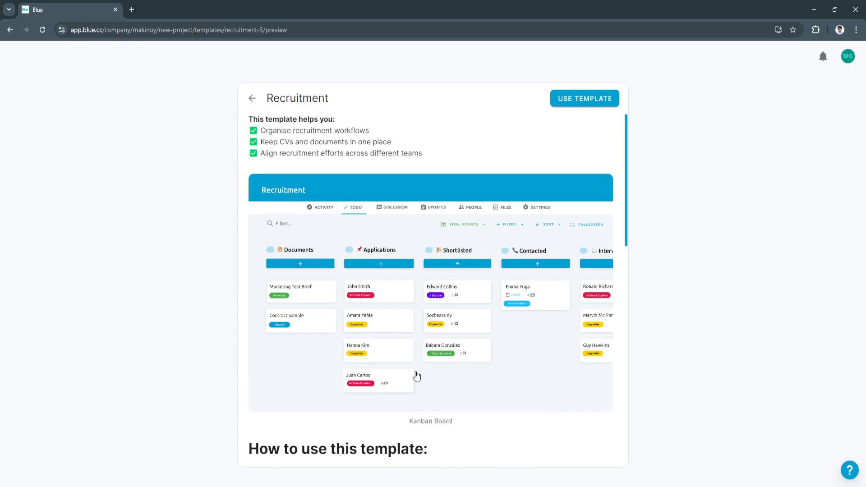
mouse_move(469, 395)
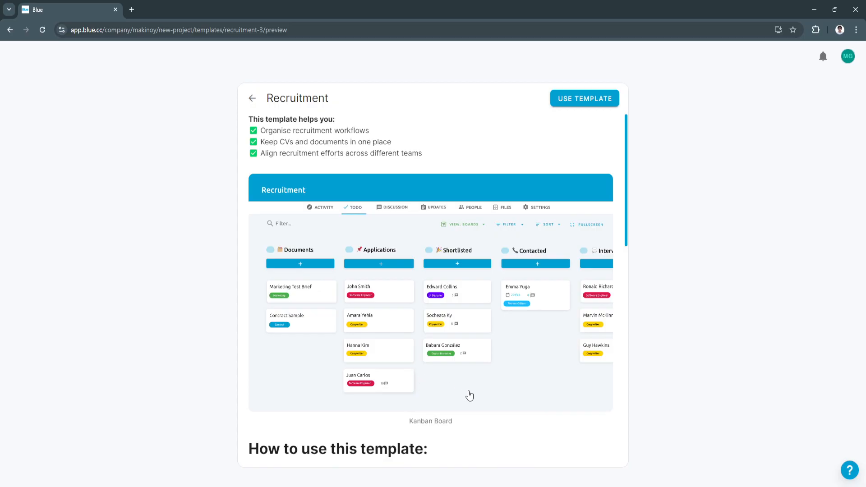
Use the Recruitment template and create the project named HR RECRUIT.
click(583, 98)
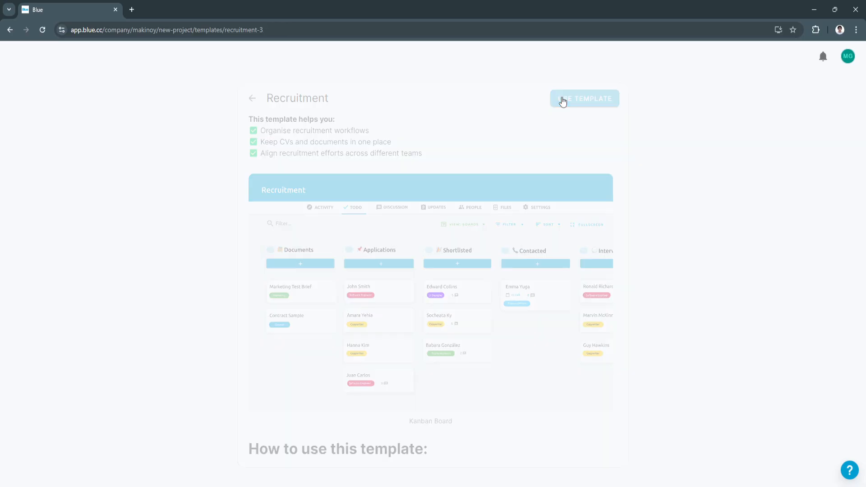
click(583, 99)
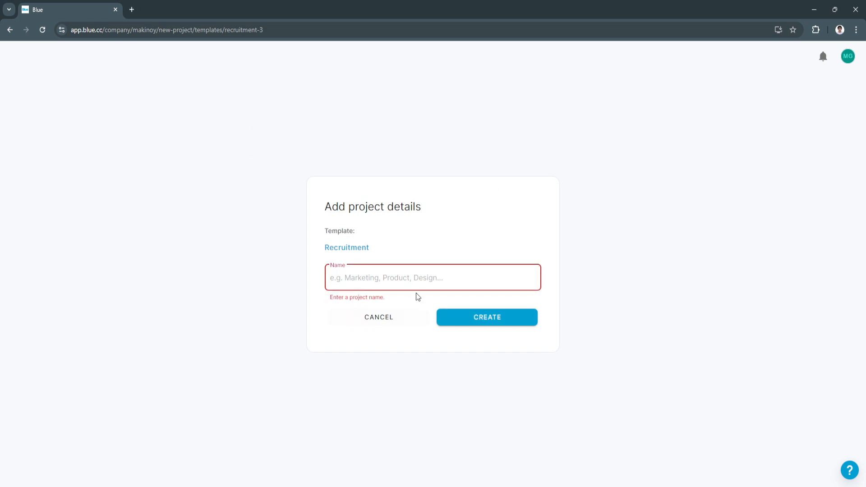
text(HR RE)
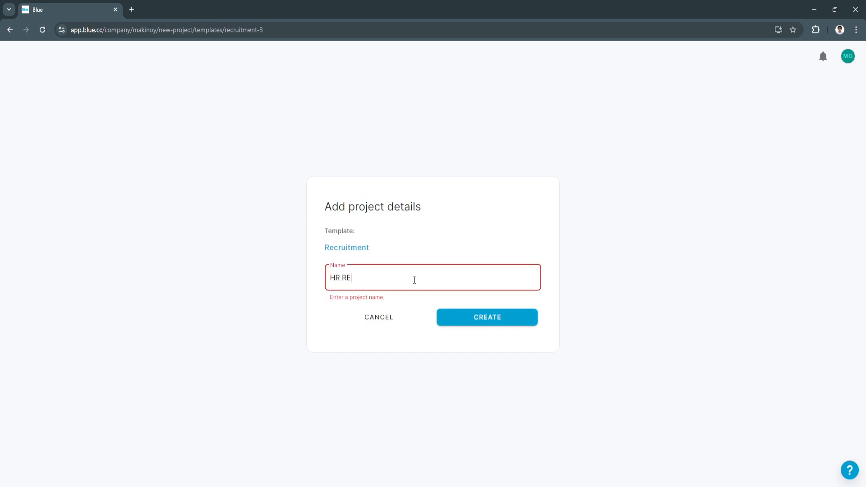
text(CRUIT)
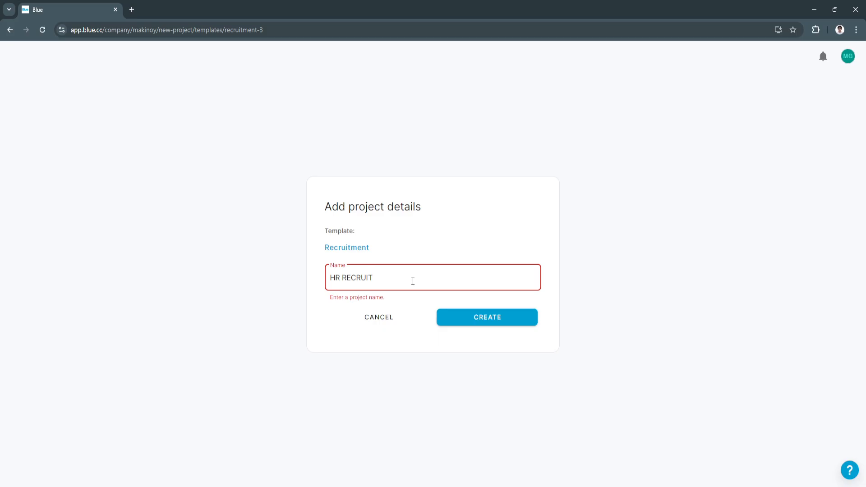
click(482, 316)
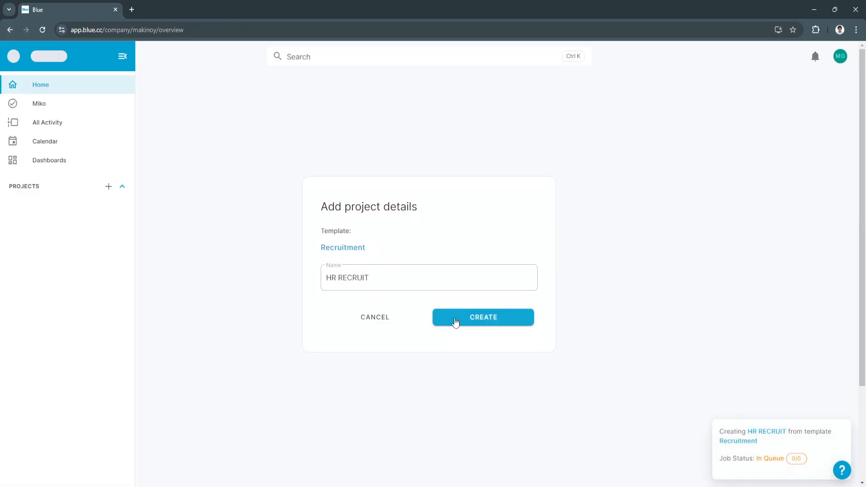
Open HR RECRUIT from the sidebar onto its records board with the welcome prompt.
click(481, 317)
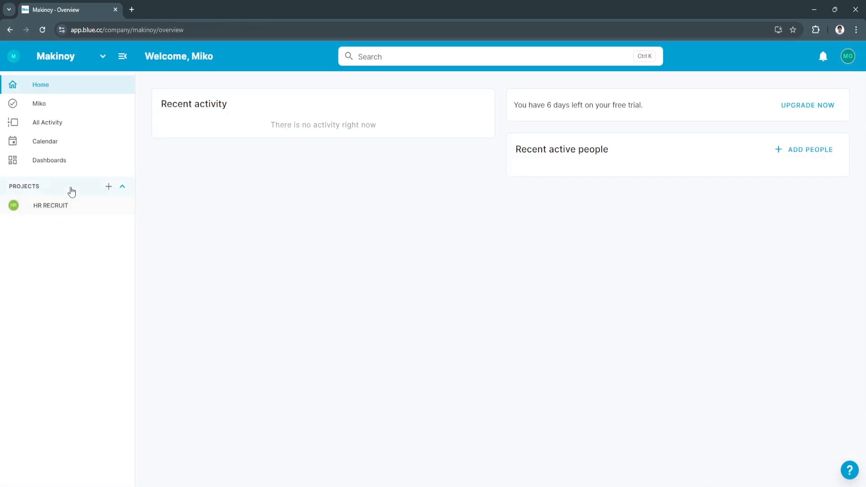
mouse_move(50, 229)
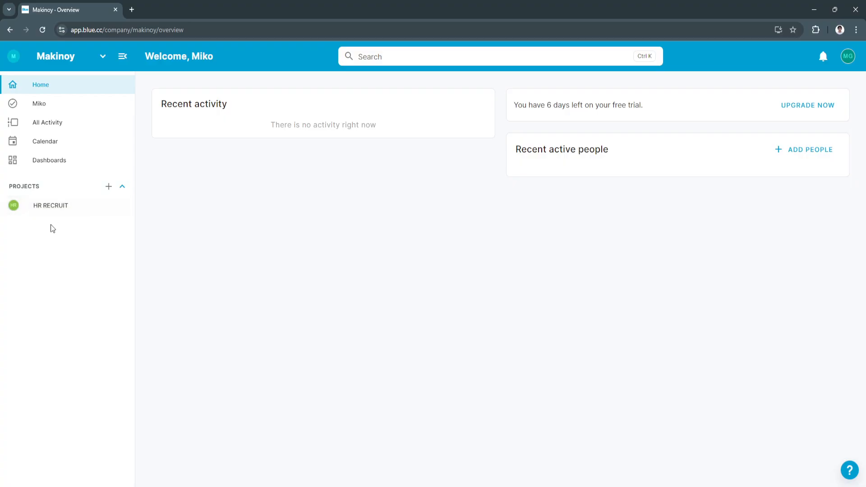
mouse_move(50, 205)
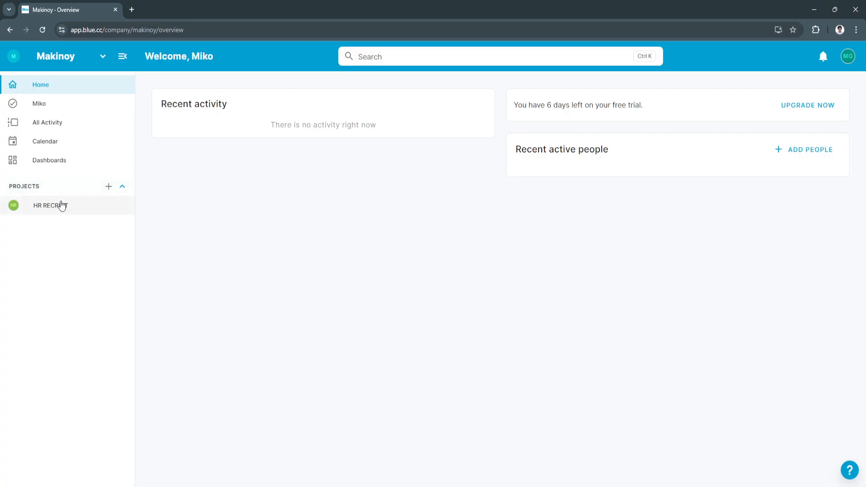
click(51, 206)
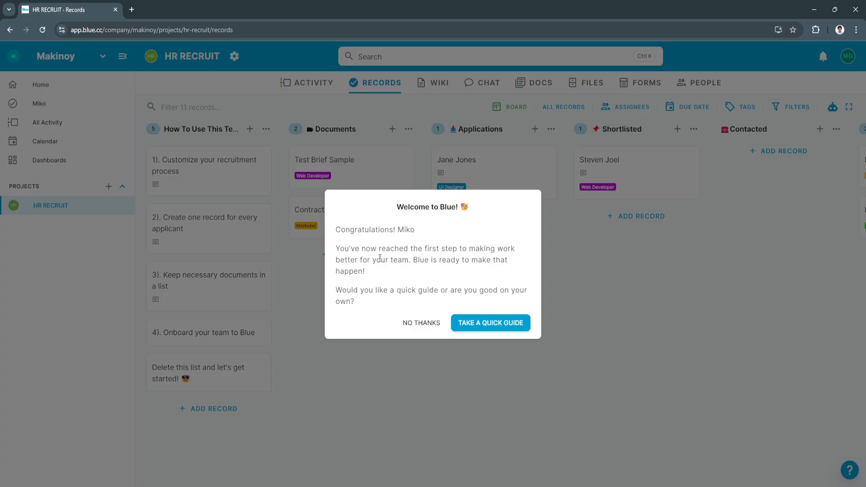
mouse_move(488, 322)
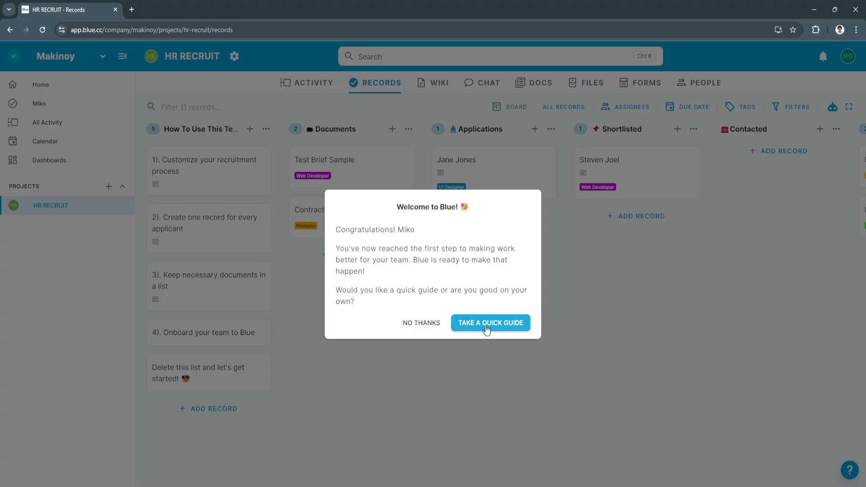
click(421, 322)
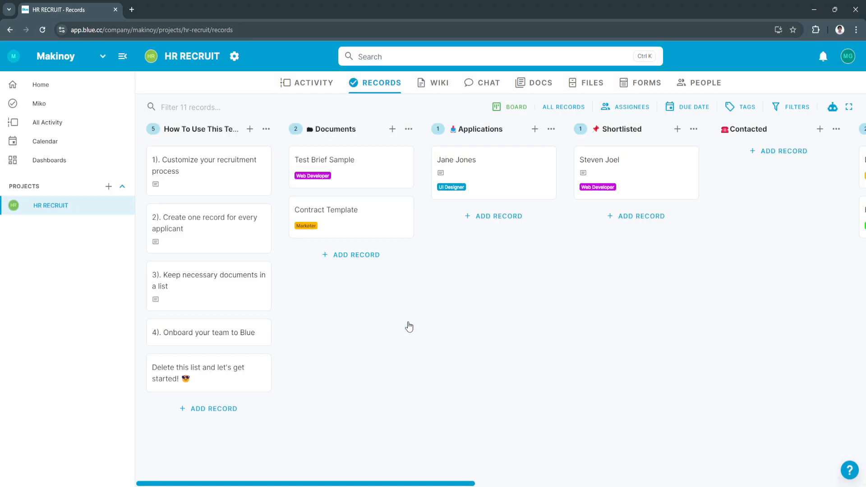
mouse_move(228, 179)
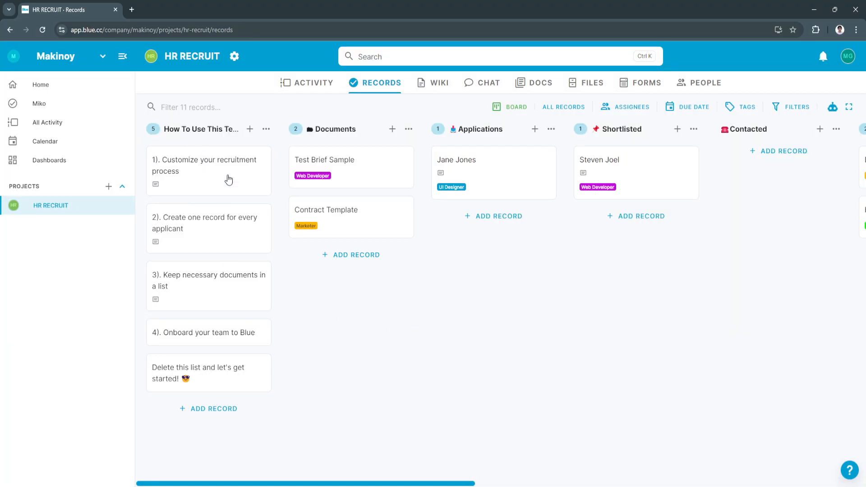
mouse_move(446, 289)
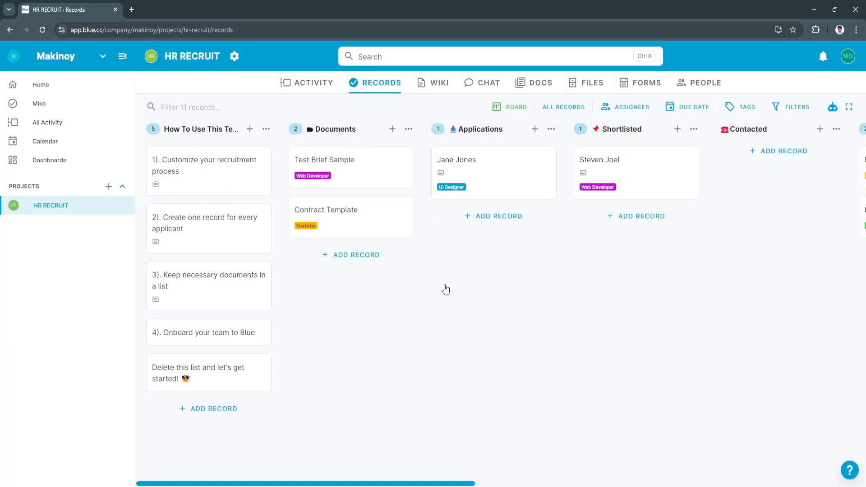
mouse_move(207, 153)
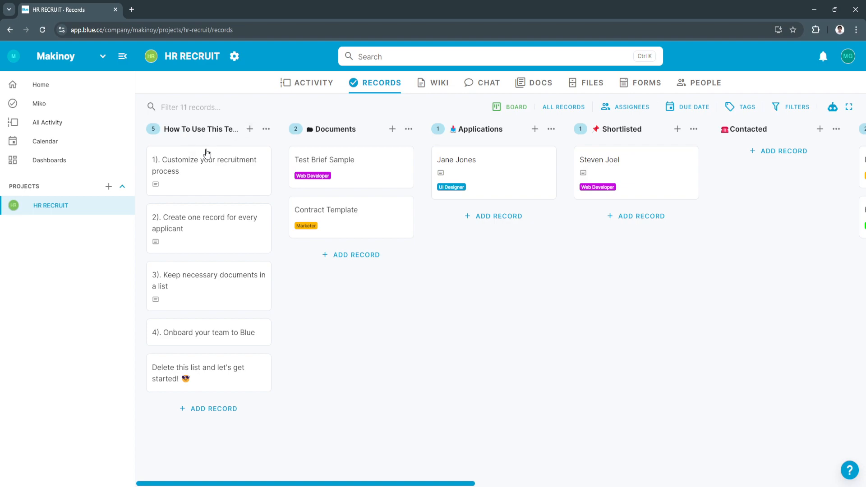
mouse_move(360, 136)
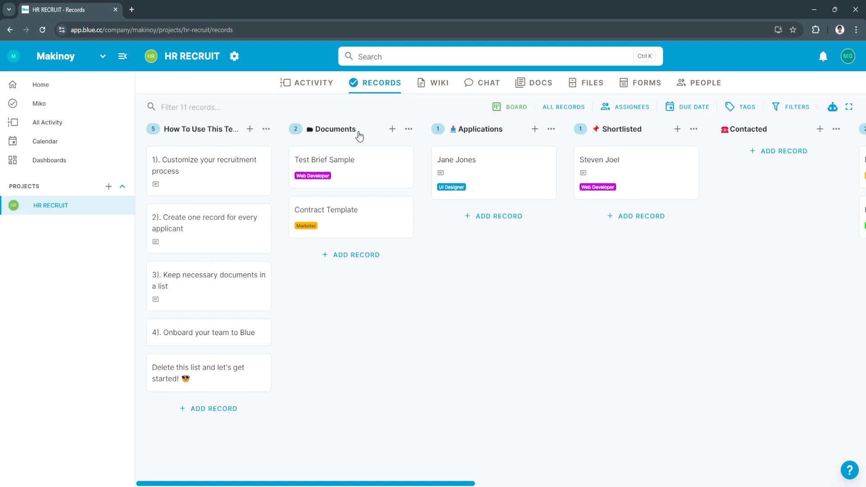
mouse_move(500, 142)
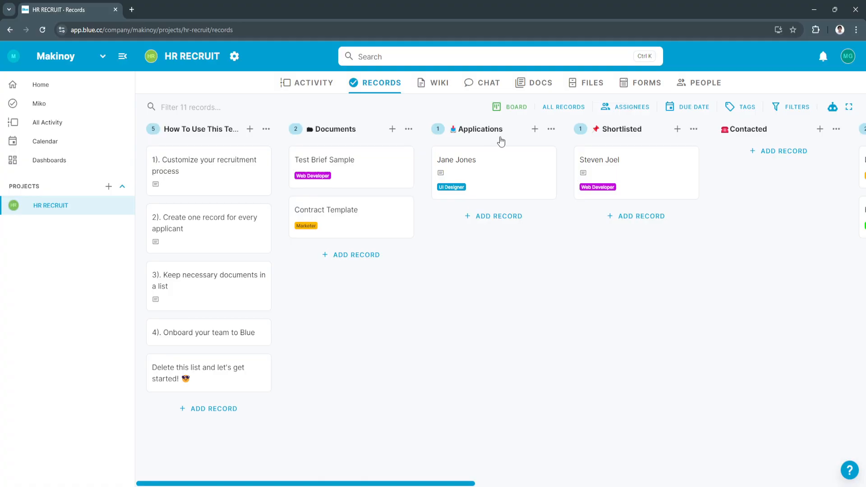
mouse_move(381, 189)
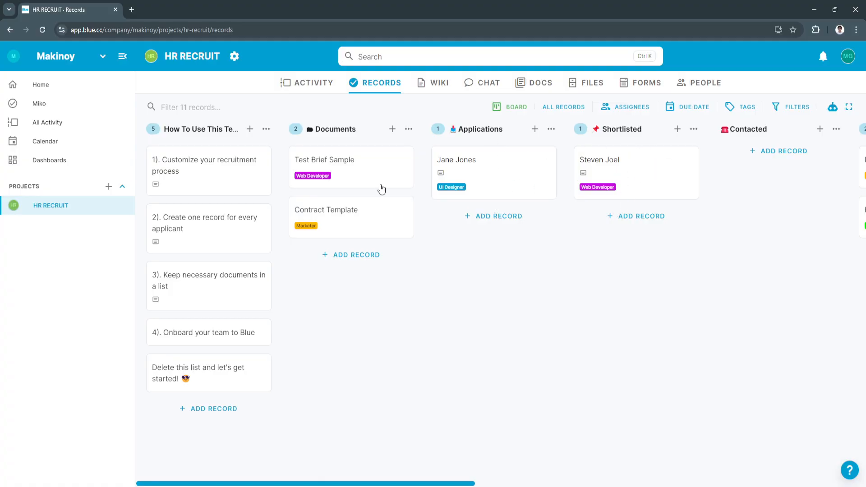
mouse_move(475, 226)
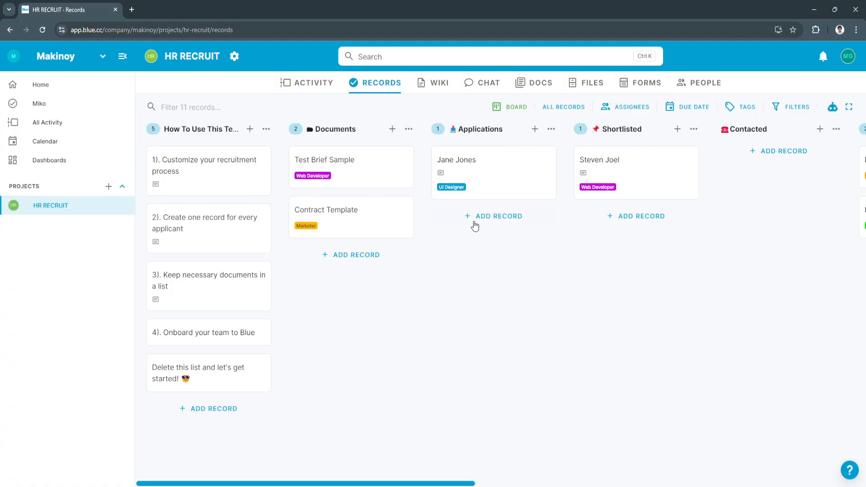
mouse_move(496, 179)
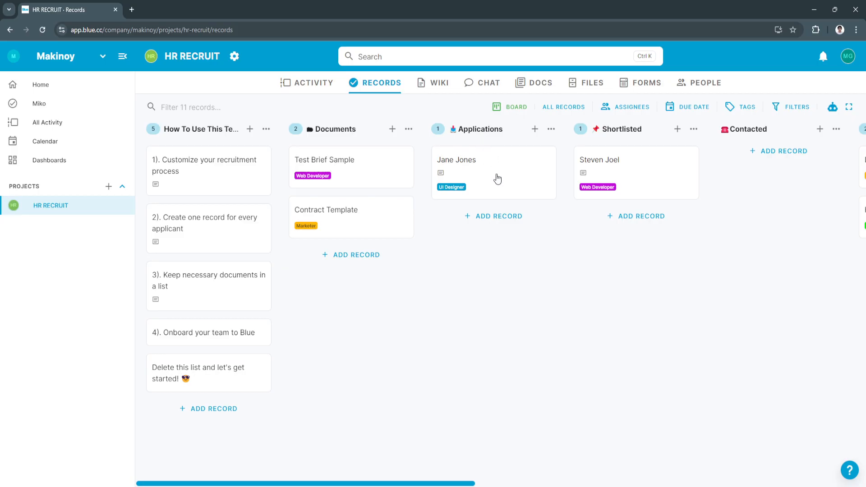
mouse_move(412, 170)
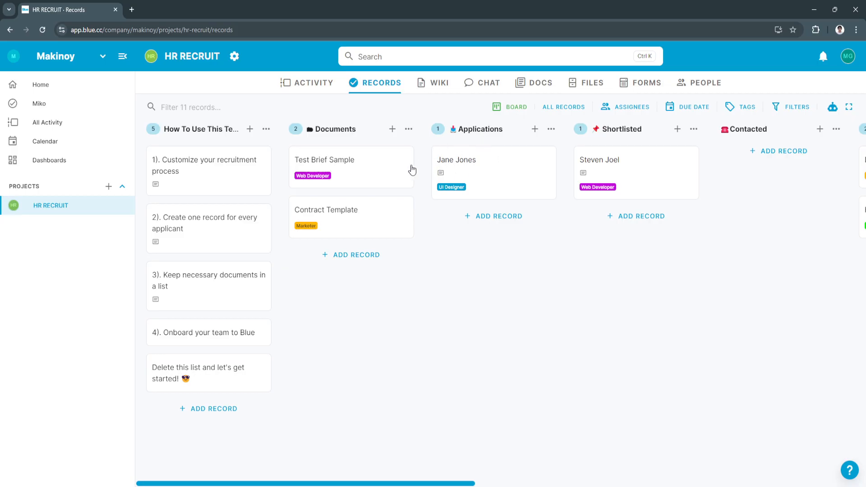
click(455, 159)
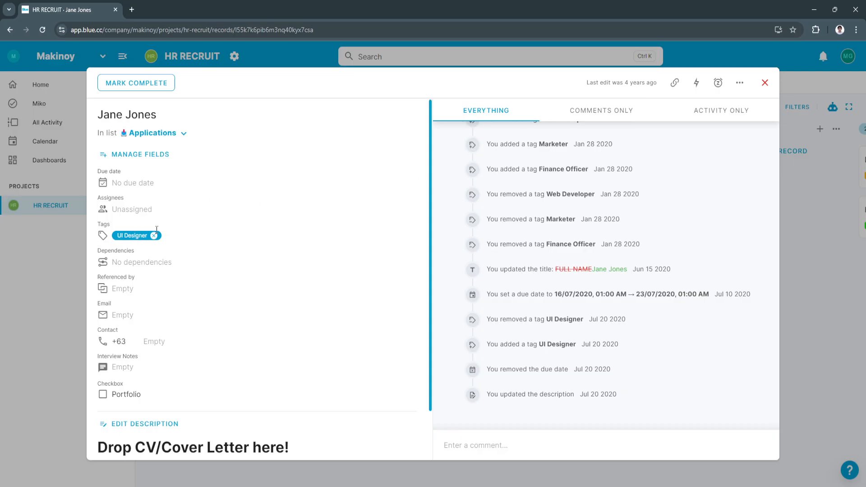
mouse_move(254, 300)
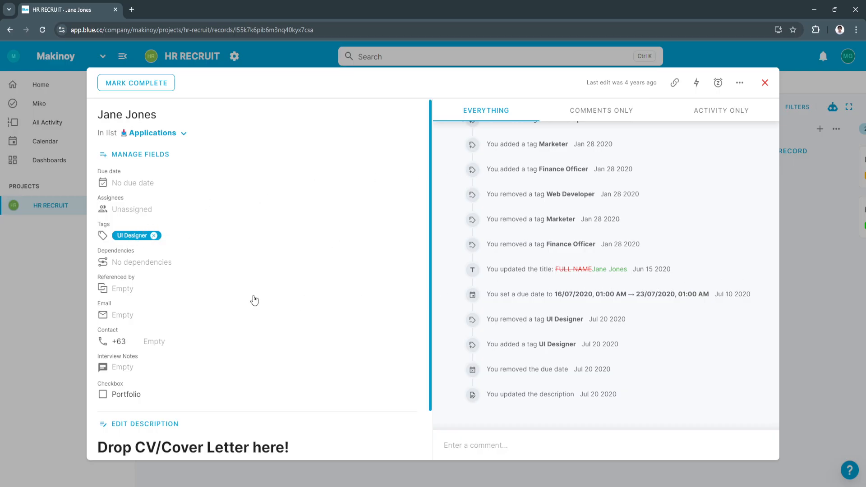
scroll(down, 3)
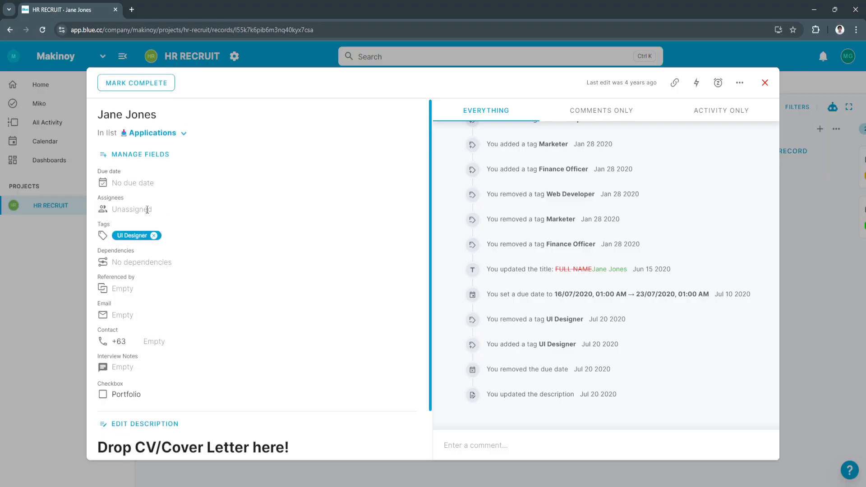
scroll(down, 3)
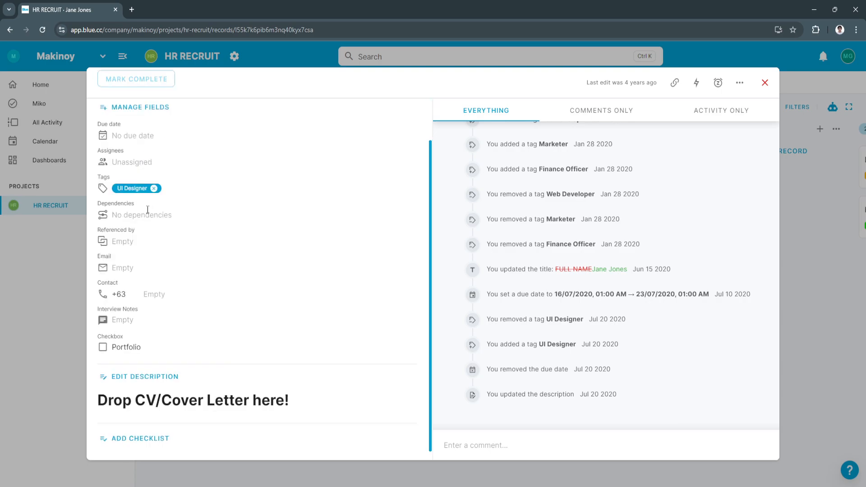
click(135, 78)
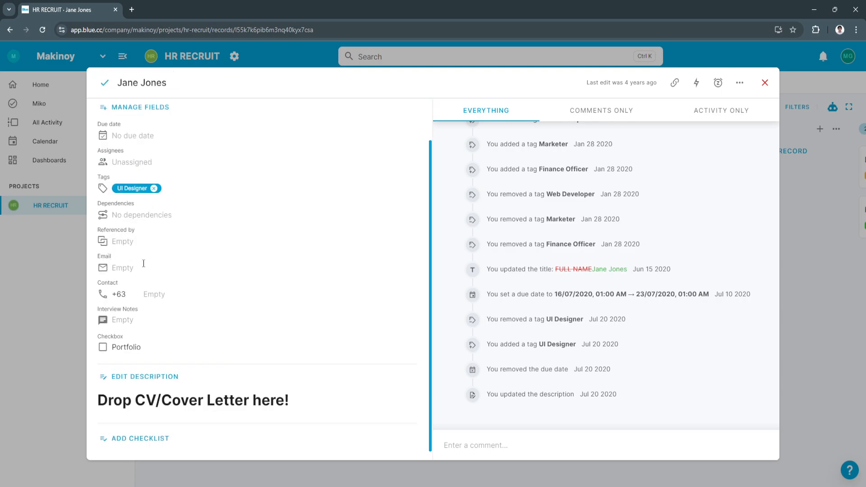
mouse_move(766, 83)
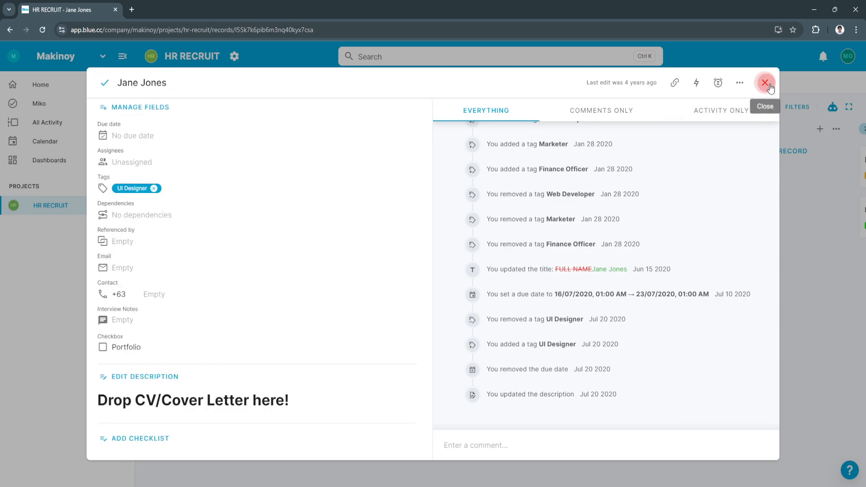
Add a new record named John Smith under Applications after closing Jane Jones's record.
click(766, 83)
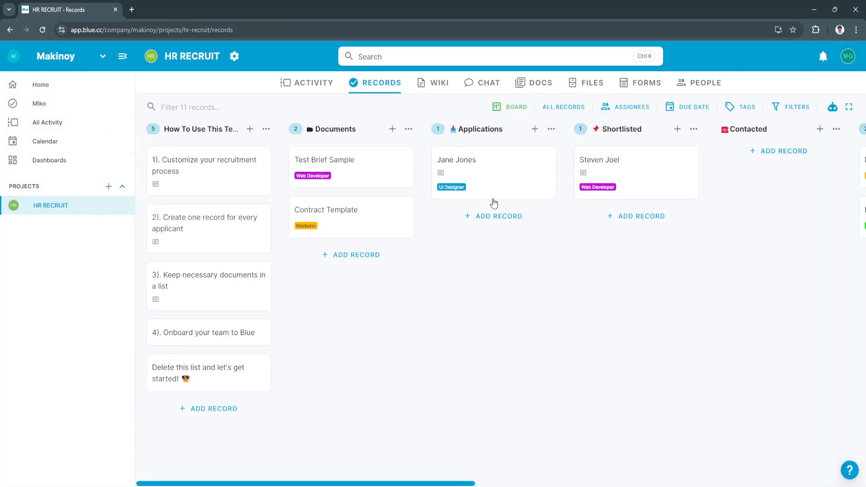
click(492, 216)
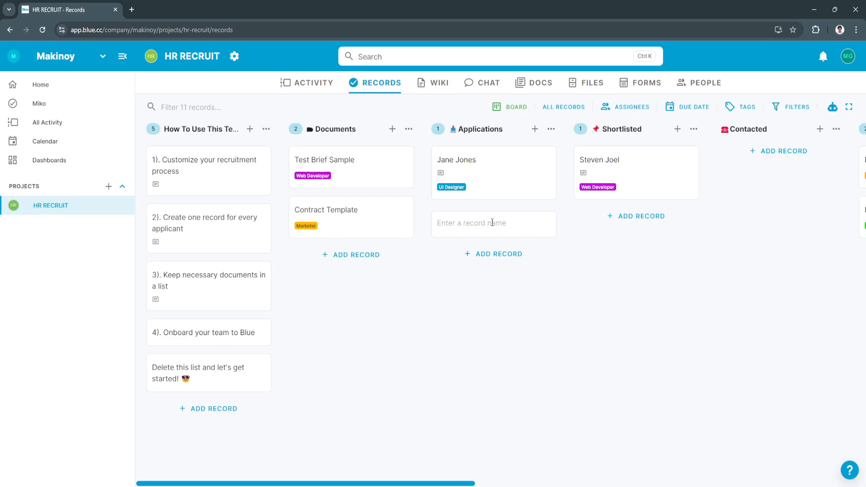
text(JOHN)
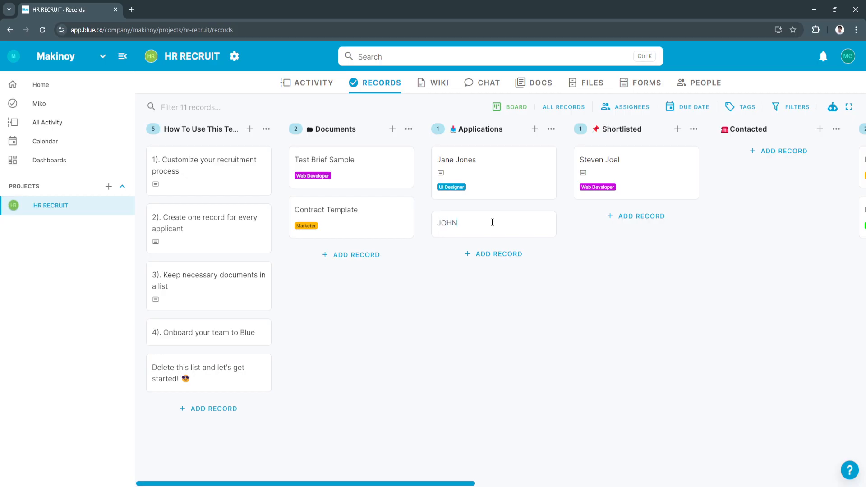
text(John Smith)
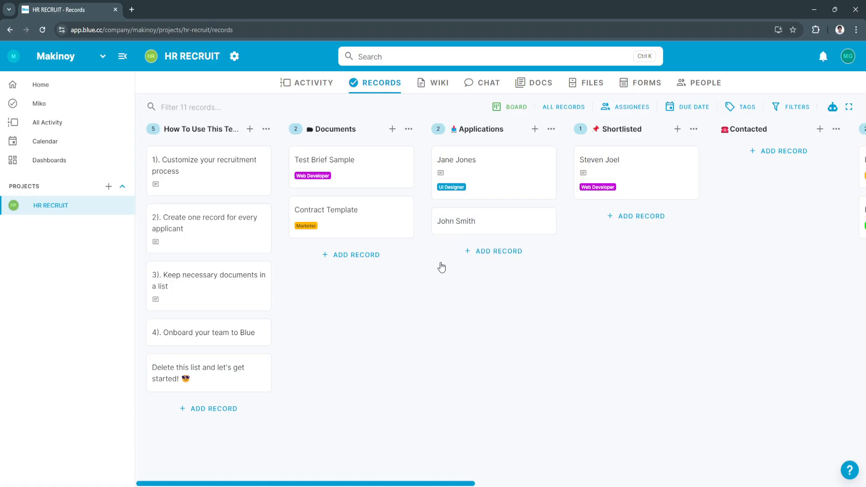
Open John Smith's record and bring up its Add tags choices.
click(455, 221)
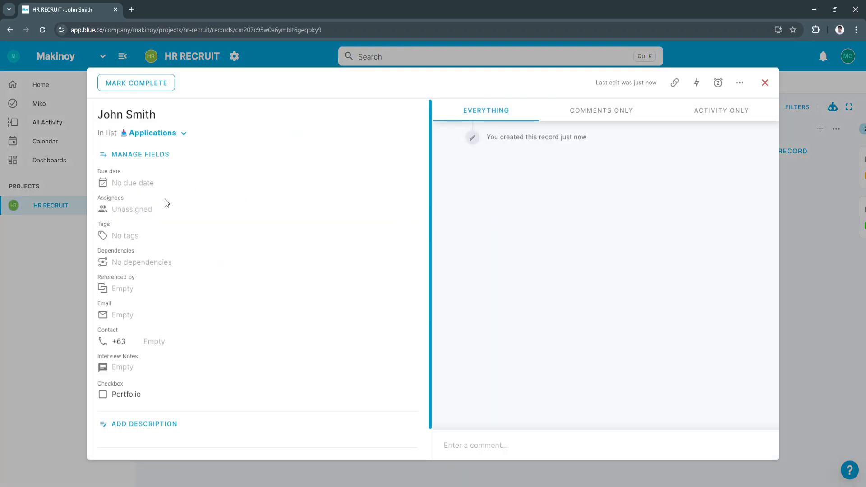
click(136, 83)
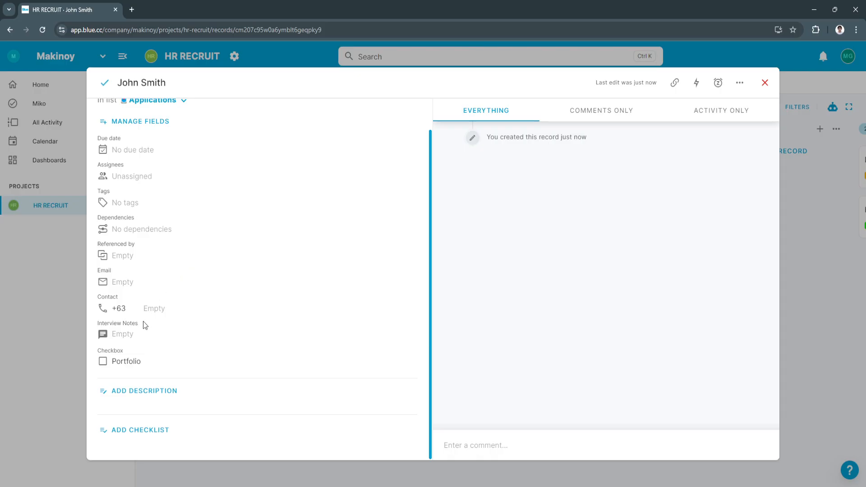
mouse_move(141, 400)
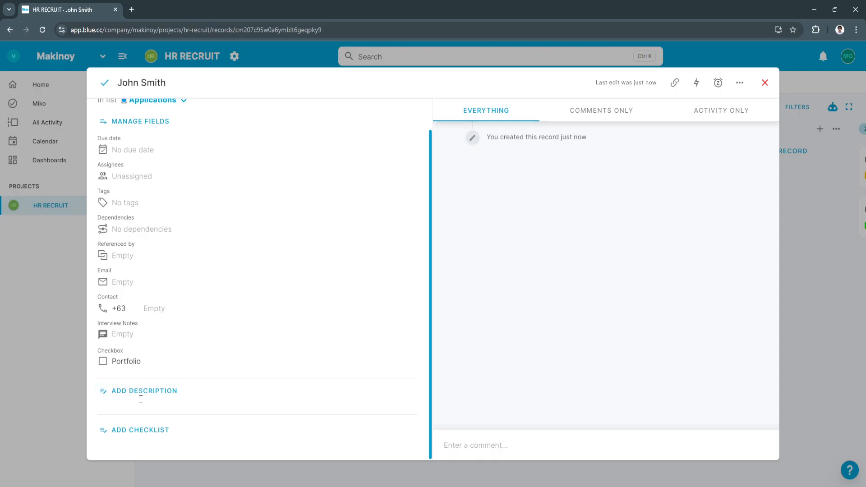
mouse_move(118, 201)
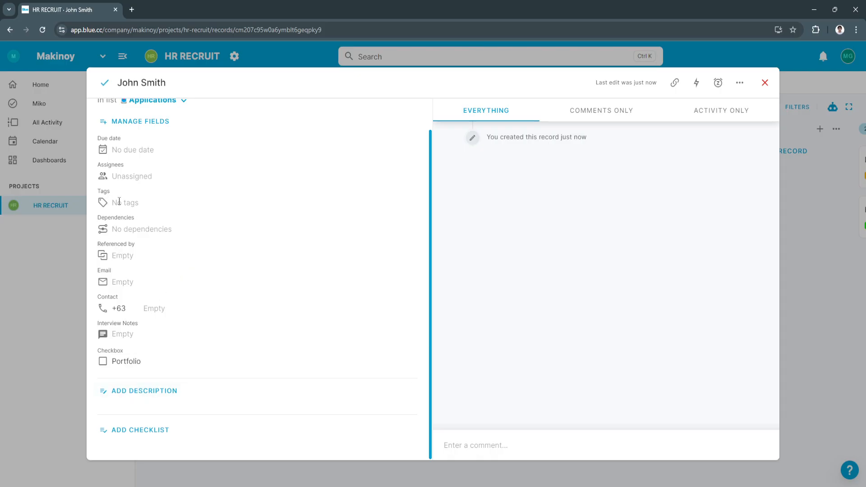
click(125, 203)
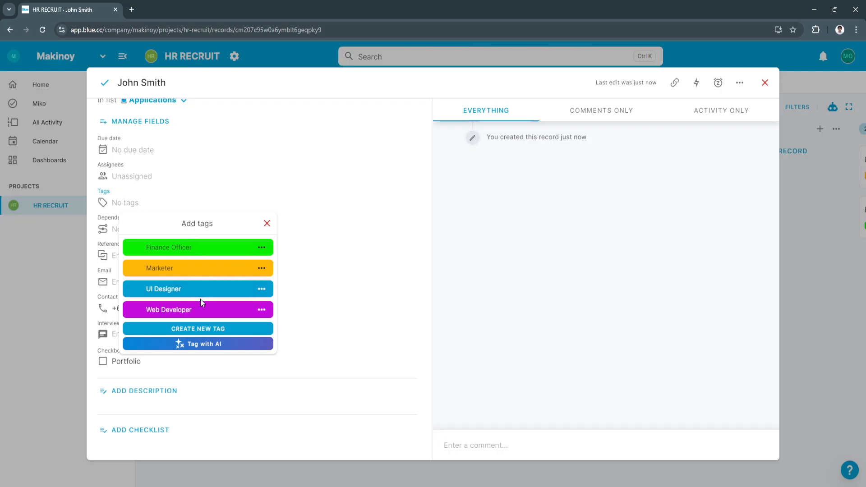
mouse_move(209, 289)
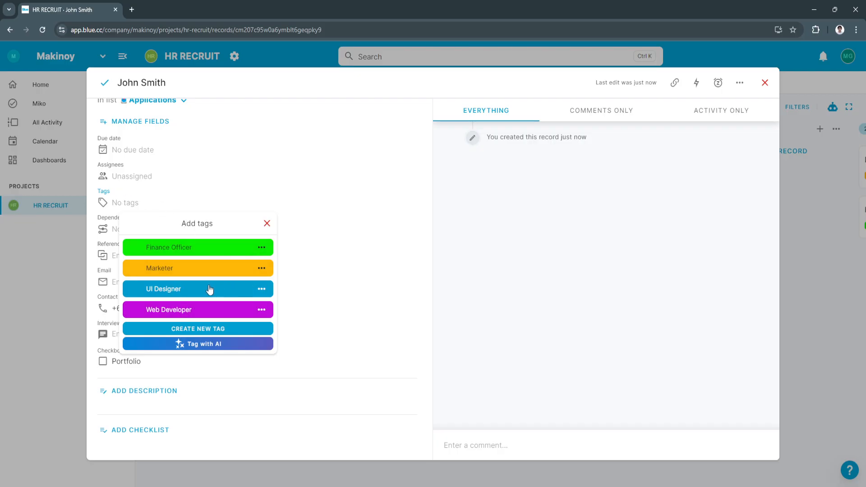
mouse_move(177, 302)
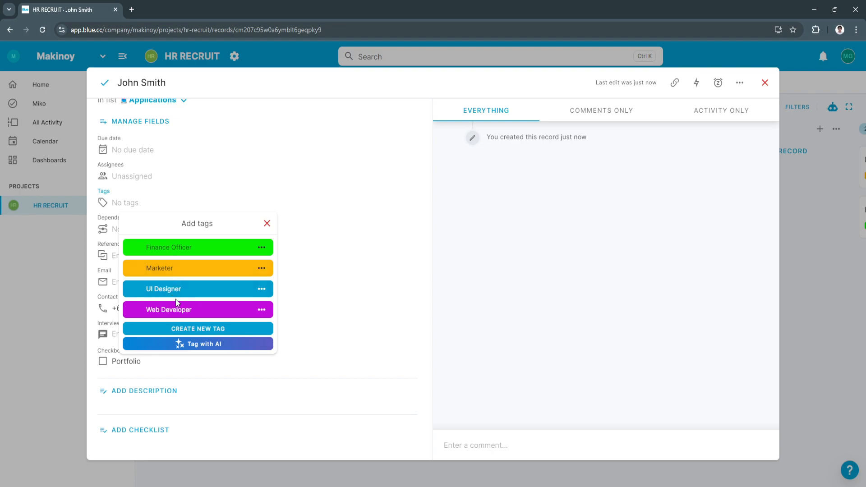
mouse_move(226, 230)
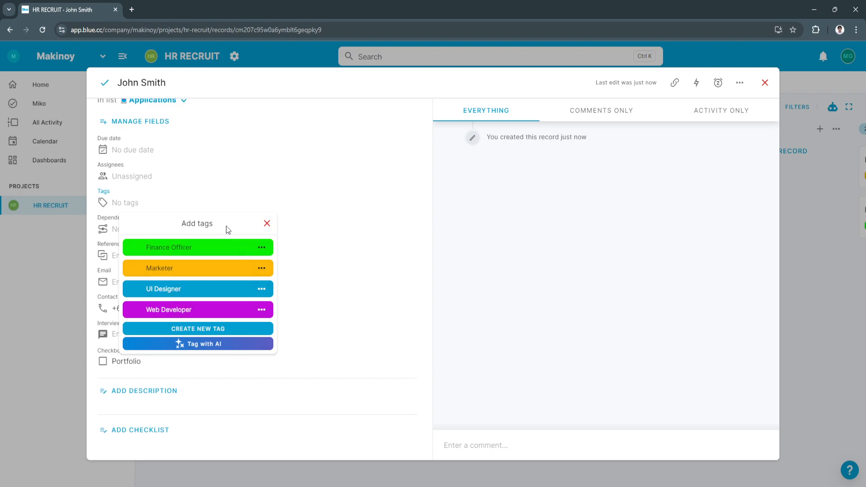
Create a new tag named MARKETING HEAD.
click(197, 328)
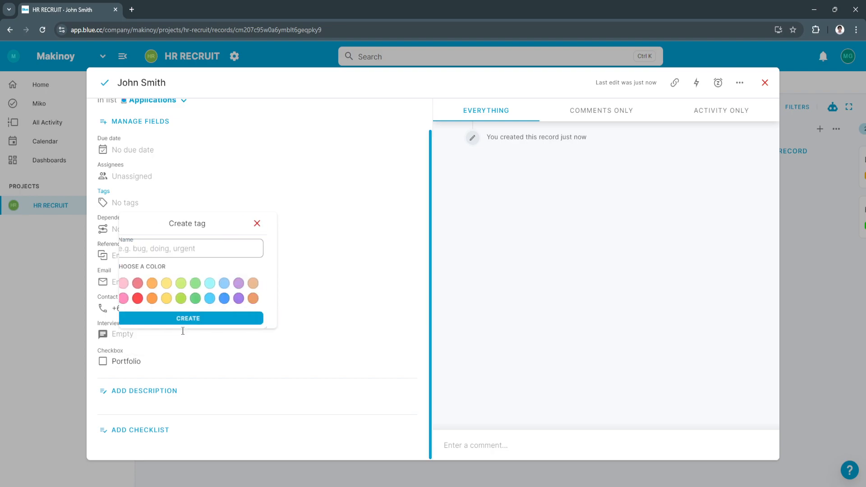
click(189, 248)
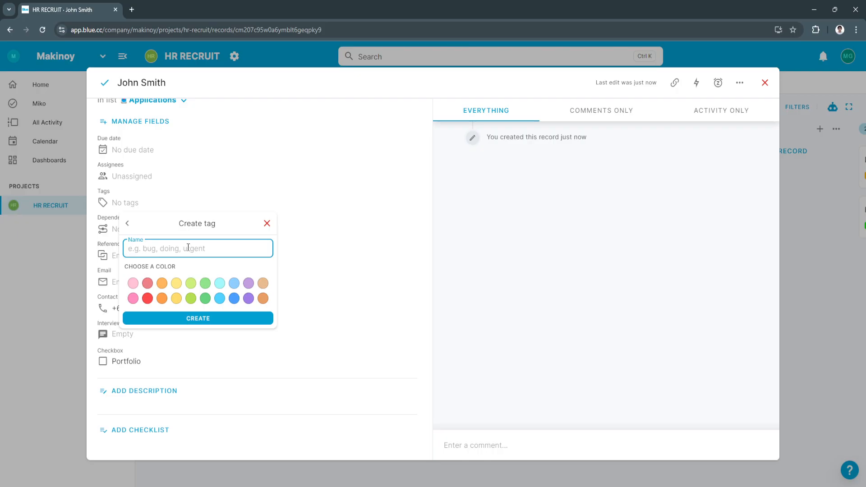
text(MARK)
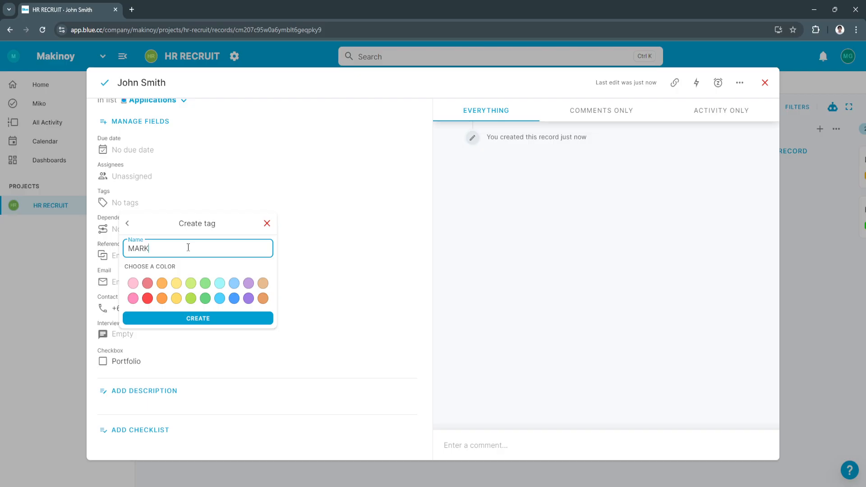
text(ETING H)
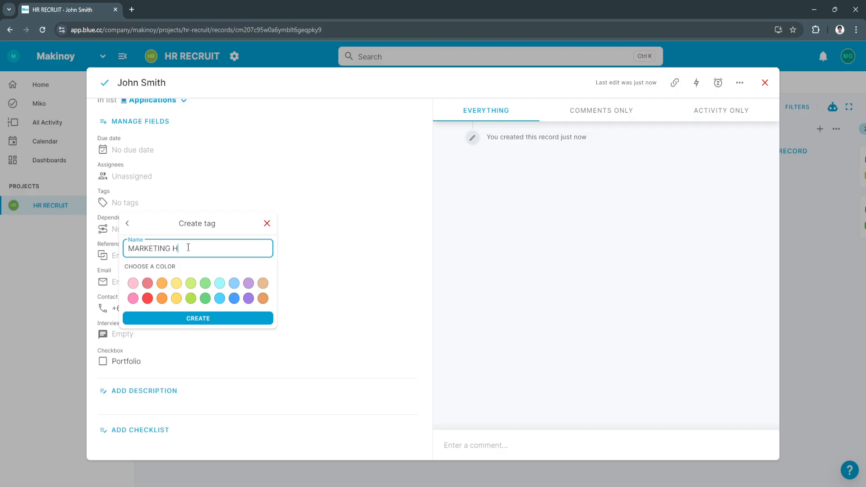
text(EAD)
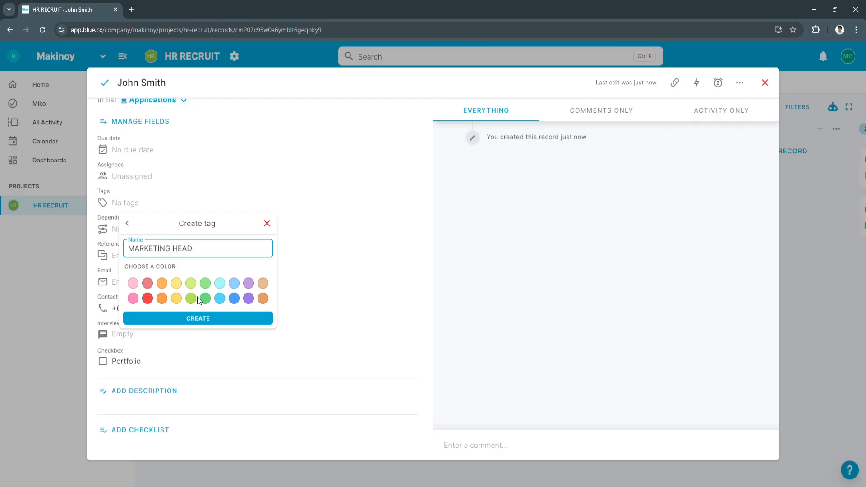
click(247, 282)
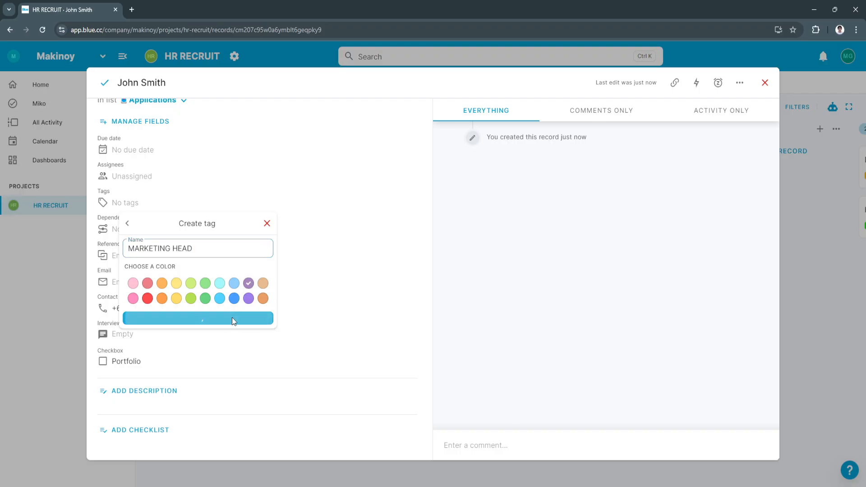
Apply the MARKETING HEAD tag to John Smith and move on to his Contact field.
click(197, 318)
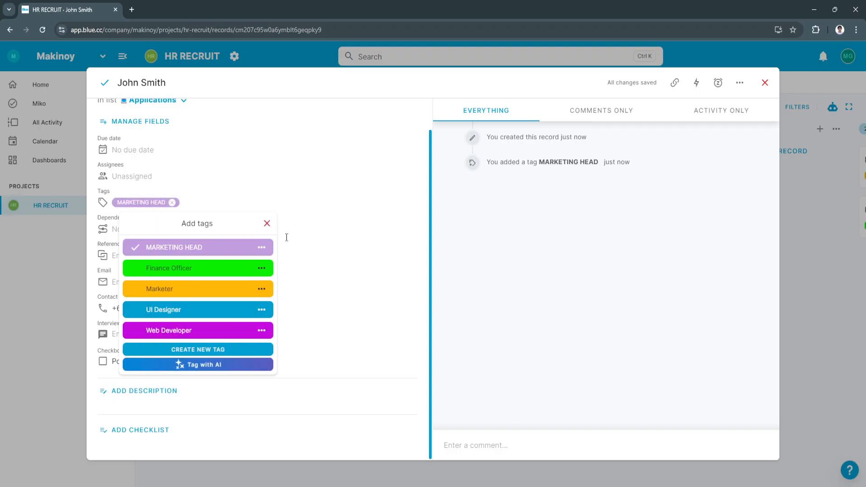
click(267, 222)
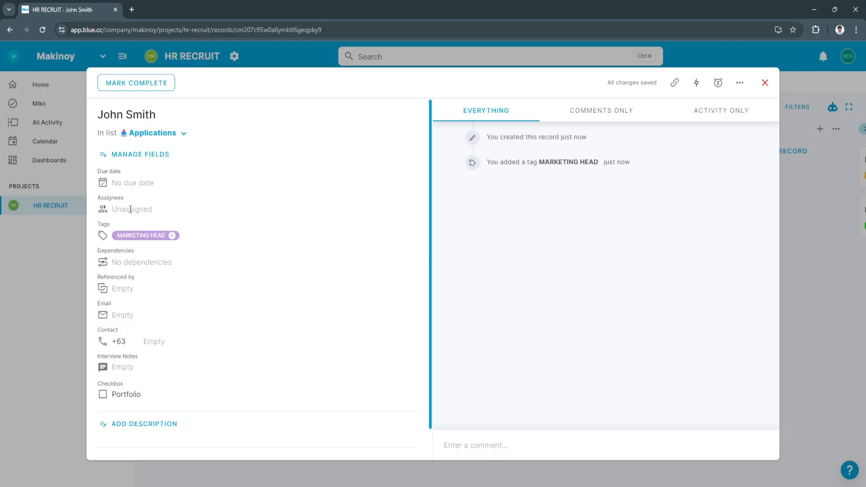
click(154, 341)
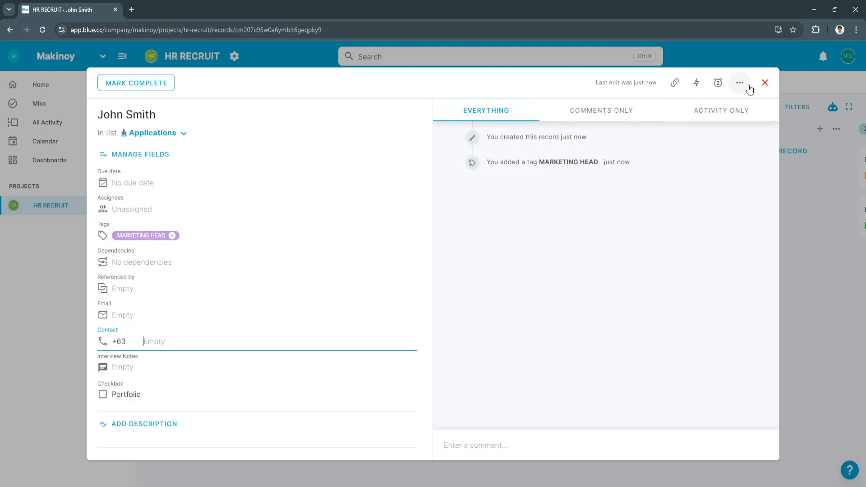
Return to the board with John Smith's card in Shortlisted and look across the lists.
click(765, 82)
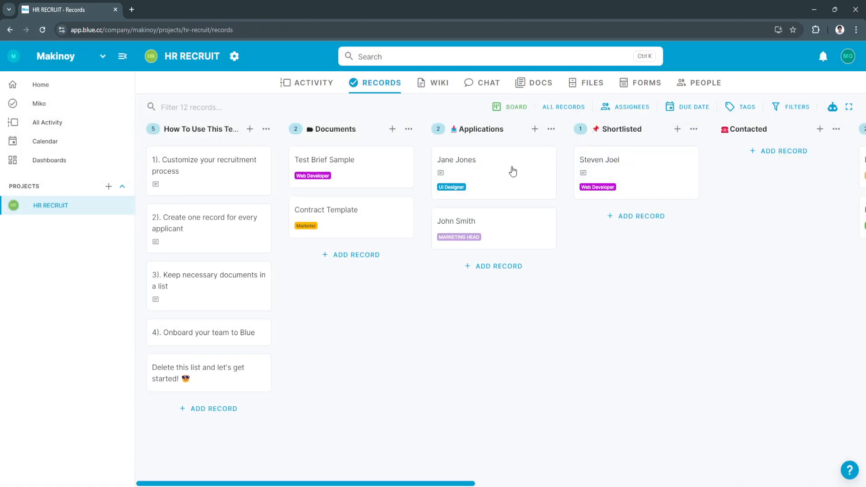
mouse_move(480, 231)
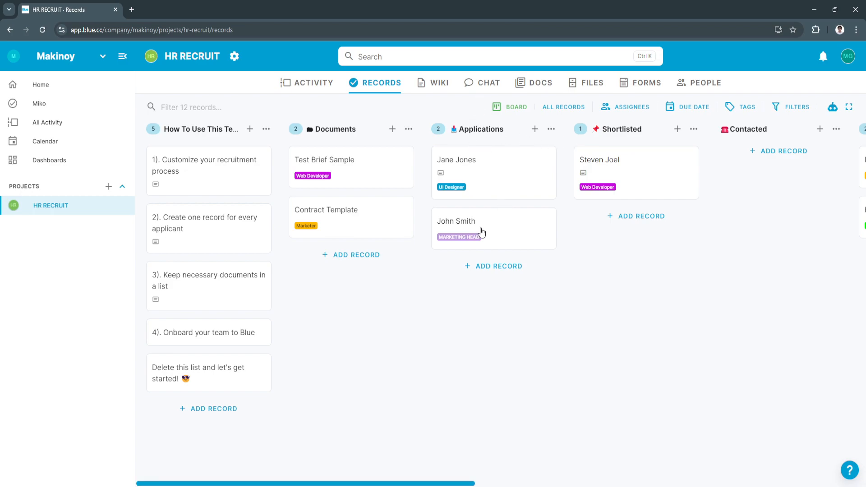
mouse_move(482, 227)
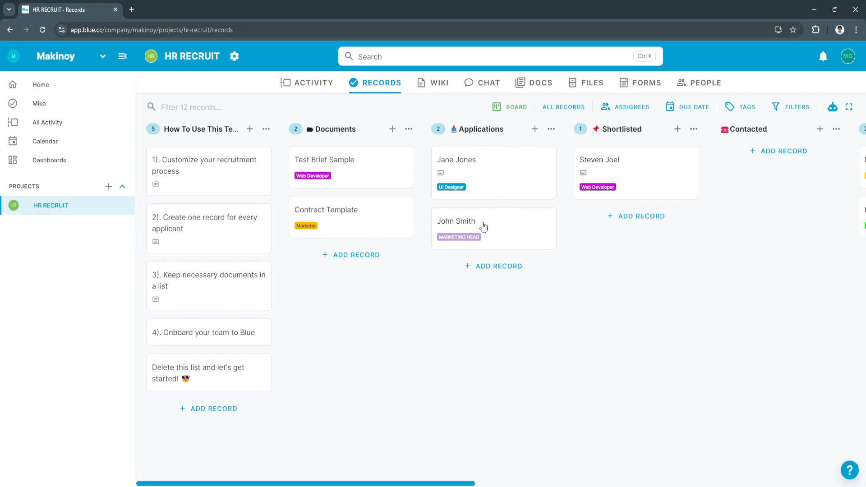
mouse_move(503, 231)
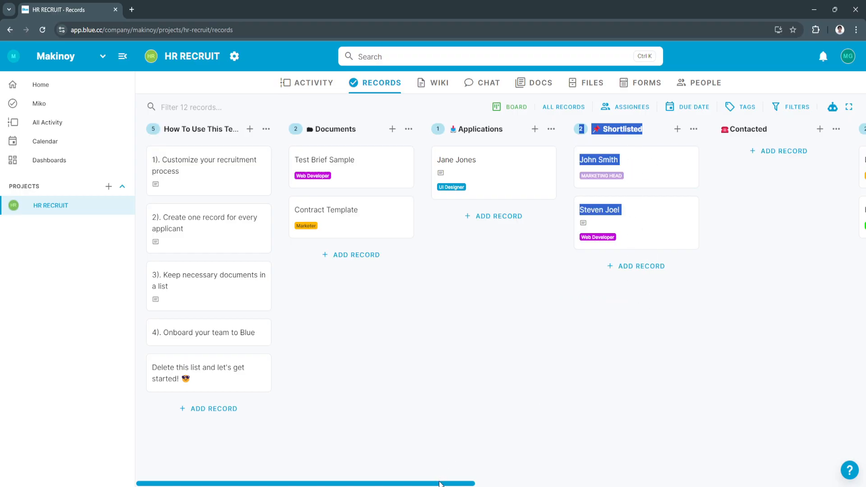
scroll(right, 3)
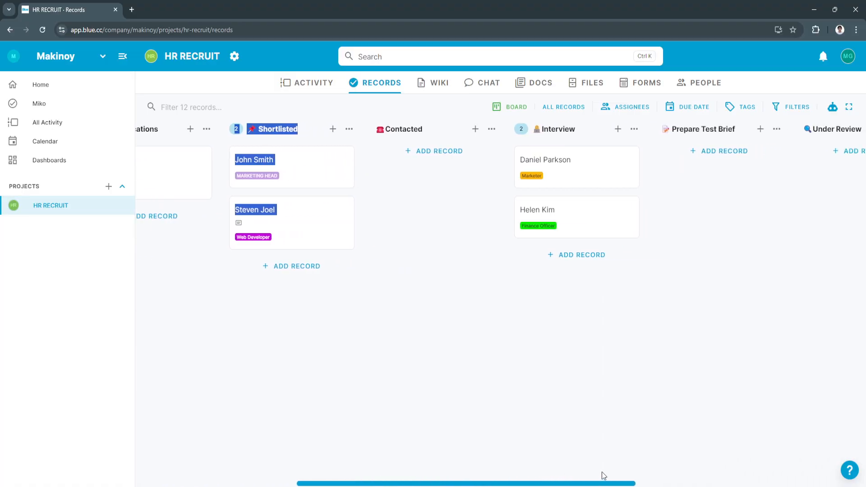
scroll(right, 3)
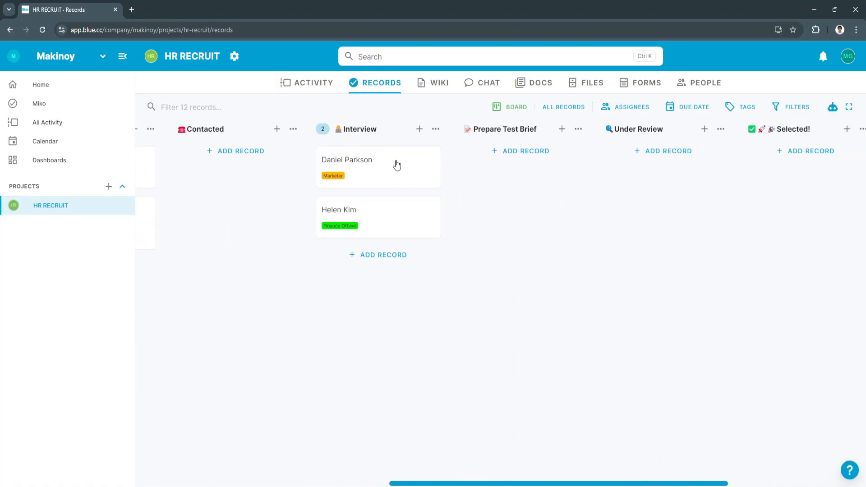
mouse_move(348, 134)
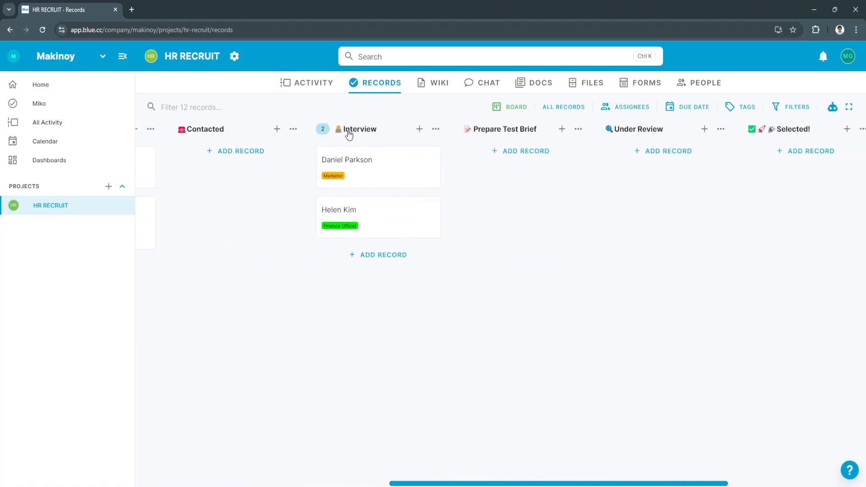
mouse_move(453, 284)
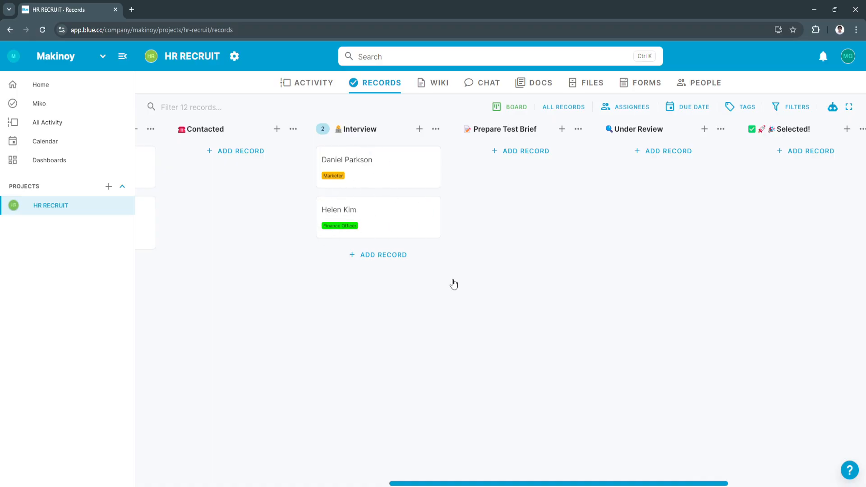
scroll(right, 3)
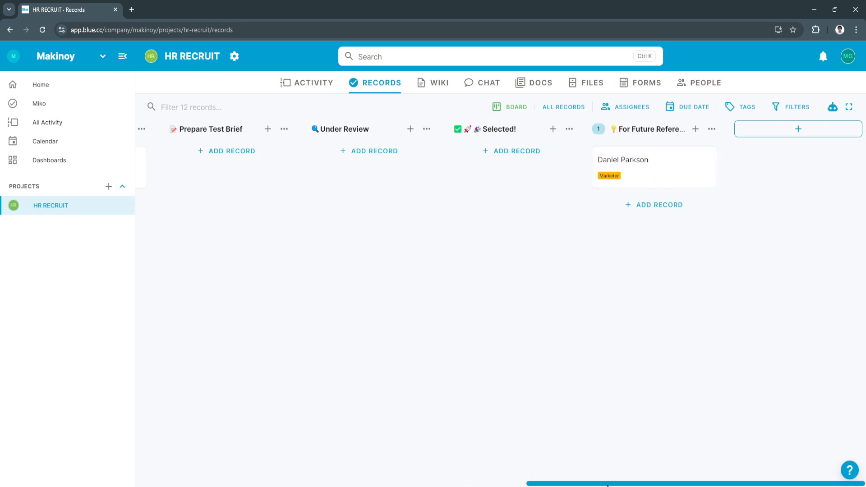
scroll(left, 3)
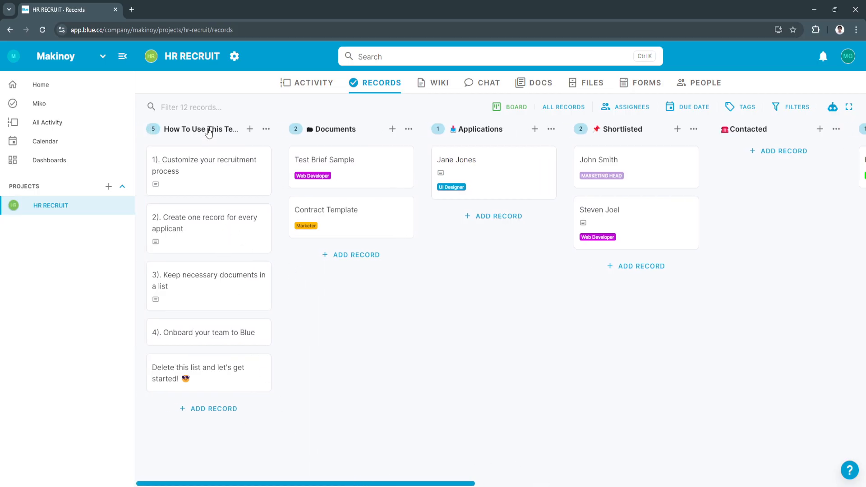
mouse_move(429, 171)
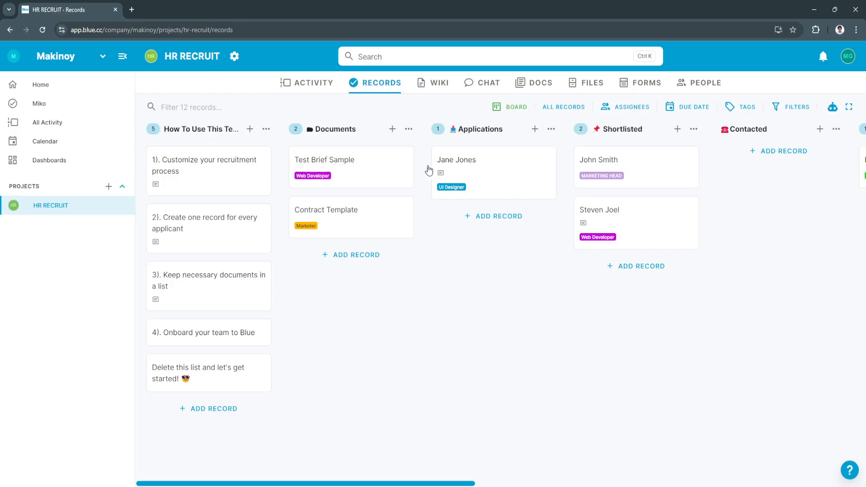
mouse_move(748, 109)
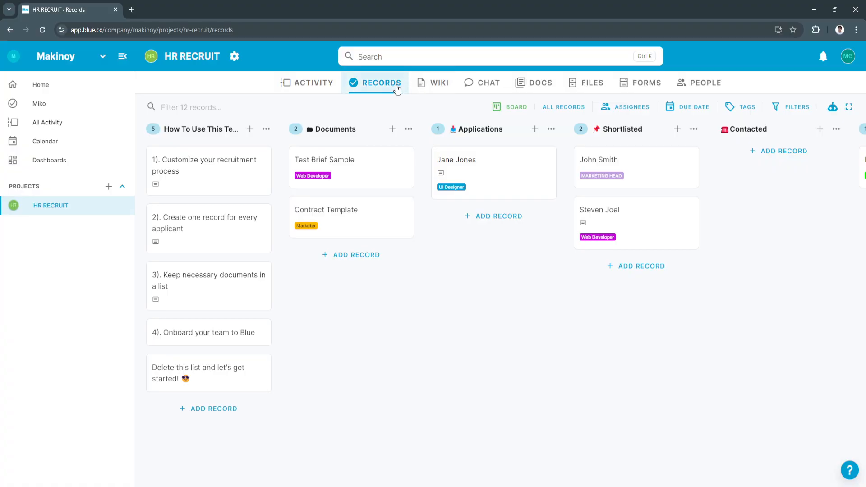
Visit the project's Chat, Wiki, Docs and Files sections in turn, ending on Files.
click(487, 82)
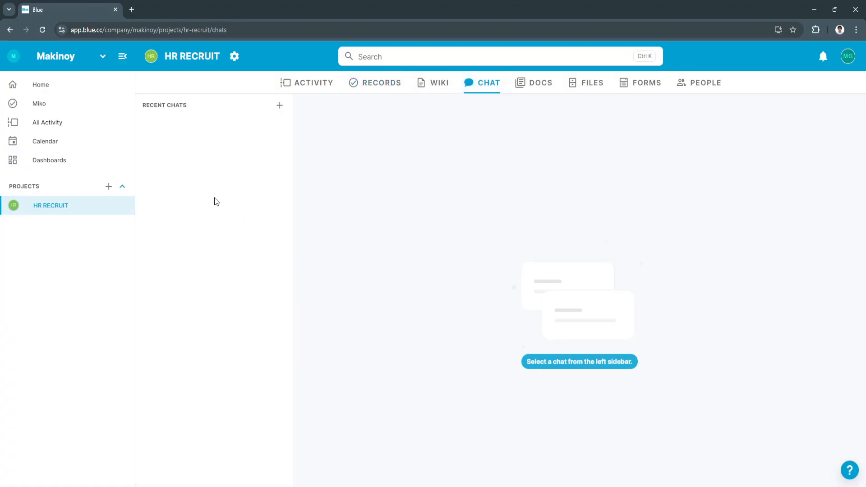
mouse_move(440, 83)
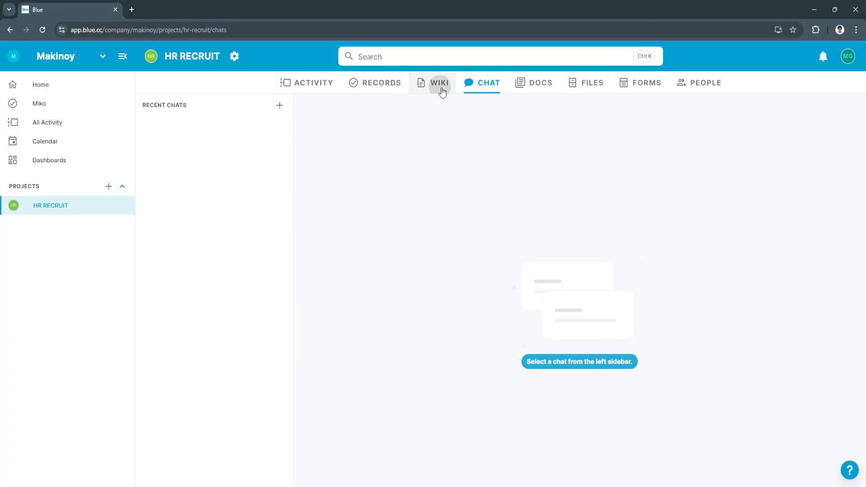
click(440, 82)
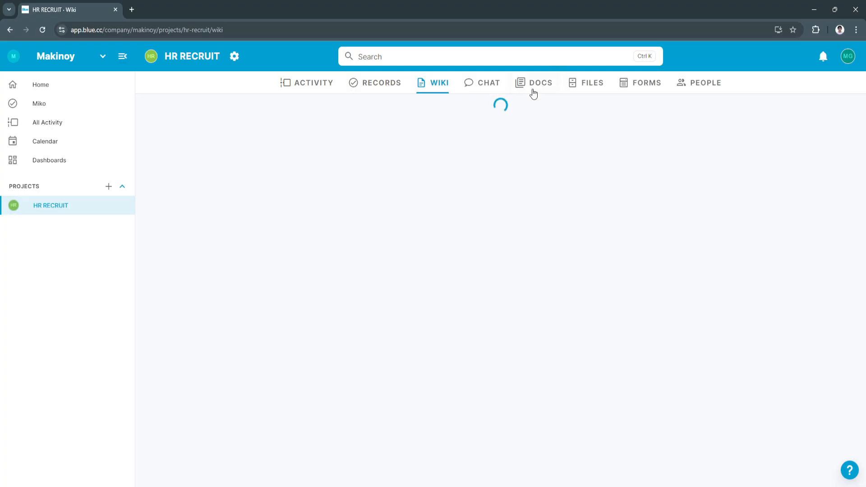
click(533, 82)
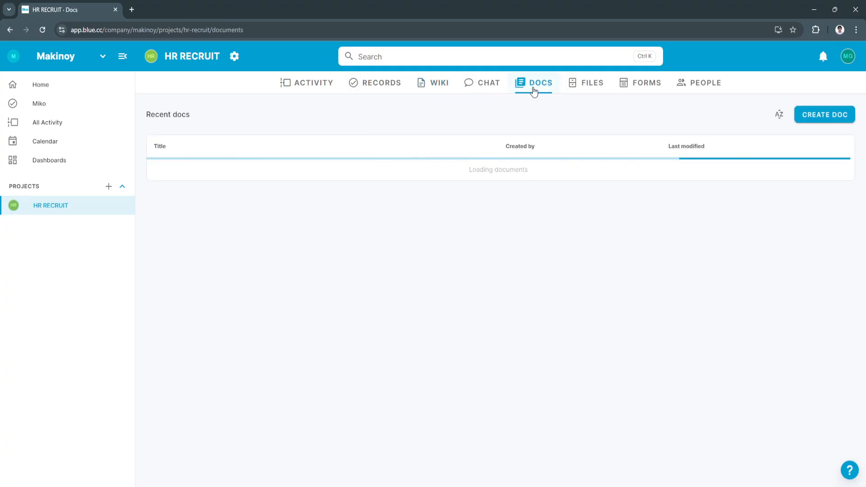
click(591, 82)
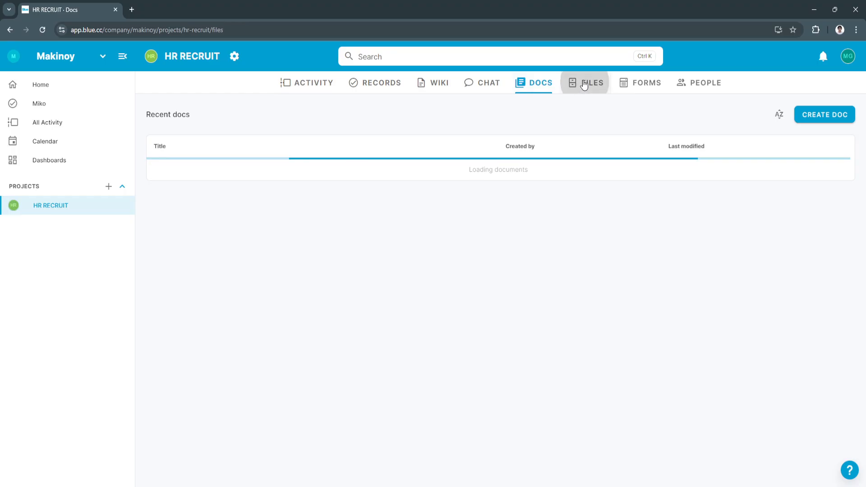
click(591, 82)
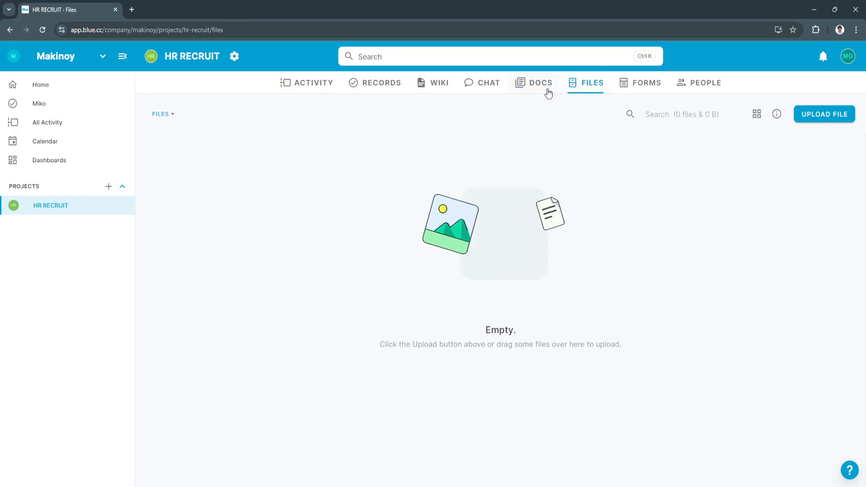
mouse_move(681, 94)
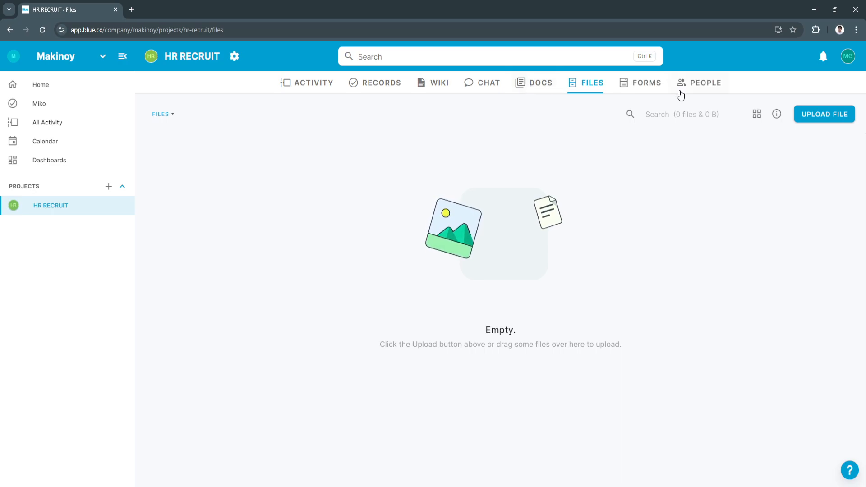
Start an Add Member invitation with the Admin role on the People page, ready for an email.
click(704, 82)
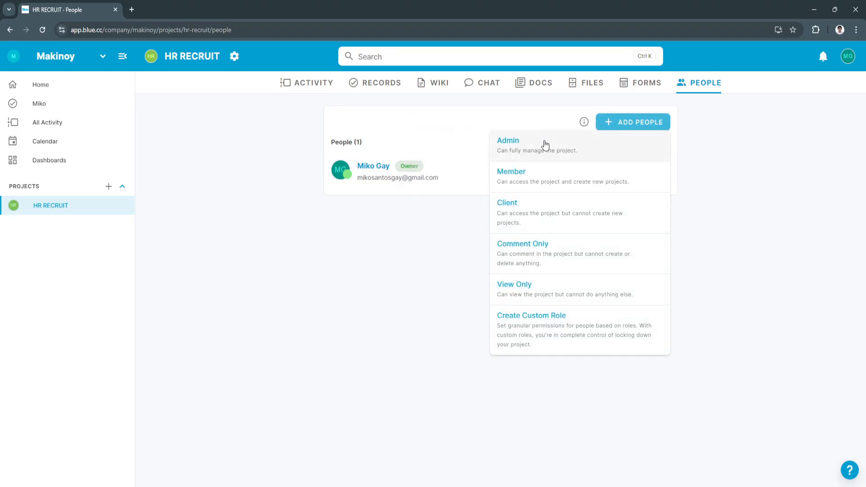
click(510, 171)
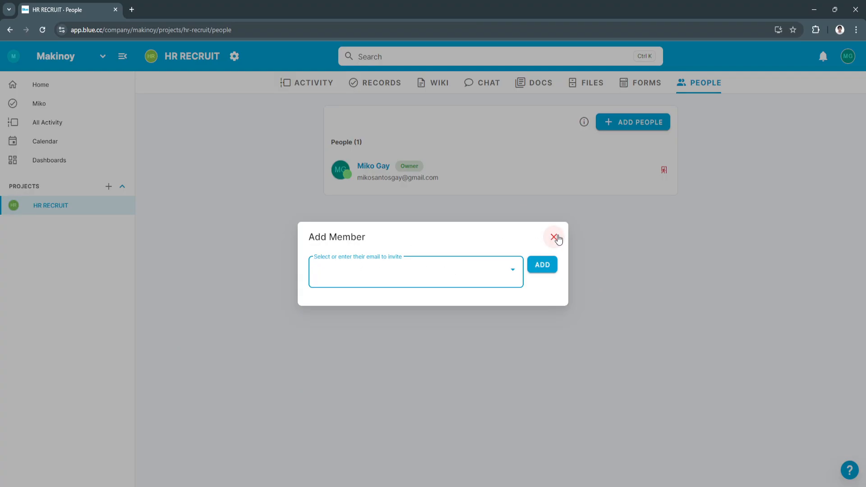
click(542, 264)
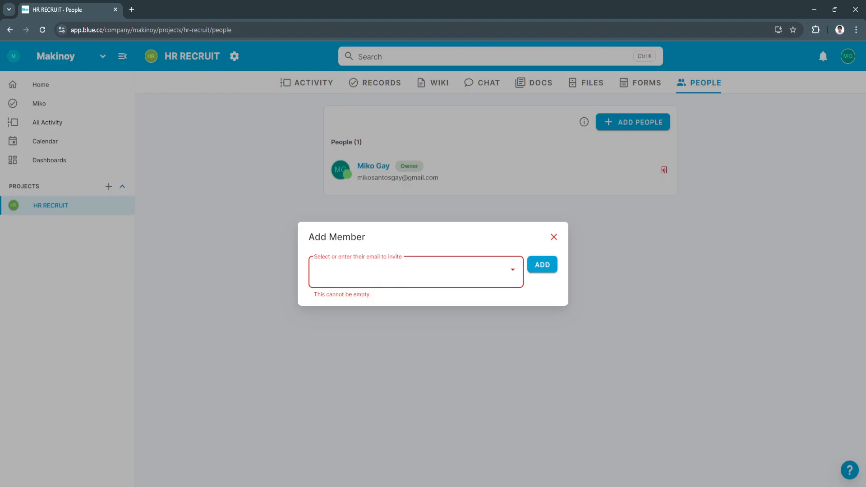
click(387, 272)
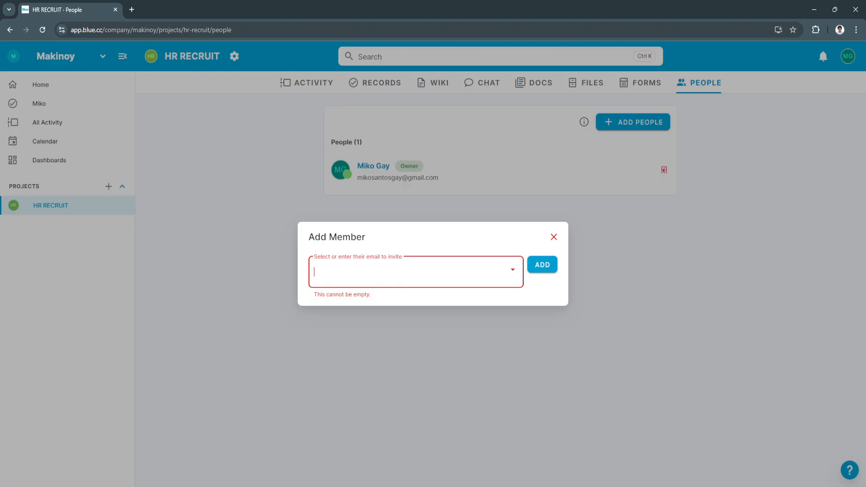